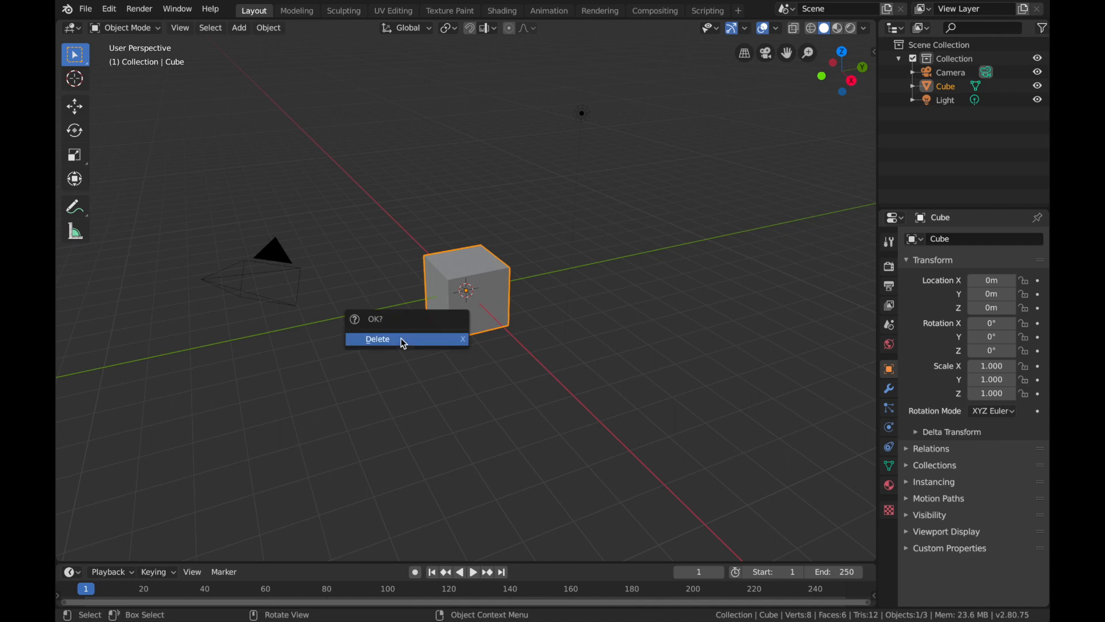
# Delete the default cube and add a UV sphere at the origin.
pyautogui.click(377, 339)
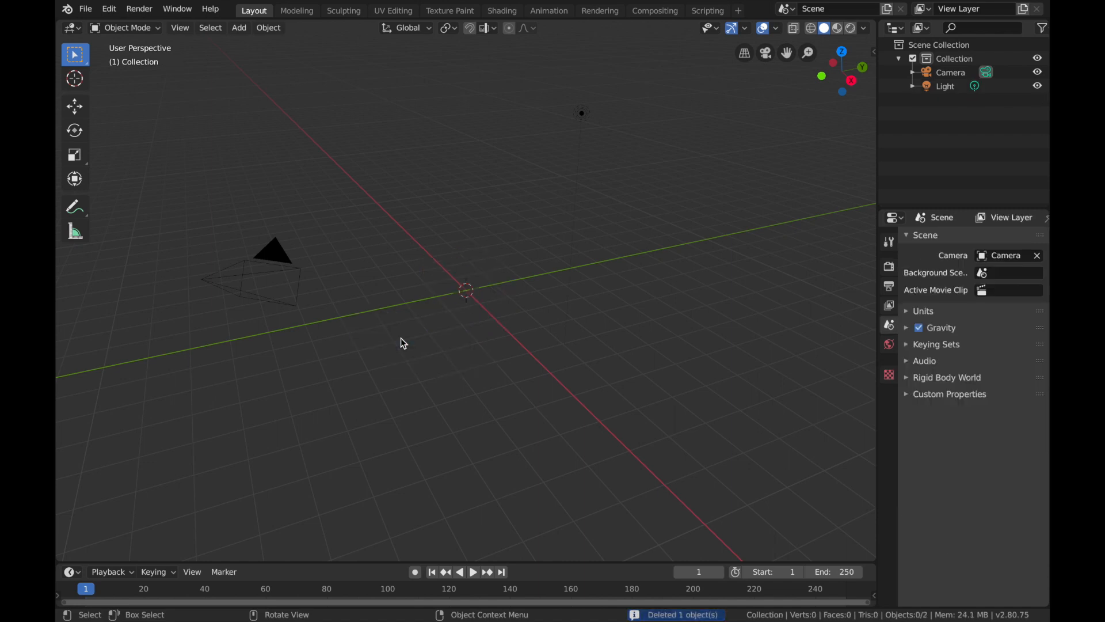
pyautogui.click(238, 28)
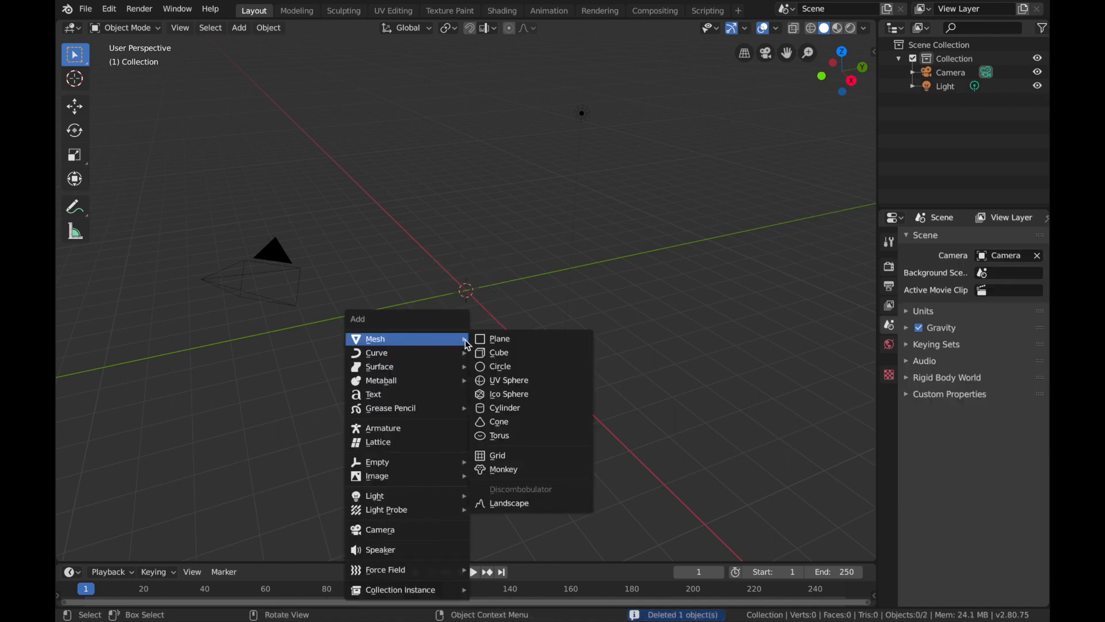
pyautogui.click(508, 380)
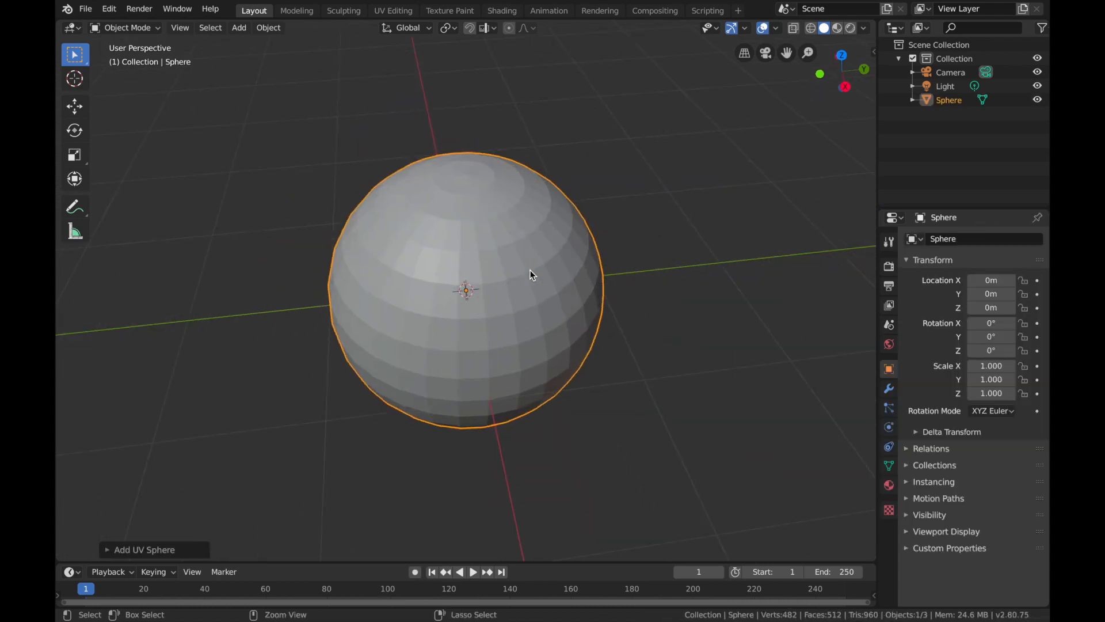
# Edge Split every edge of the sphere in Edit Mode, then show its modifier settings.
pyautogui.press('Tab')
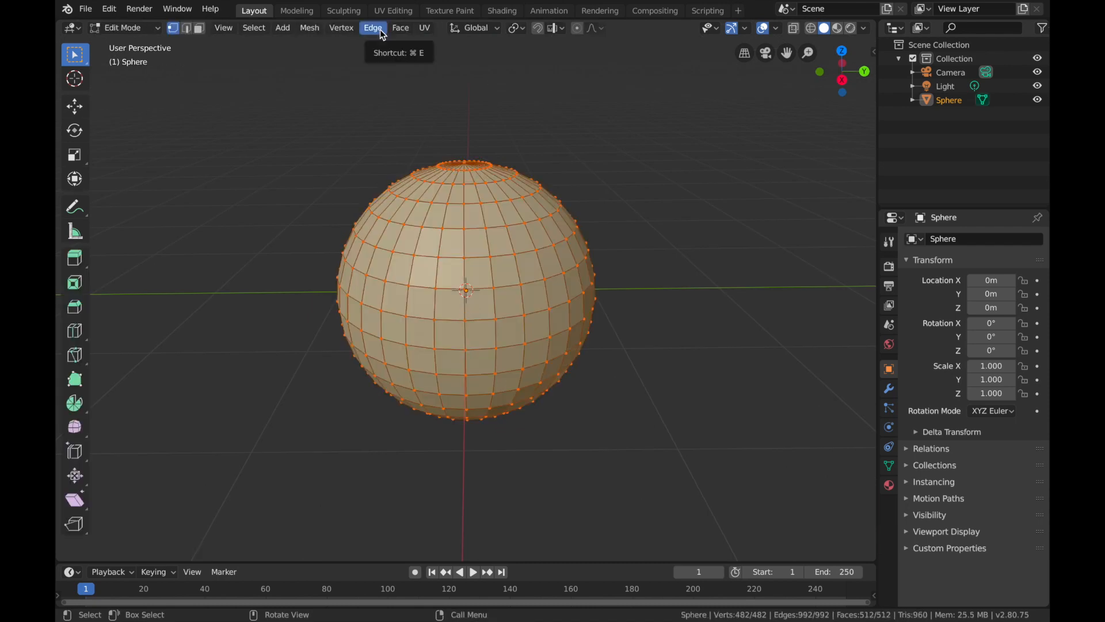
pyautogui.click(373, 28)
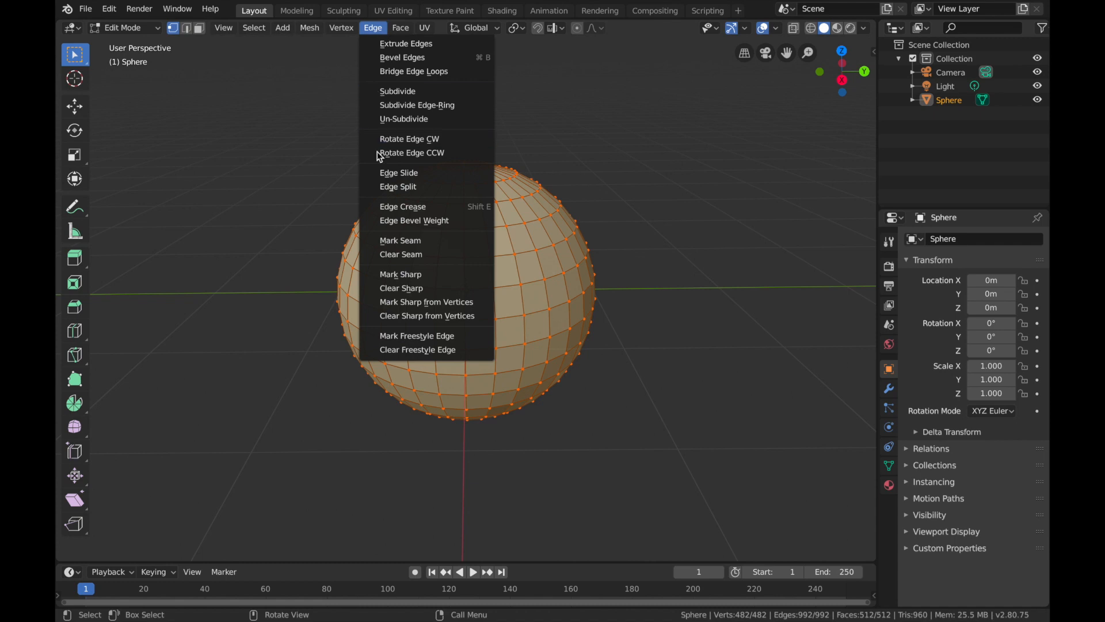
pyautogui.click(398, 91)
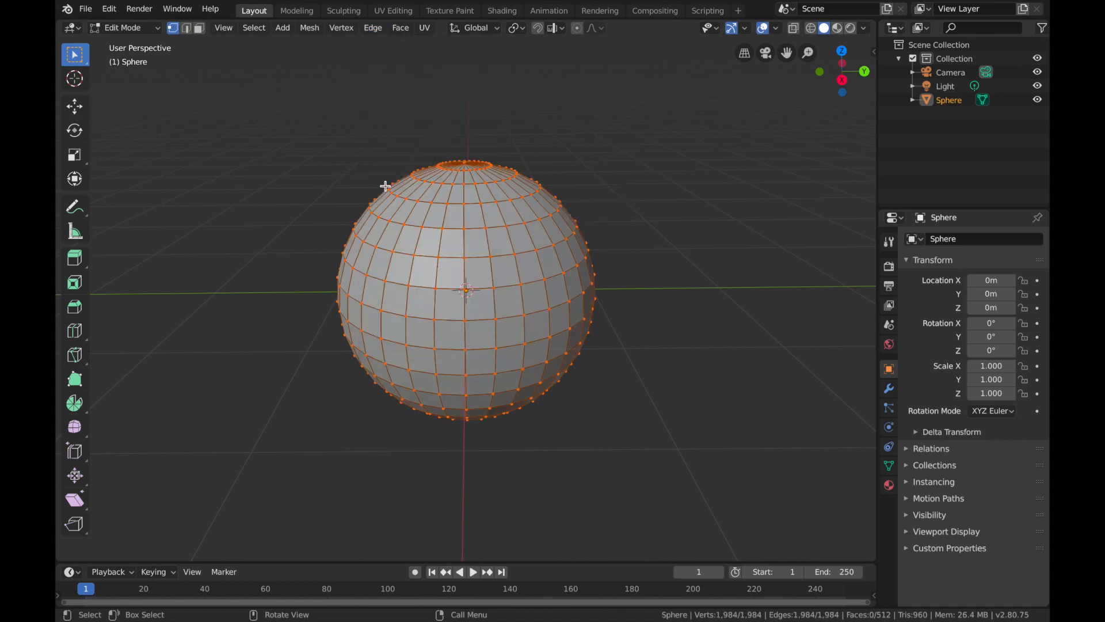
pyautogui.click(888, 388)
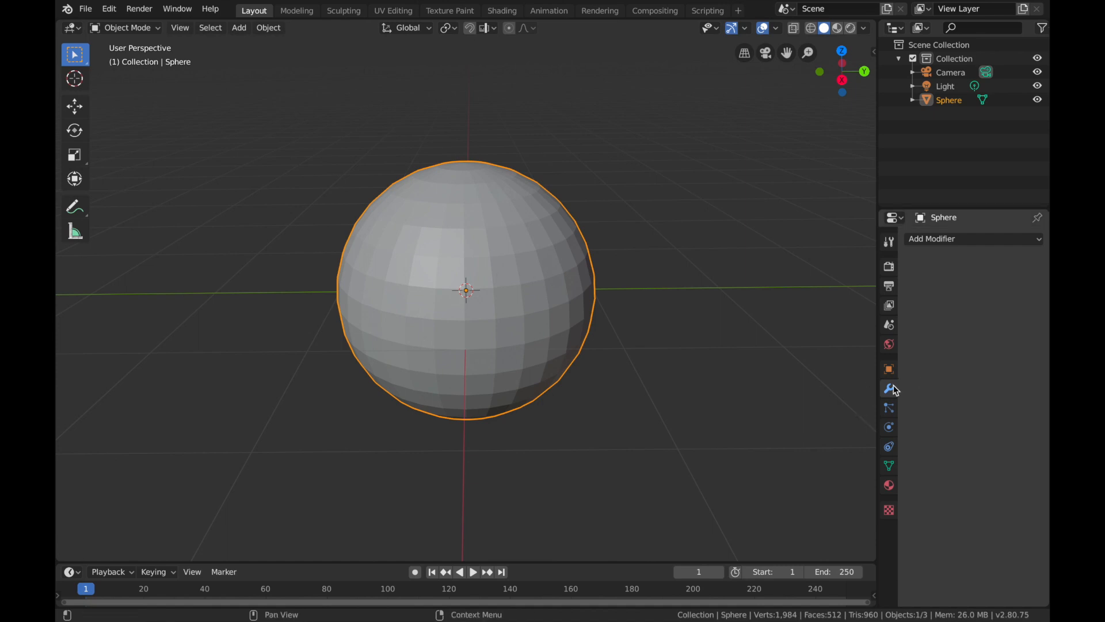
pyautogui.moveTo(889, 389)
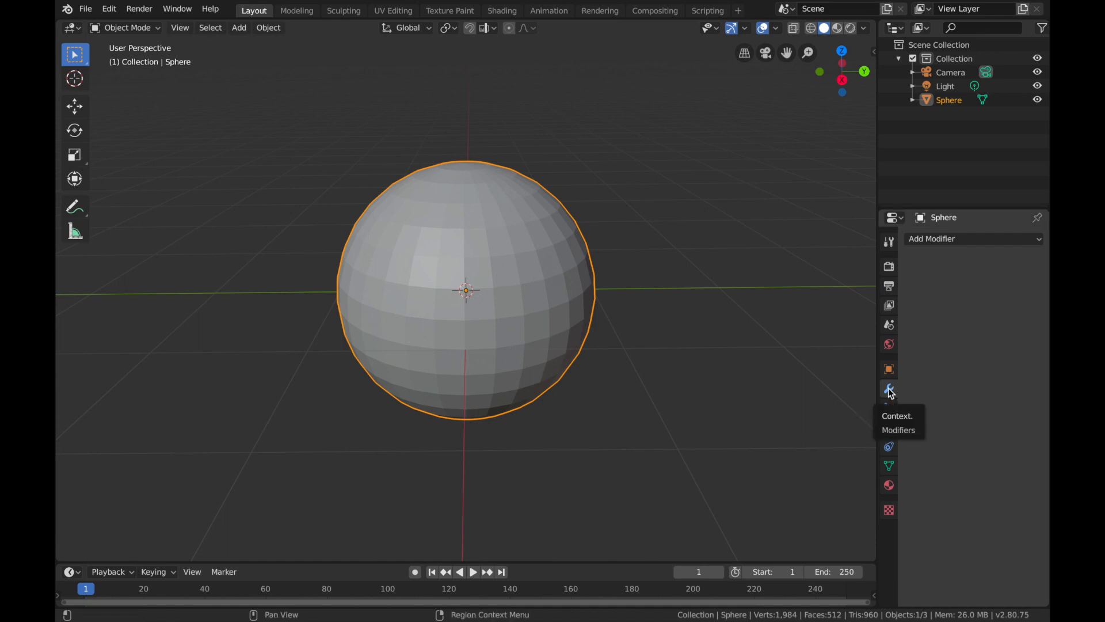
# Add a Smooth modifier with factor 1.5 to the split sphere.
pyautogui.click(973, 238)
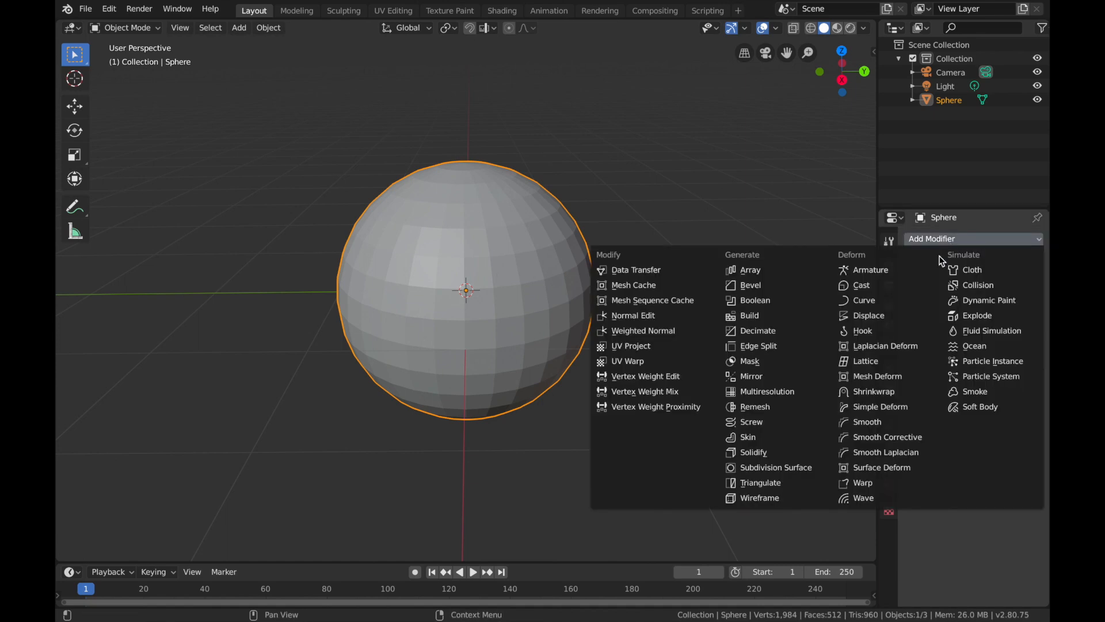
pyautogui.moveTo(866, 421)
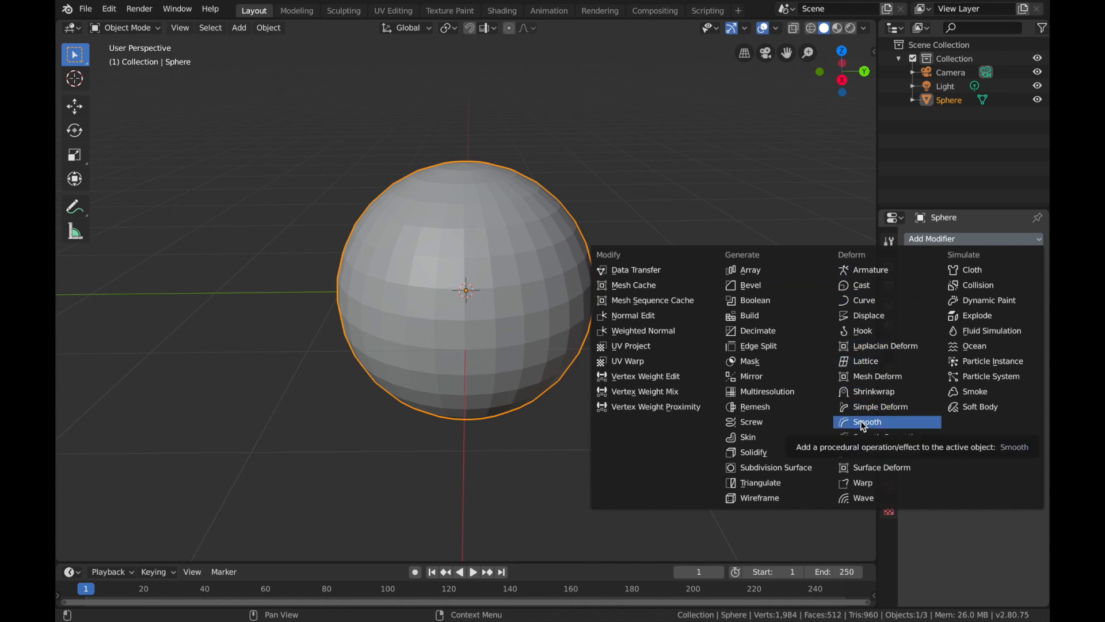
pyautogui.click(867, 421)
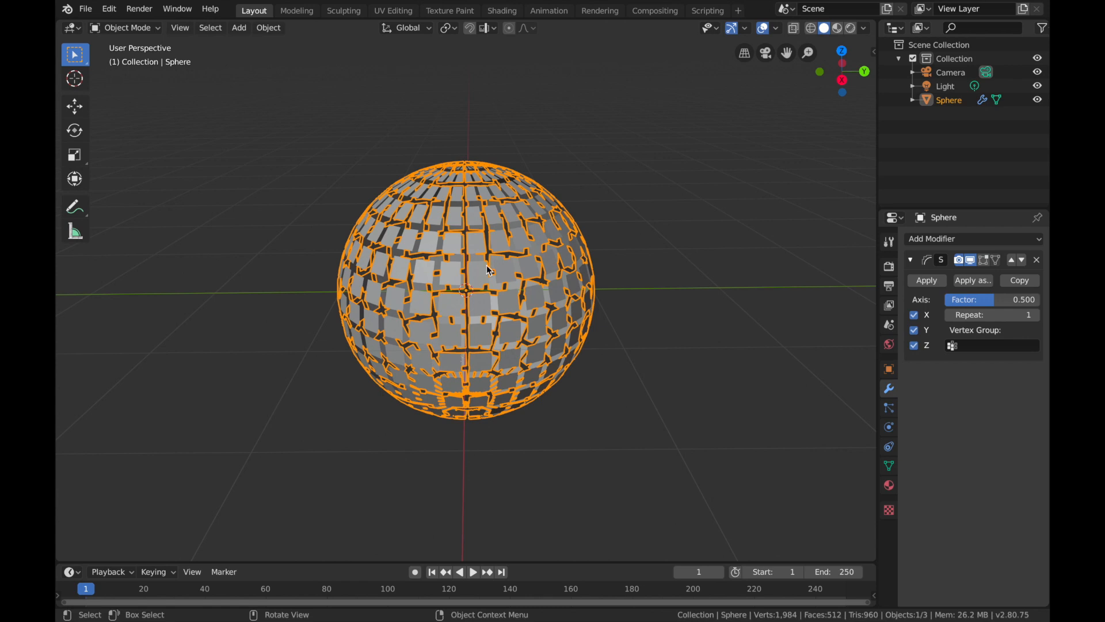
pyautogui.moveTo(452, 311)
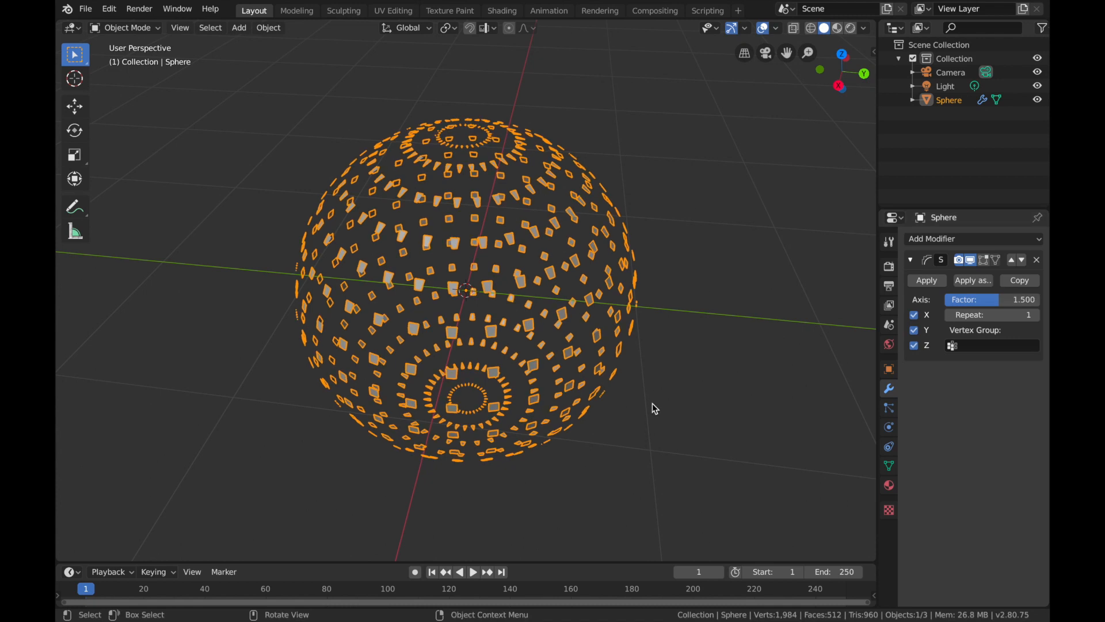
# Add a Wireframe modifier to the sphere's modifier stack.
pyautogui.click(932, 238)
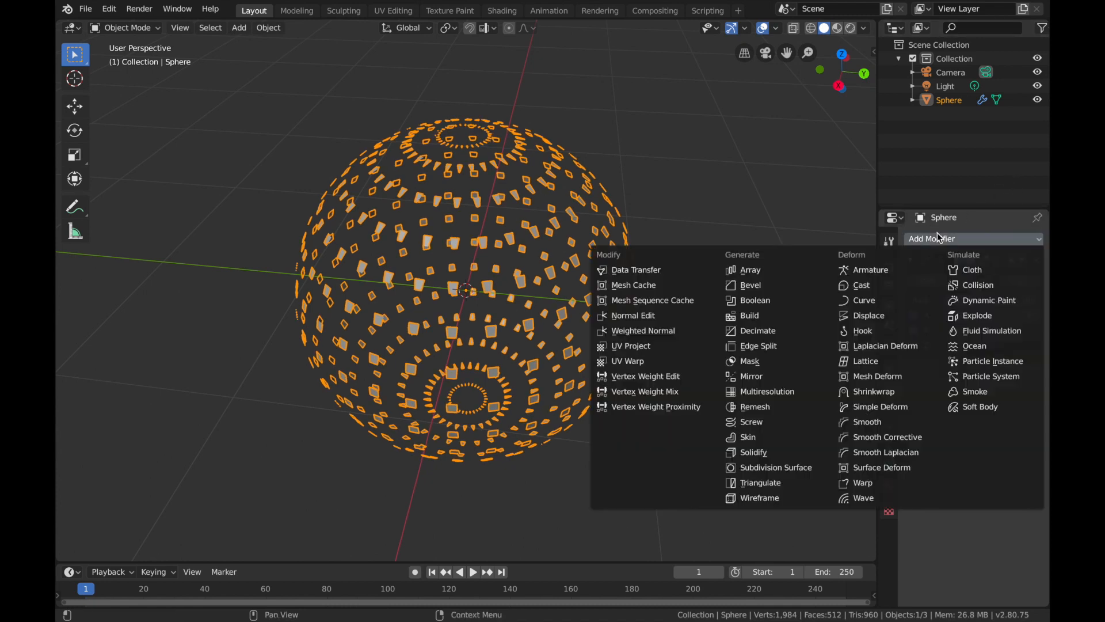
pyautogui.click(760, 497)
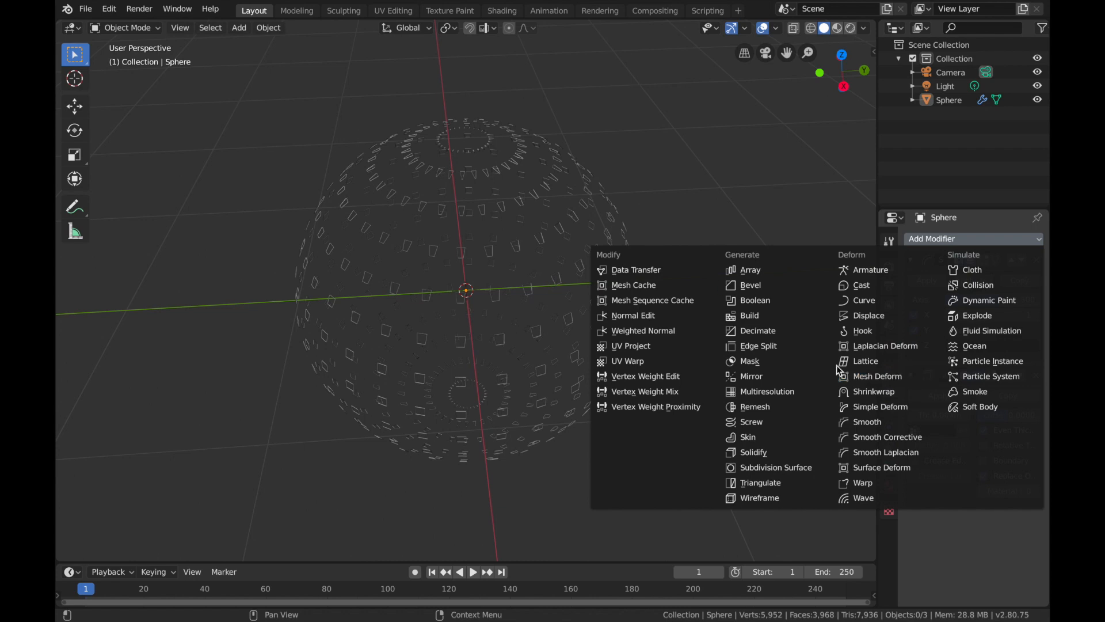
pyautogui.moveTo(870, 330)
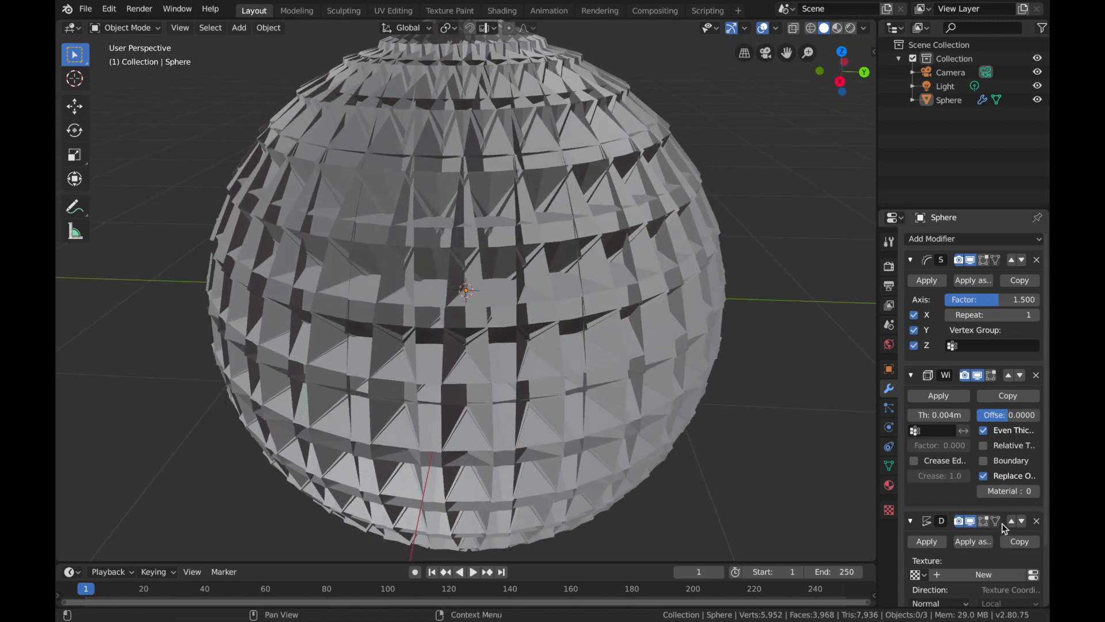
pyautogui.moveTo(1011, 521)
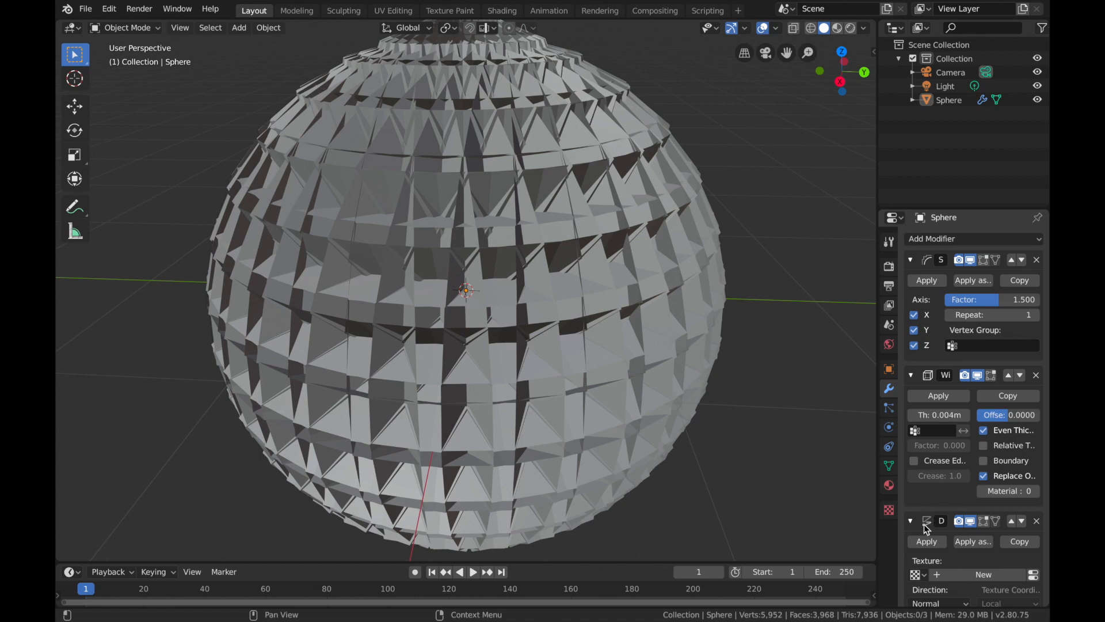
pyautogui.moveTo(1011, 520)
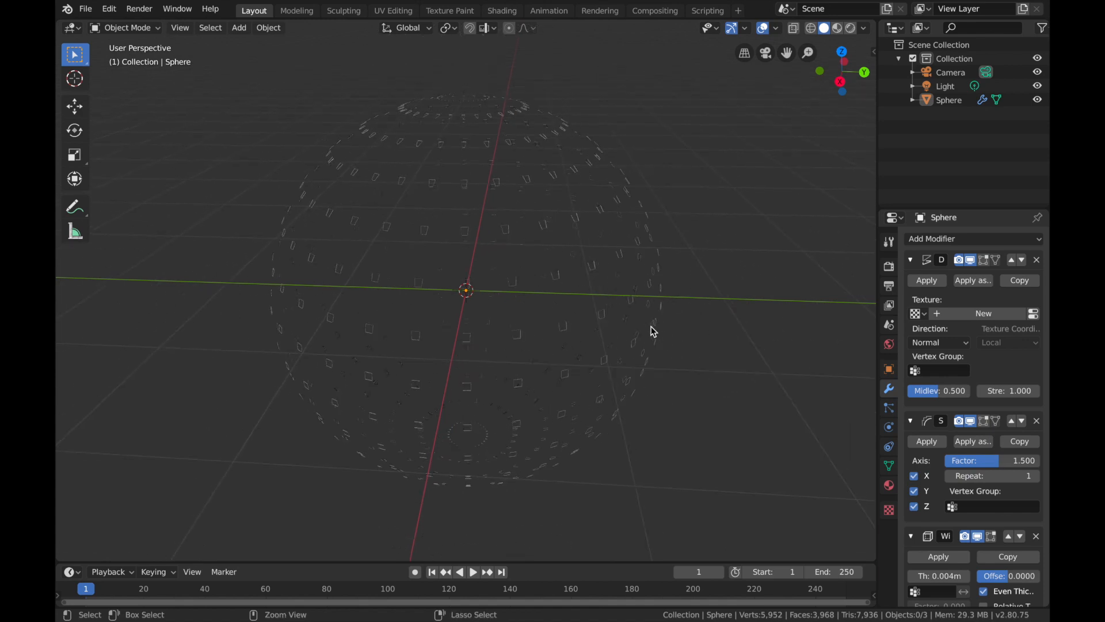
pyautogui.moveTo(983, 313)
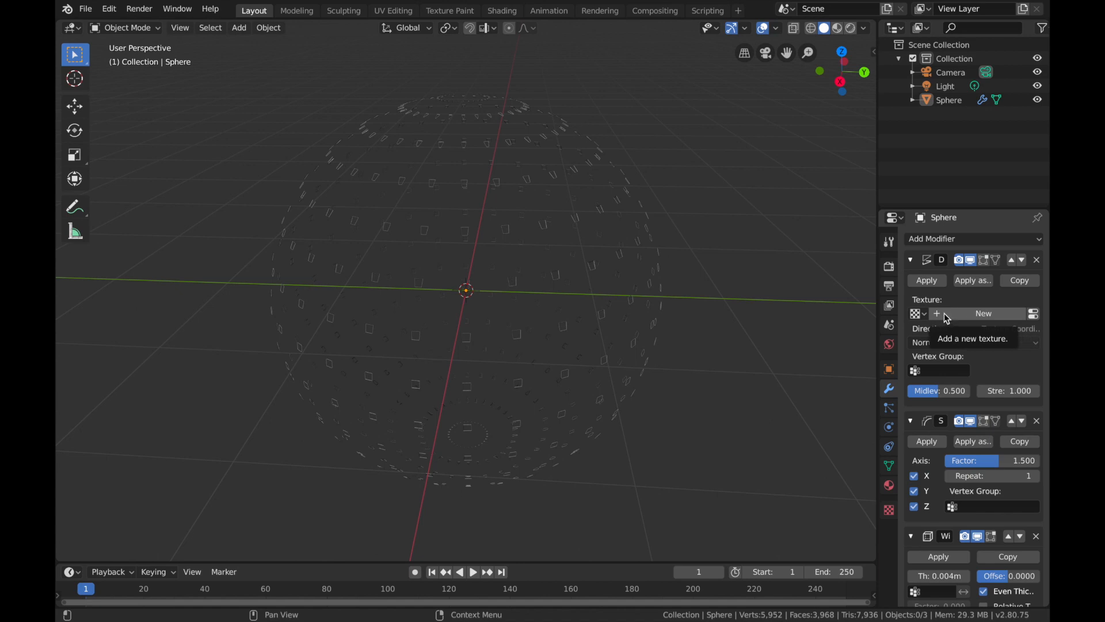
# Create a new Marble displacement texture with size 2.00.
pyautogui.click(983, 314)
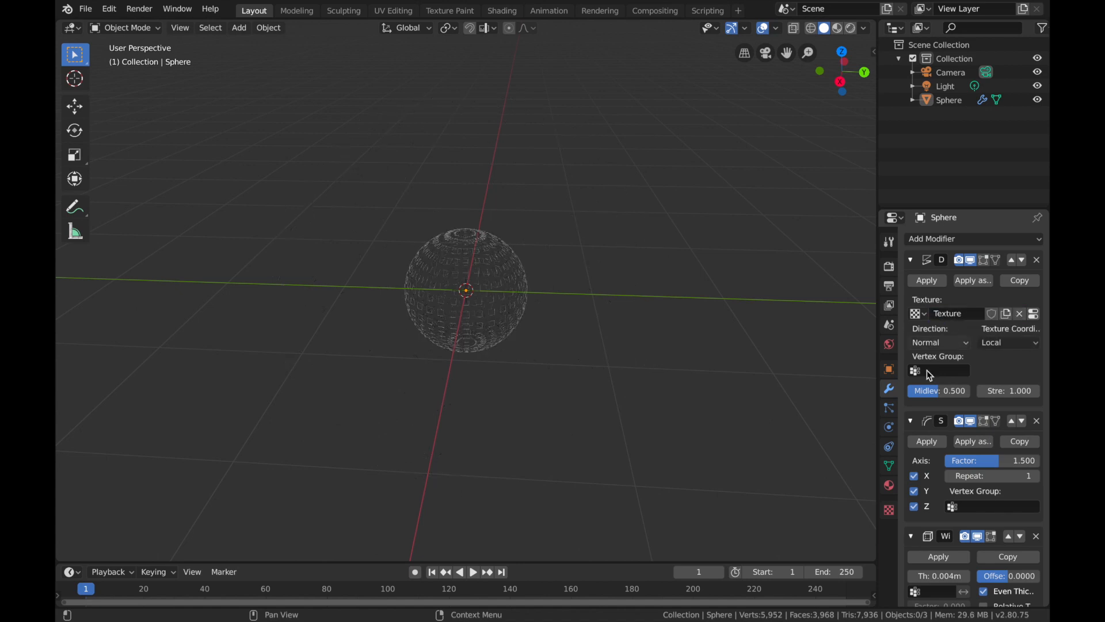
pyautogui.click(888, 509)
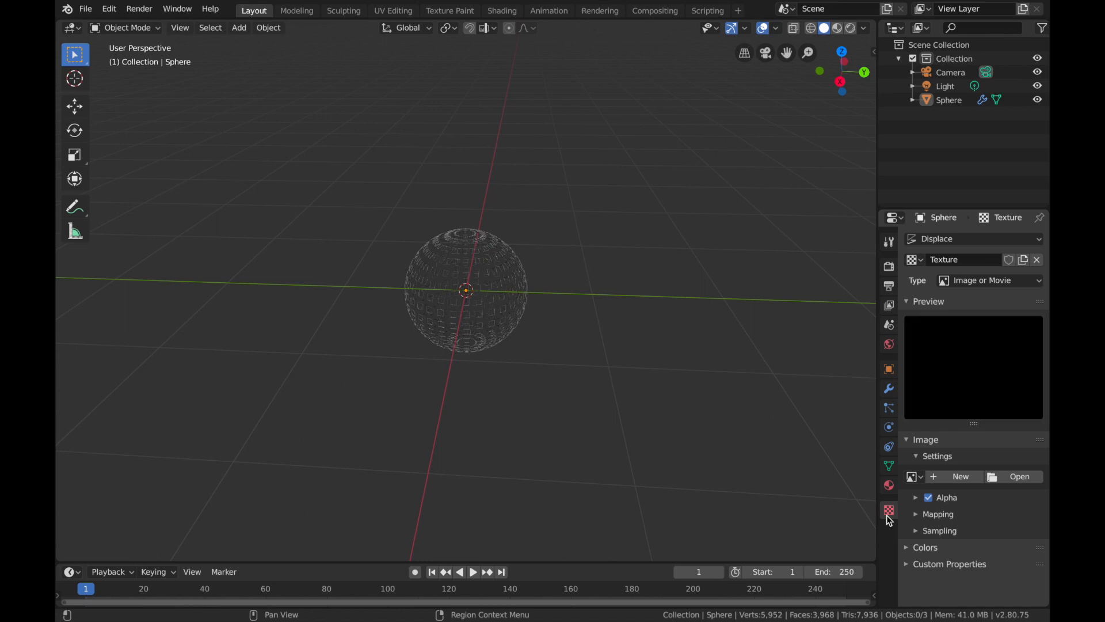
pyautogui.moveTo(989, 280)
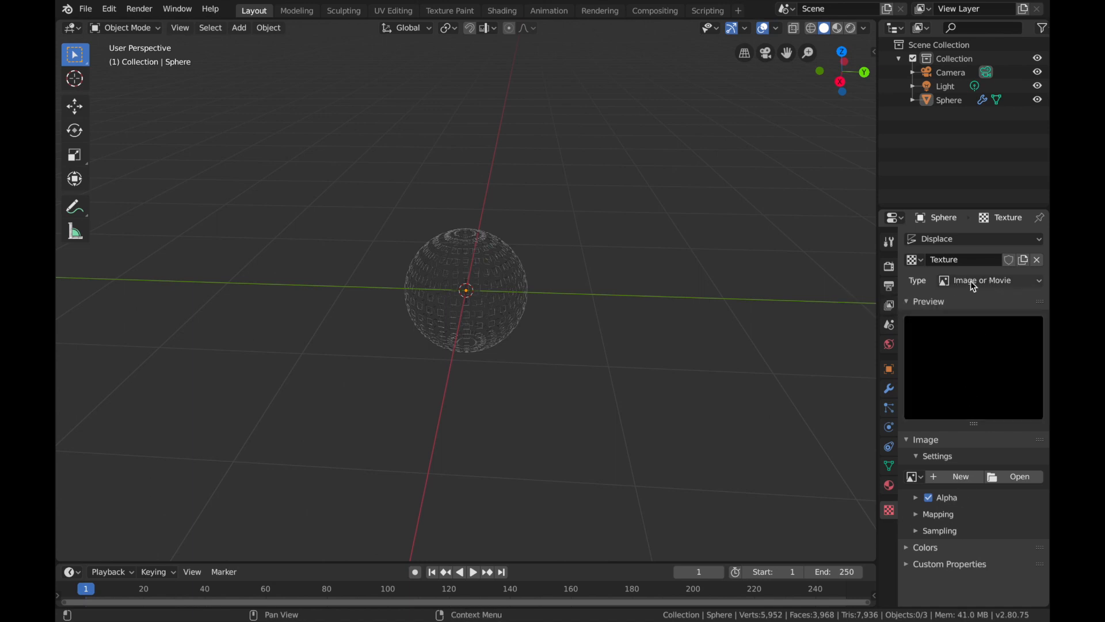
pyautogui.click(990, 280)
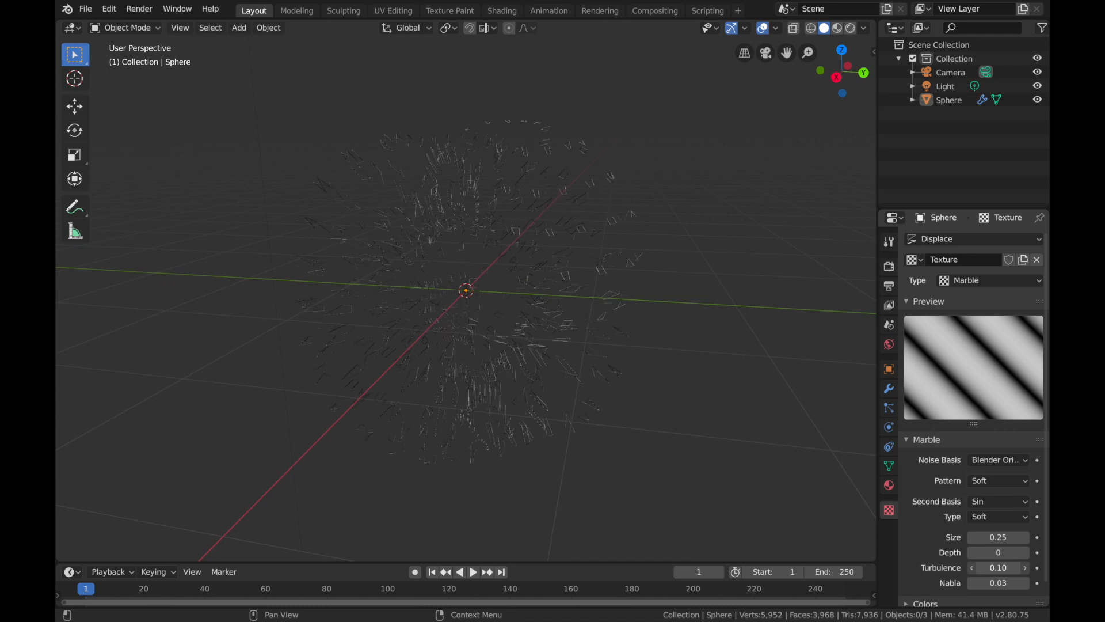
pyautogui.click(998, 537)
pyautogui.write('2')
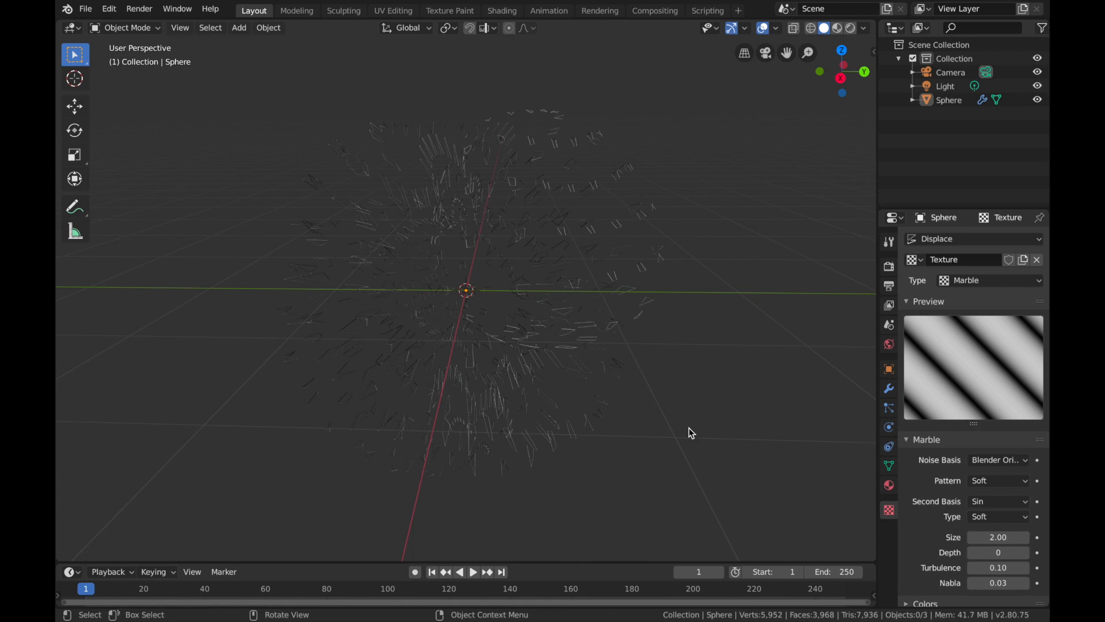
# Add a Cube-type Empty at the scene origin around the sphere tiles.
pyautogui.click(238, 28)
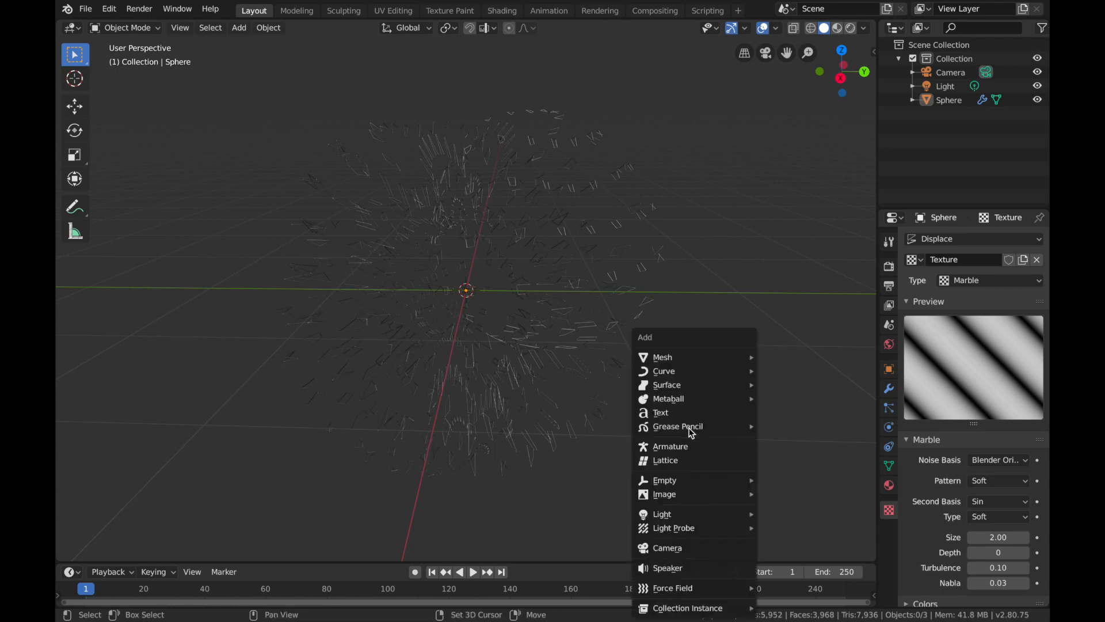
pyautogui.moveTo(688, 507)
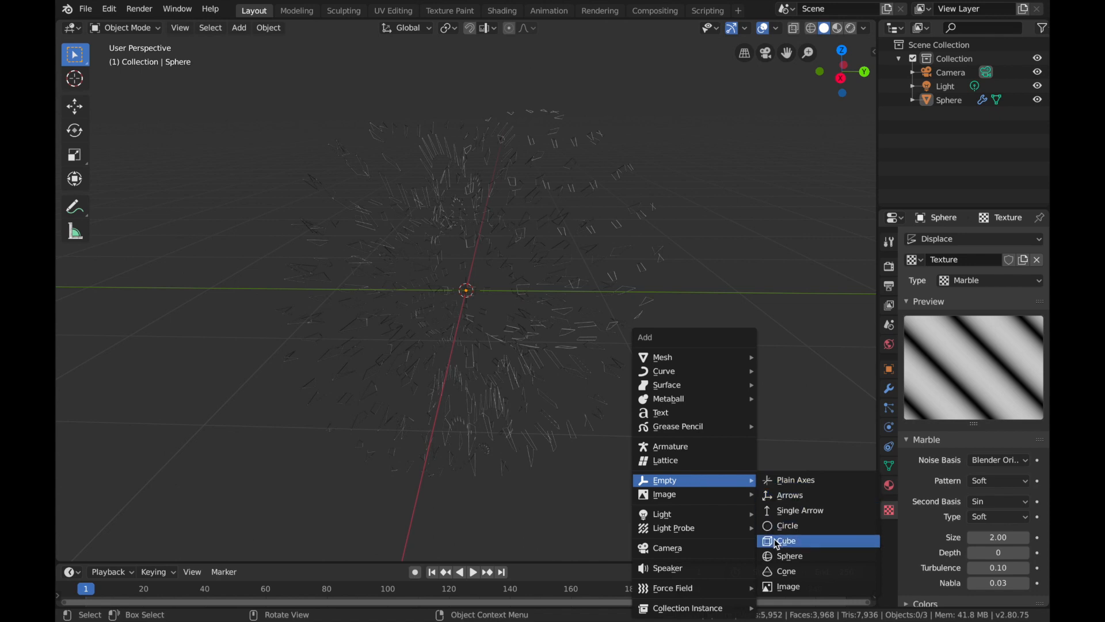
pyautogui.click(784, 540)
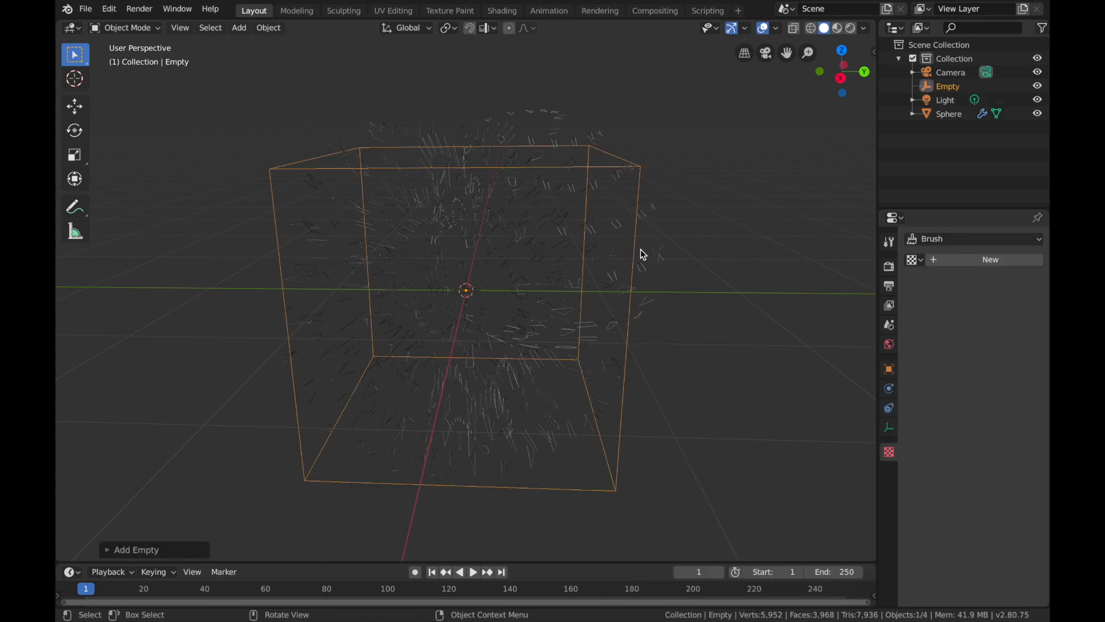
pyautogui.moveTo(295, 181)
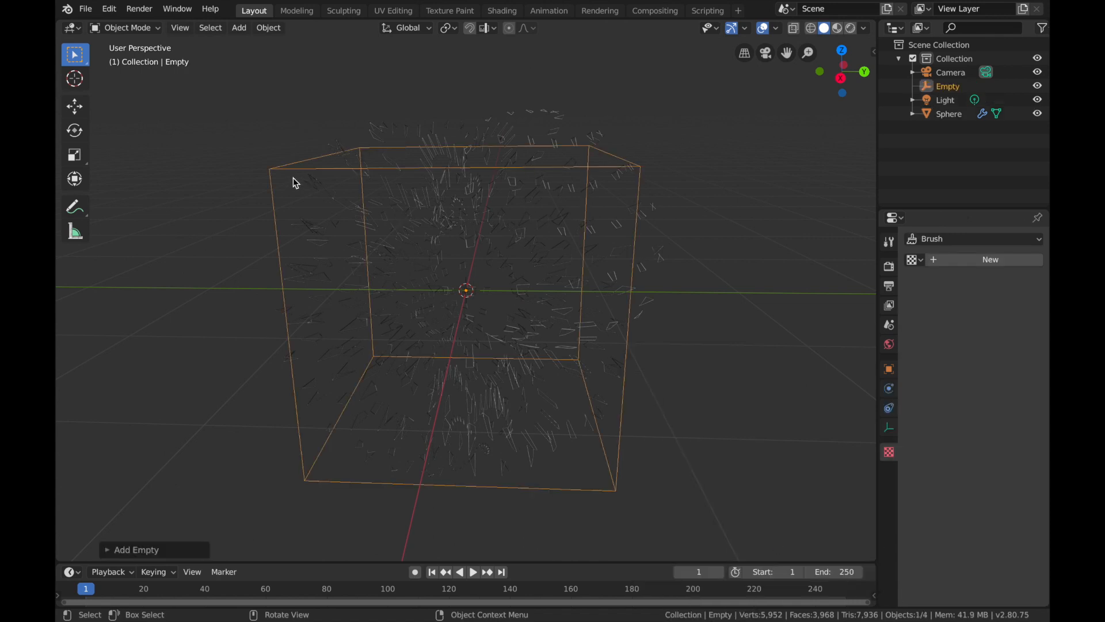
pyautogui.moveTo(556, 320)
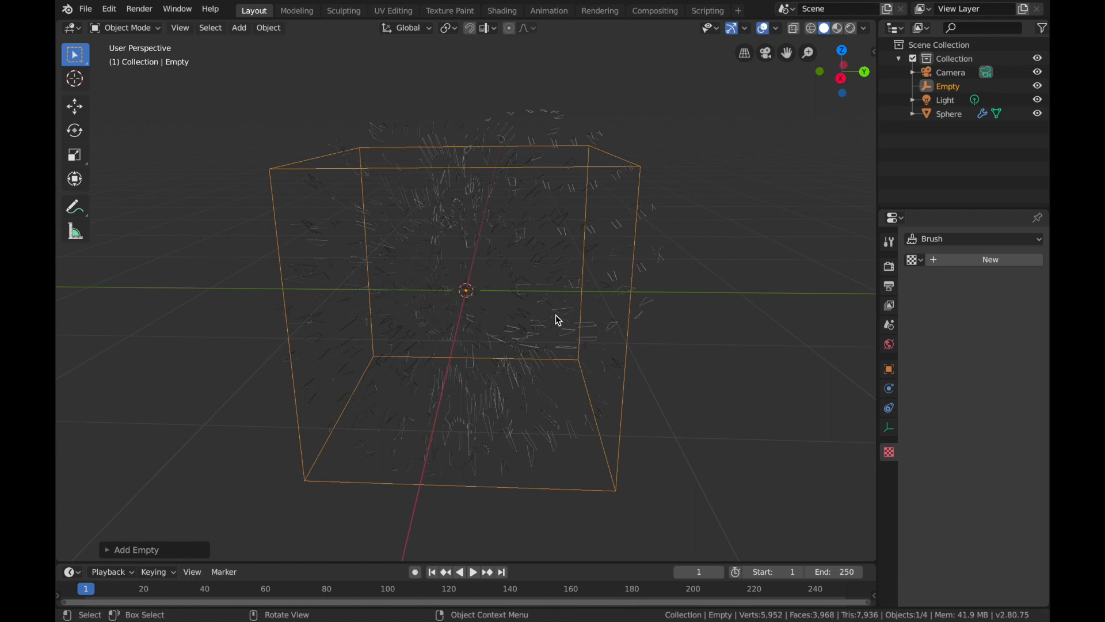
pyautogui.moveTo(756, 411)
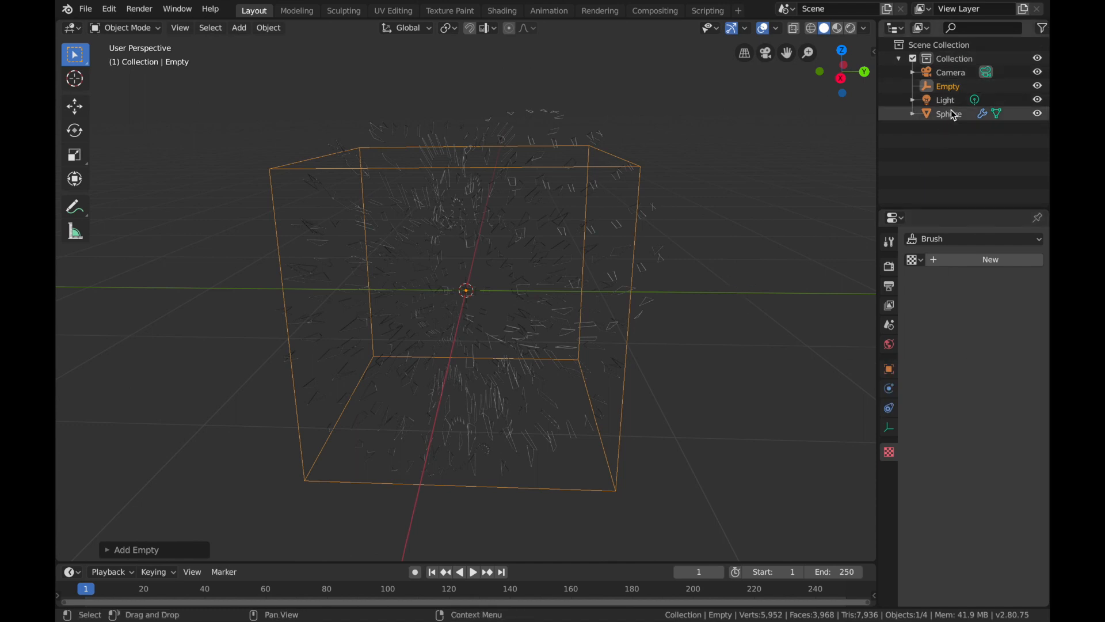
# Reselect the sphere and set its Displace texture coordinates to the Empty object.
pyautogui.click(949, 113)
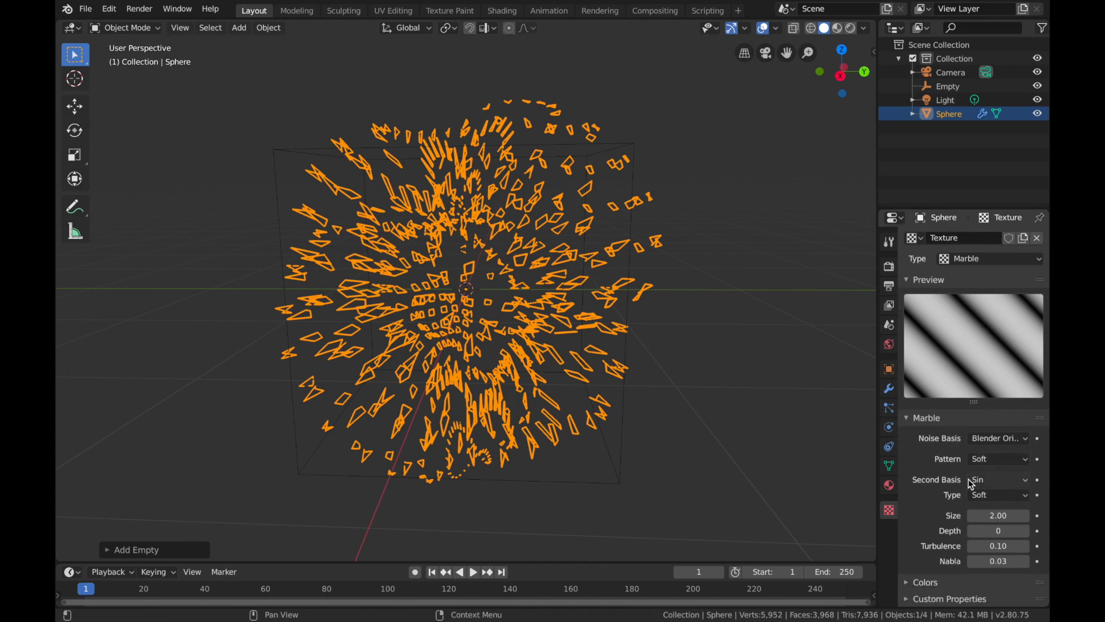
pyautogui.moveTo(888, 387)
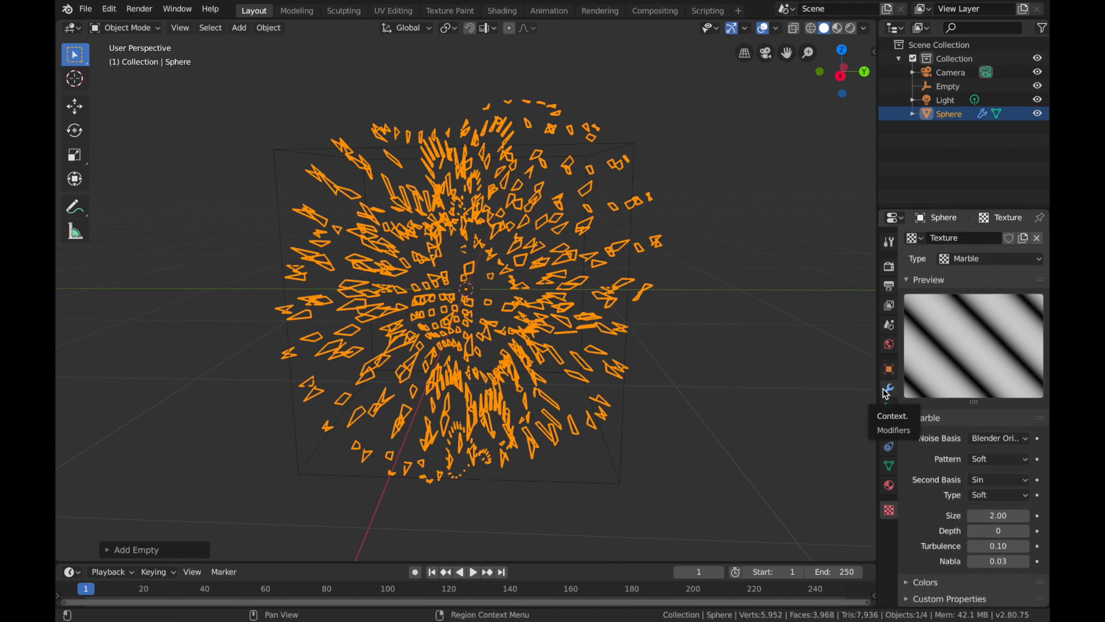
pyautogui.click(888, 389)
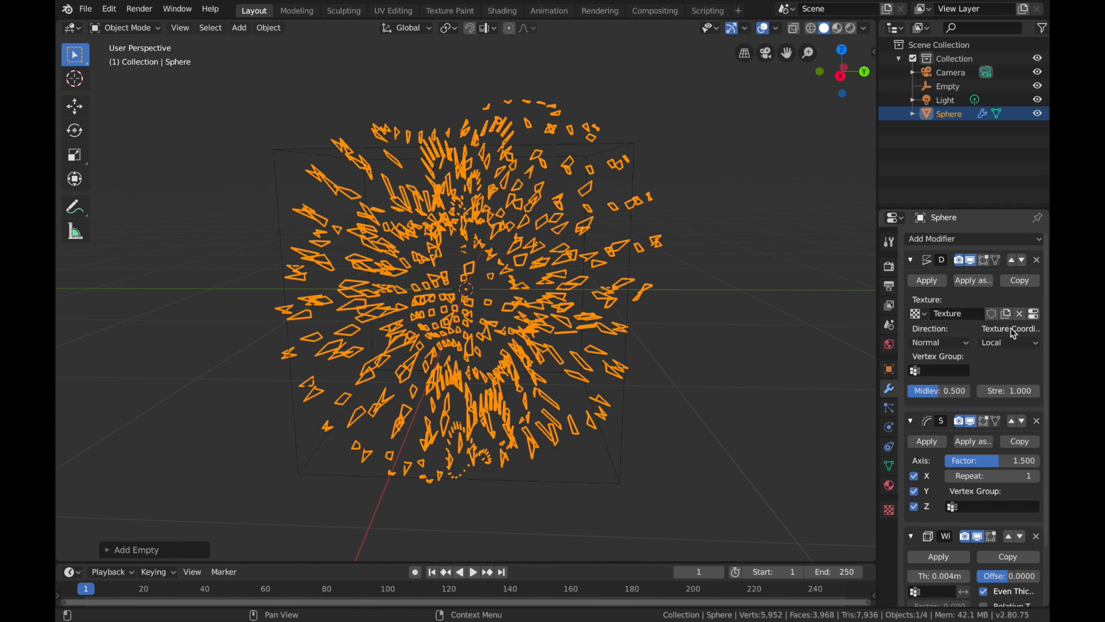
pyautogui.click(1008, 343)
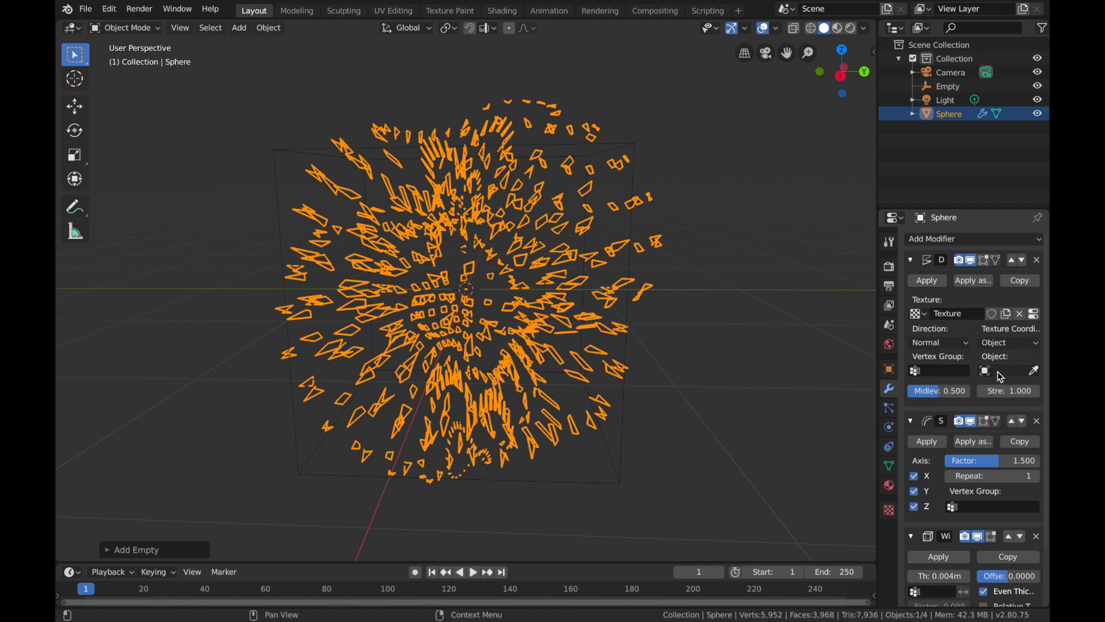
pyautogui.click(1005, 370)
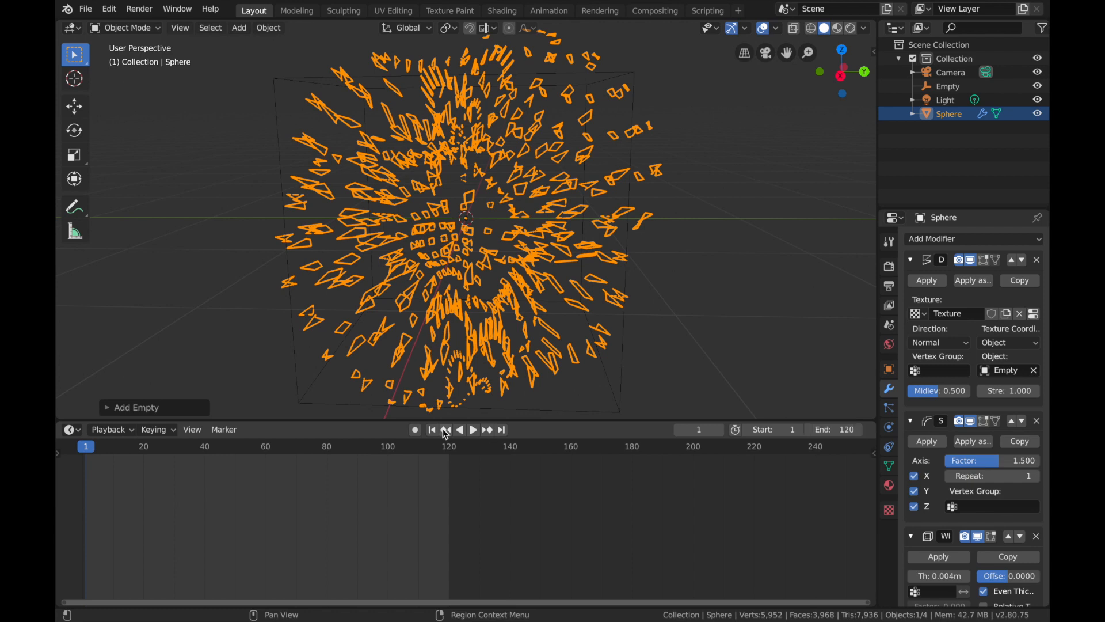
# Select the Empty in the Outliner and open the Edit menu.
pyautogui.click(948, 86)
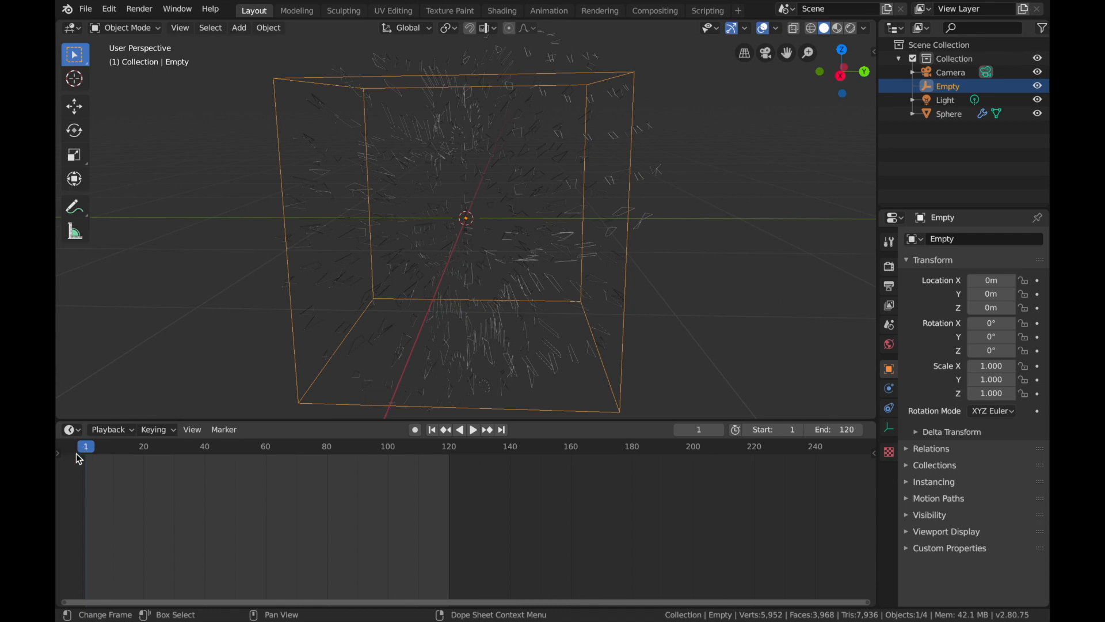
pyautogui.moveTo(179, 181)
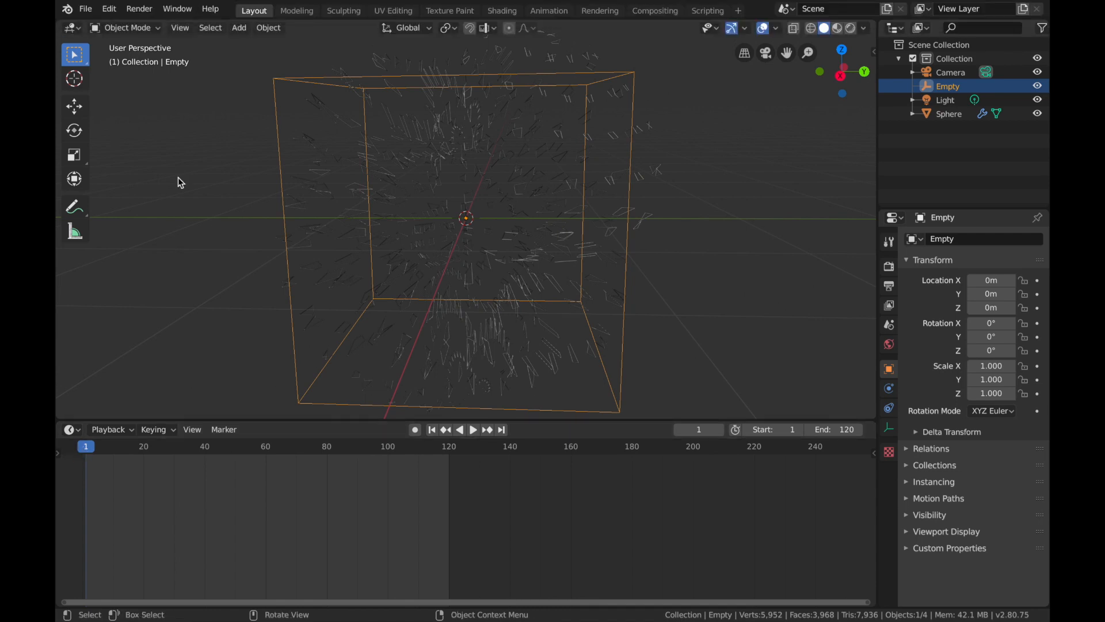
pyautogui.click(109, 9)
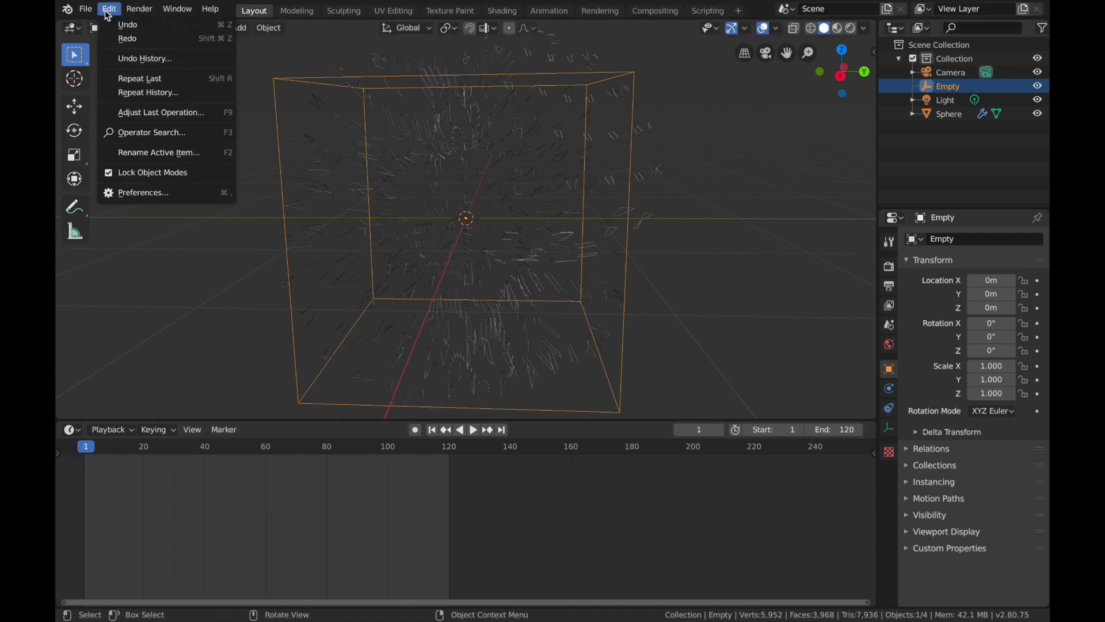
# Open Preferences and adjust the default F-Curve interpolation under Animation.
pyautogui.click(143, 192)
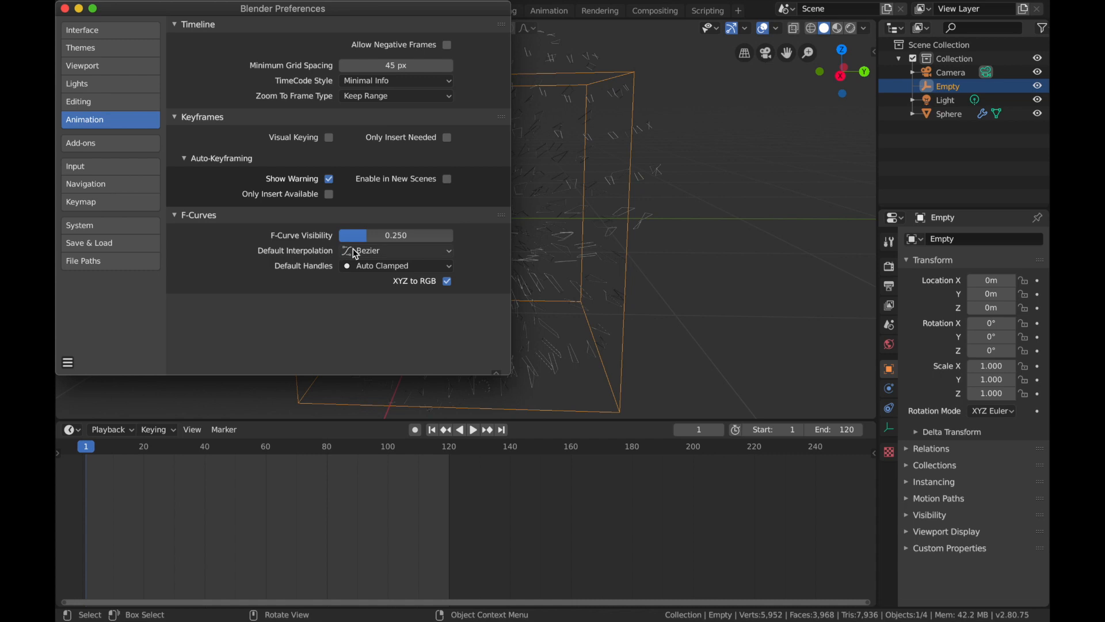
pyautogui.click(395, 251)
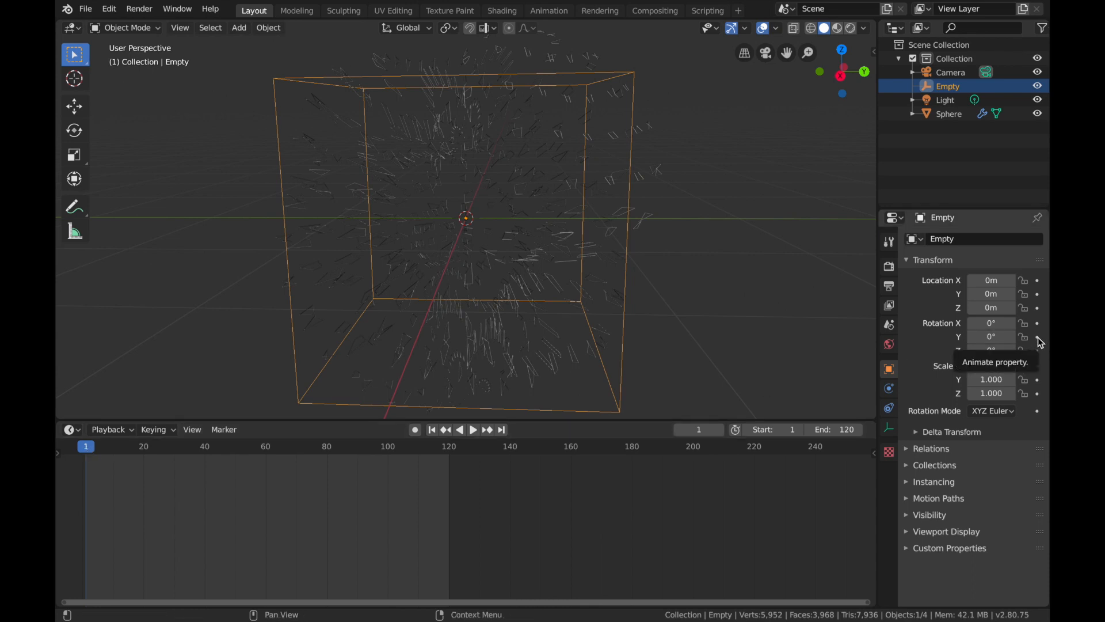
# Keyframe the Empty's Y rotation at 0° on frame 1 and 360° at the end frame, then play.
pyautogui.click(1036, 337)
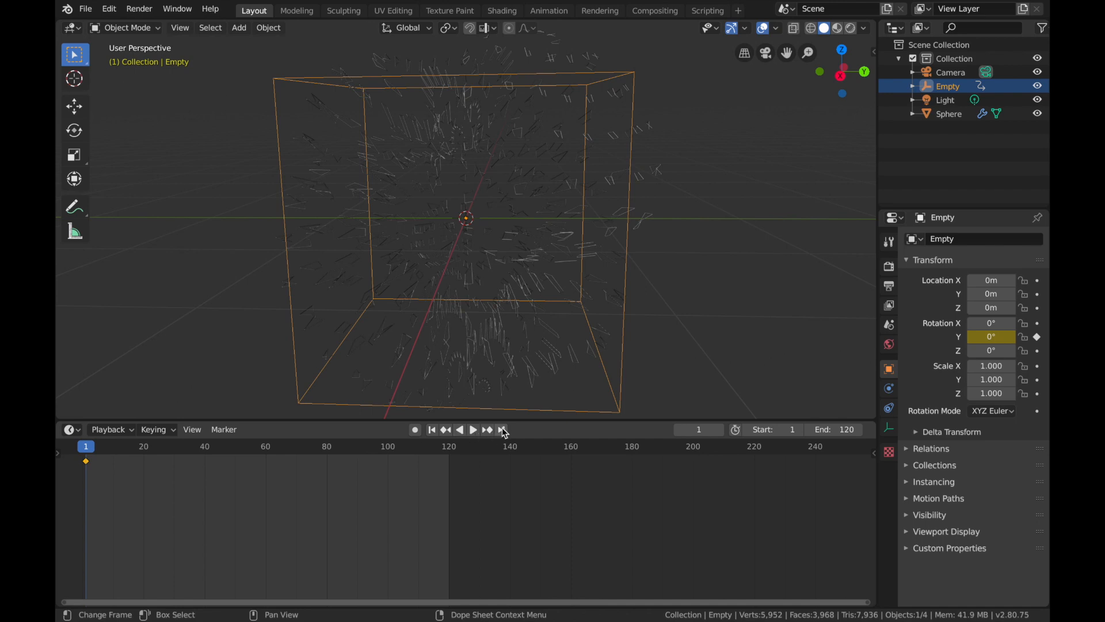
pyautogui.click(473, 430)
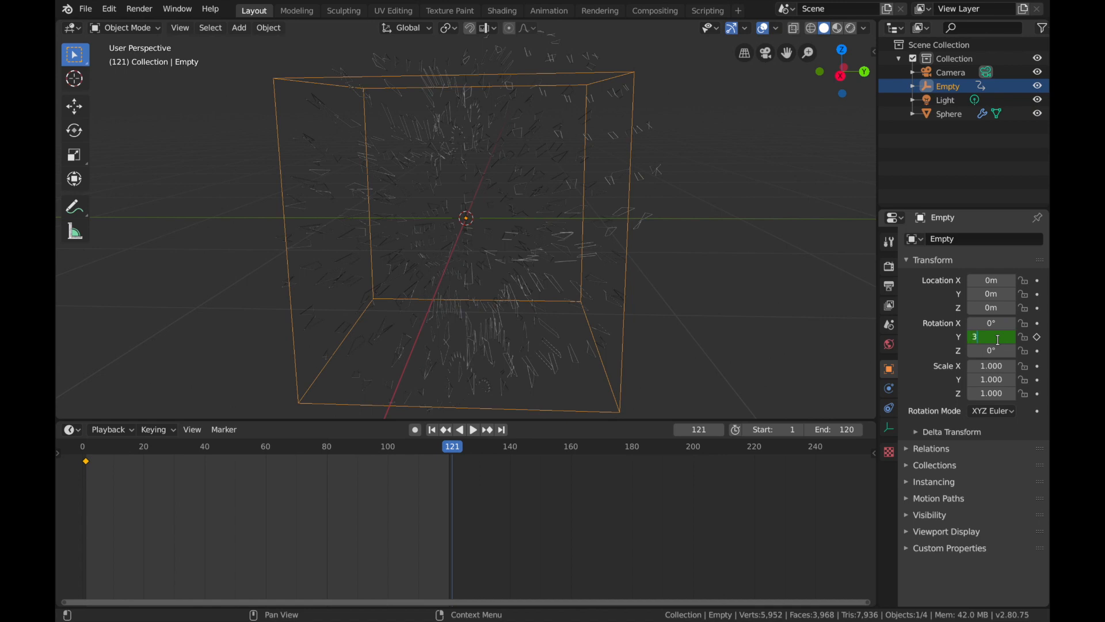
pyautogui.write('360°')
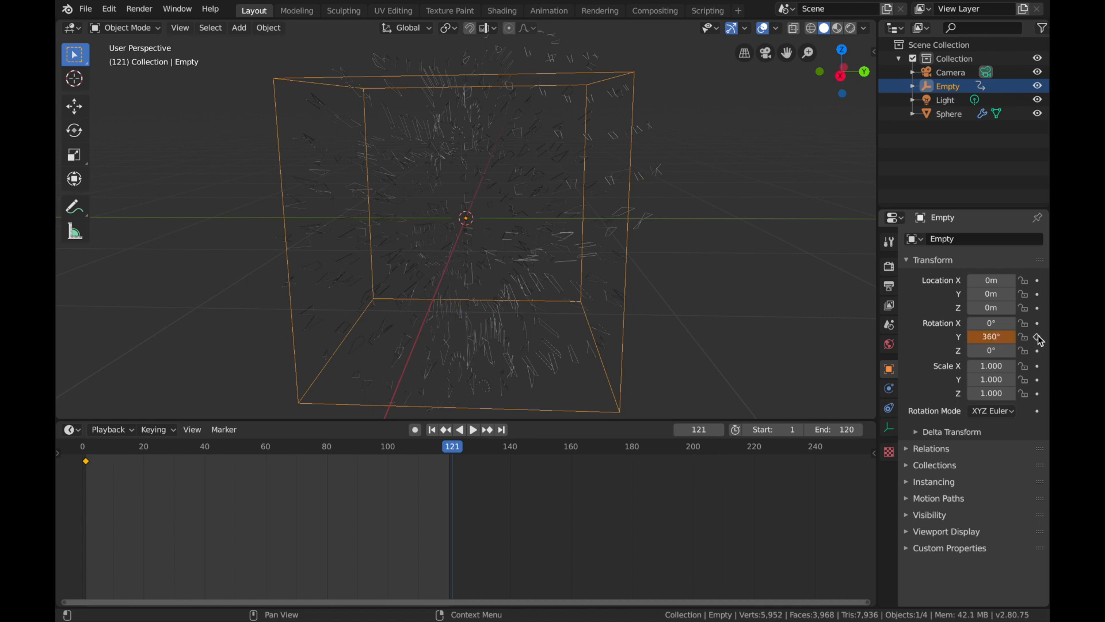
pyautogui.click(1036, 337)
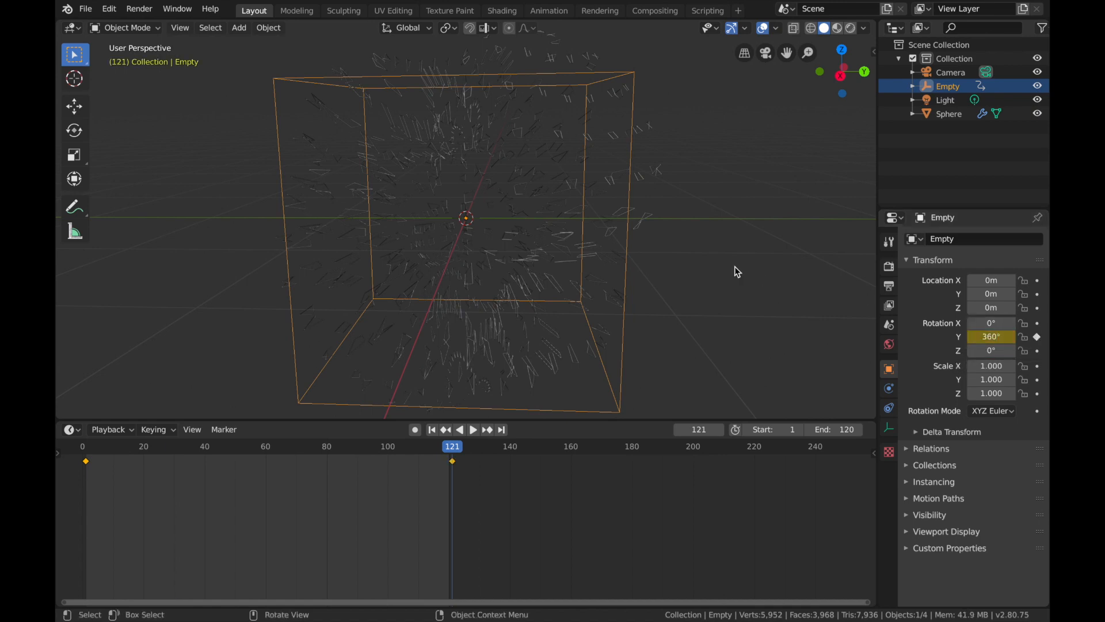
pyautogui.click(474, 429)
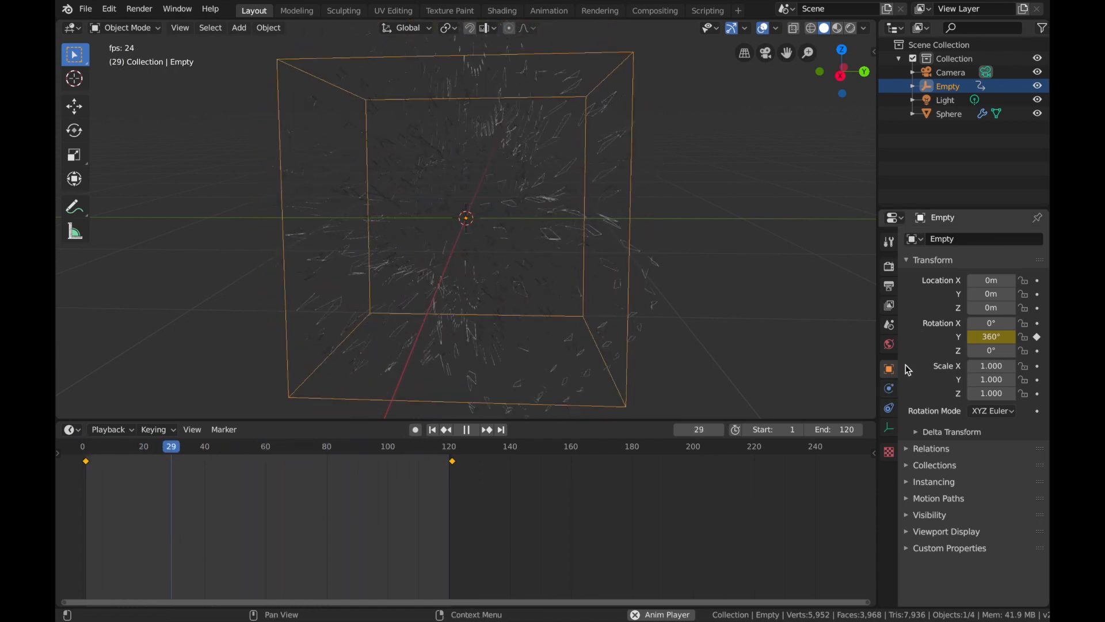
# Select the Sphere and lower its Displace modifier strength to 0.2.
pyautogui.click(948, 113)
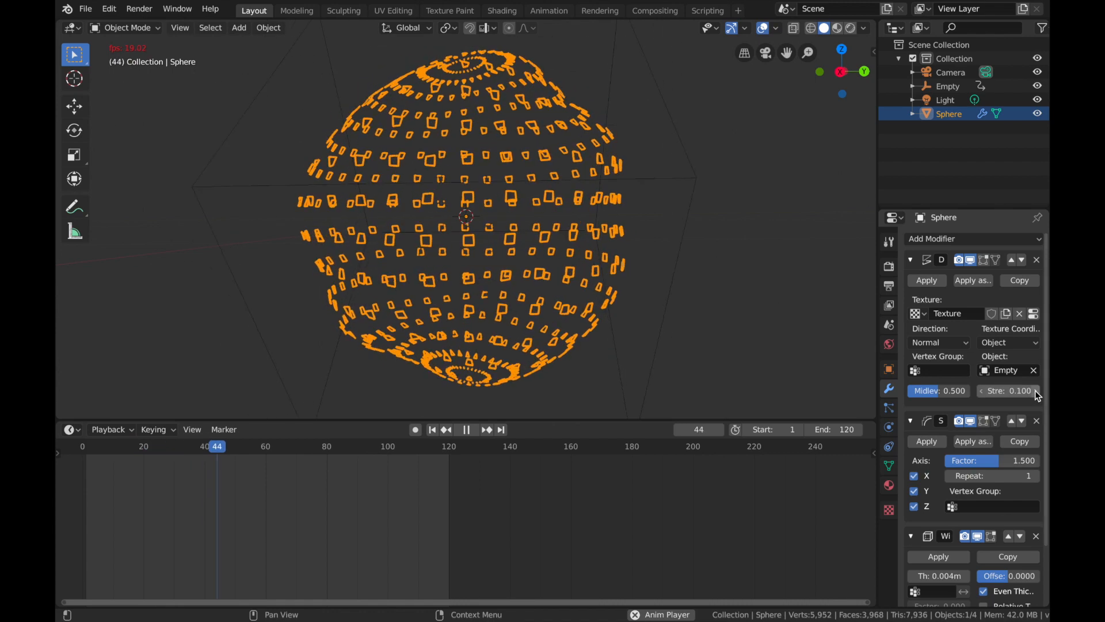
pyautogui.click(1030, 390)
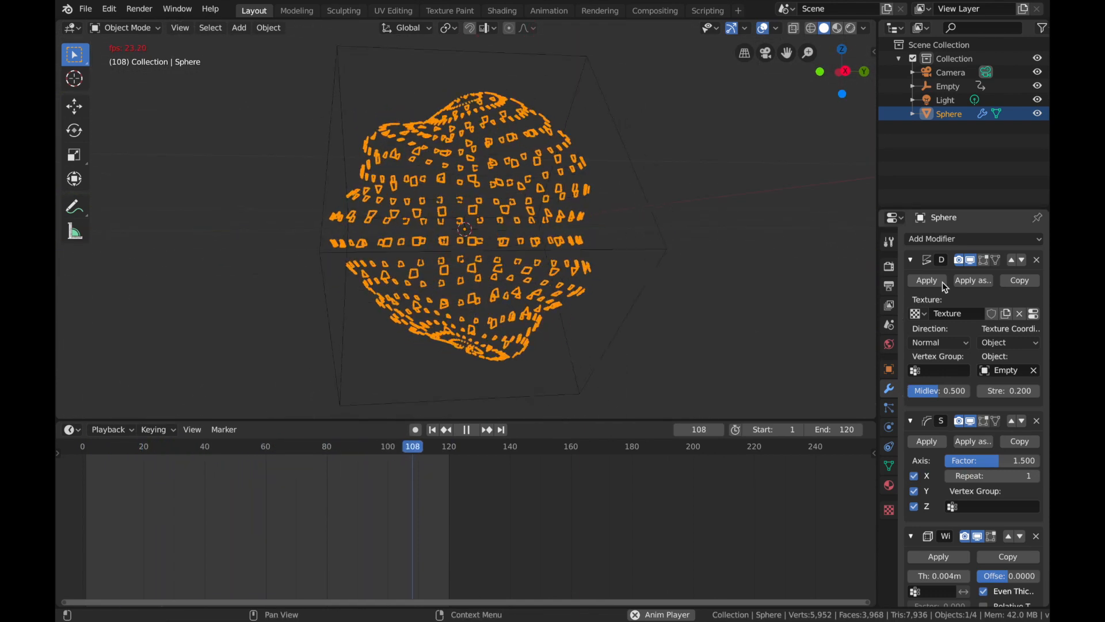
pyautogui.click(177, 446)
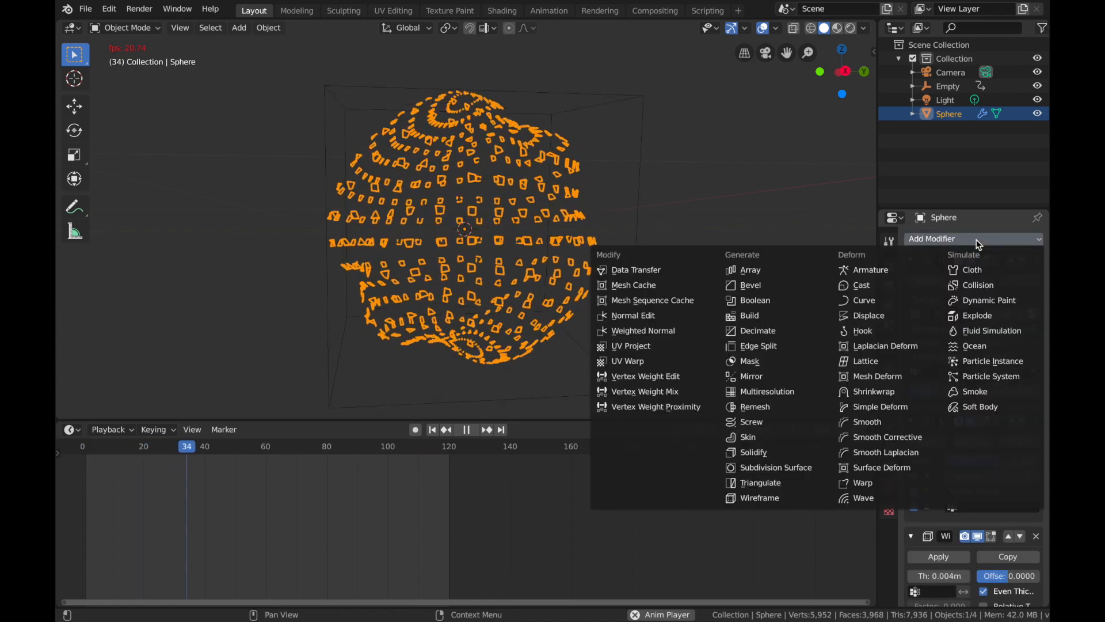
pyautogui.moveTo(775, 467)
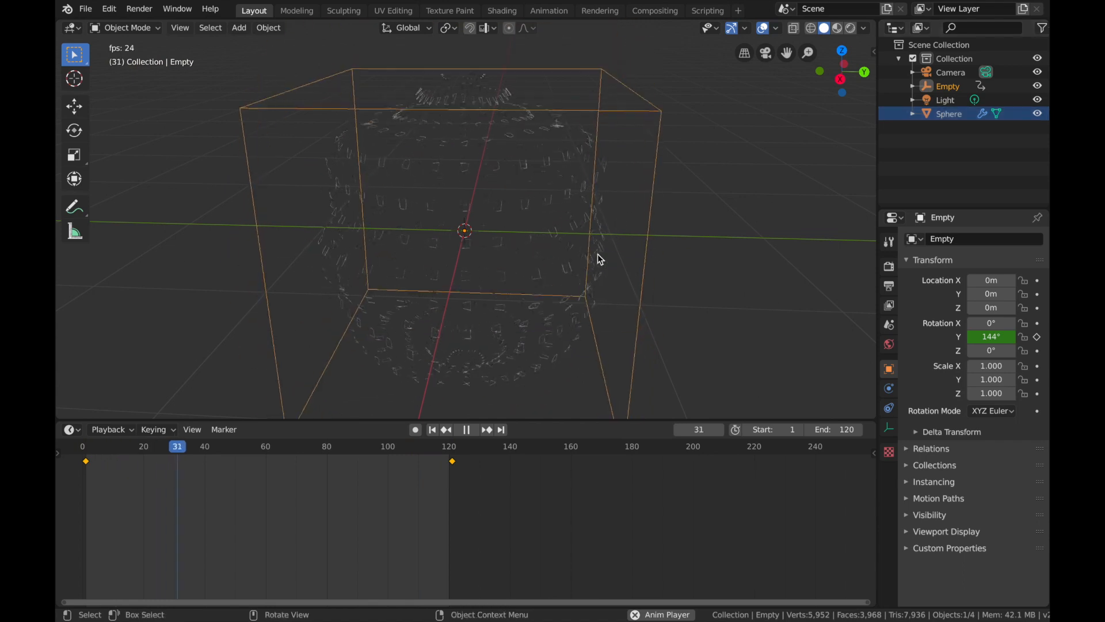
# Scale the Empty up to about 2.758 times its size.
pyautogui.press('s')
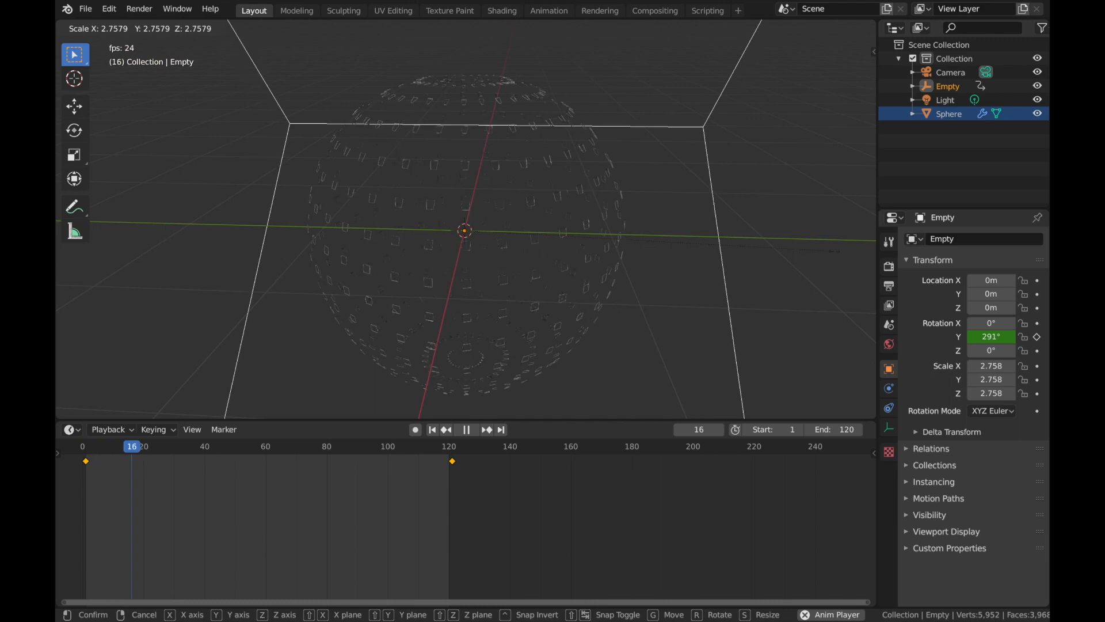
pyautogui.click(465, 430)
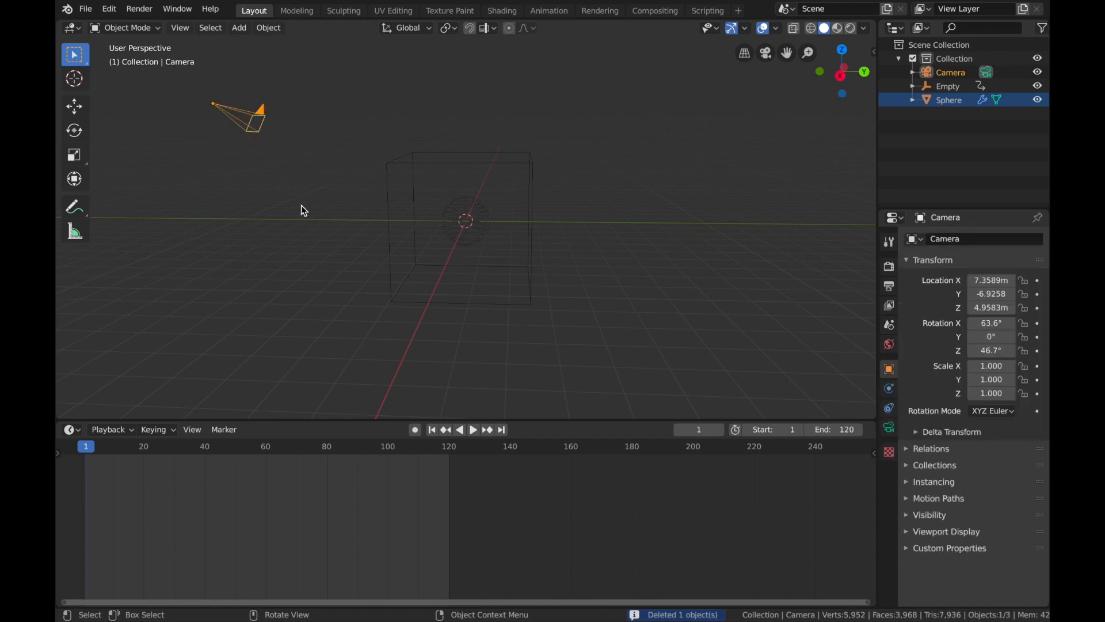
pyautogui.moveTo(312, 246)
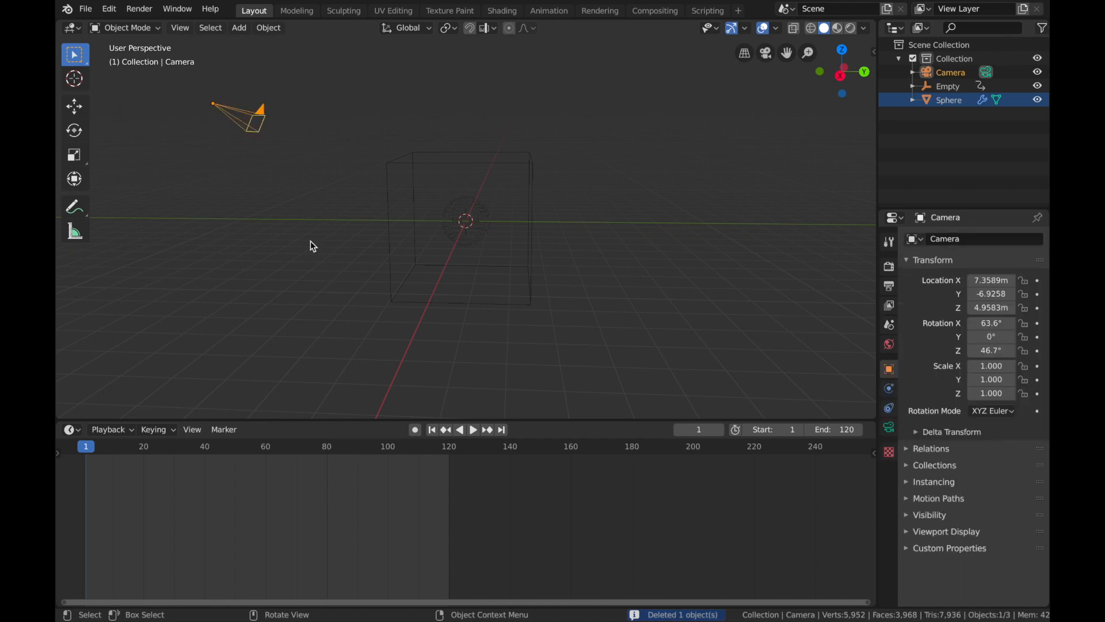
# Reset the Camera's location to the origin and raise it along Z about 6.24 m.
pyautogui.press('alt+g')
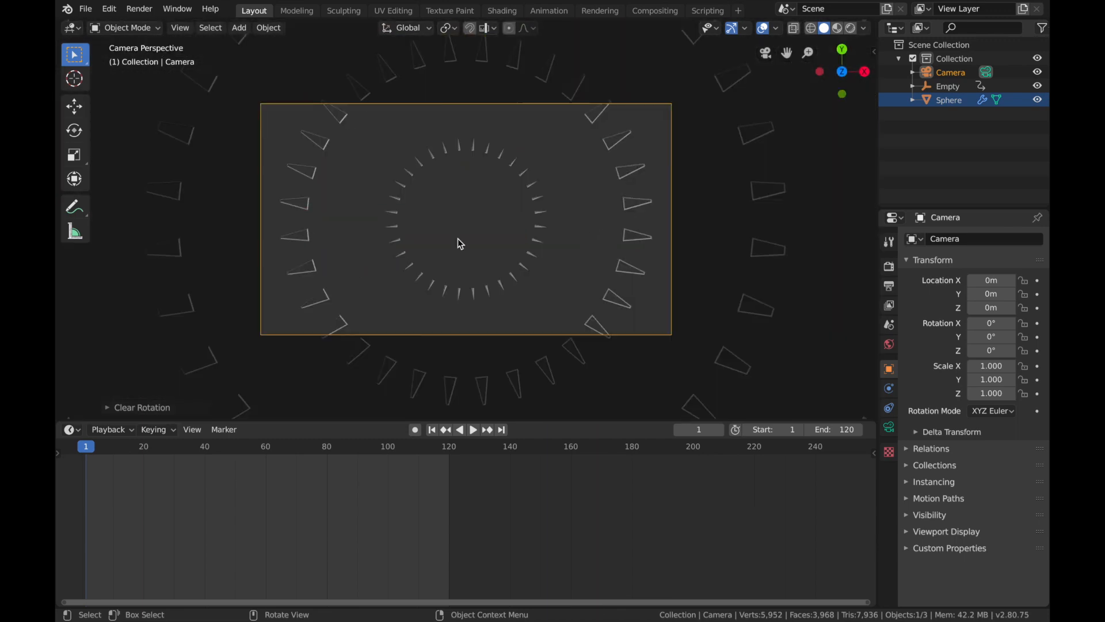
pyautogui.press('g')
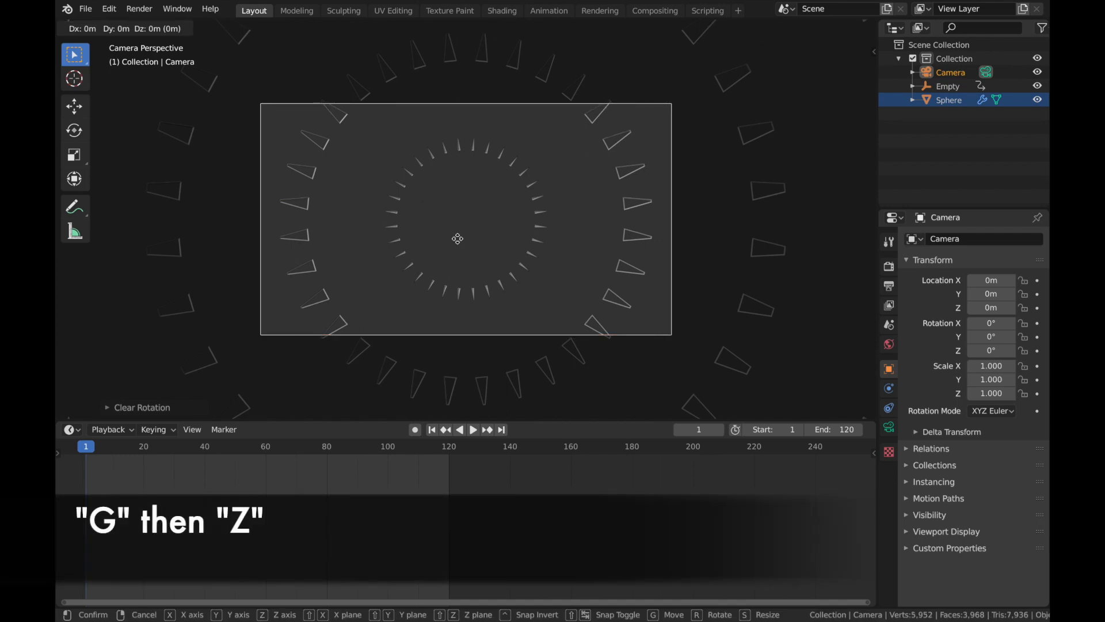
pyautogui.press('z')
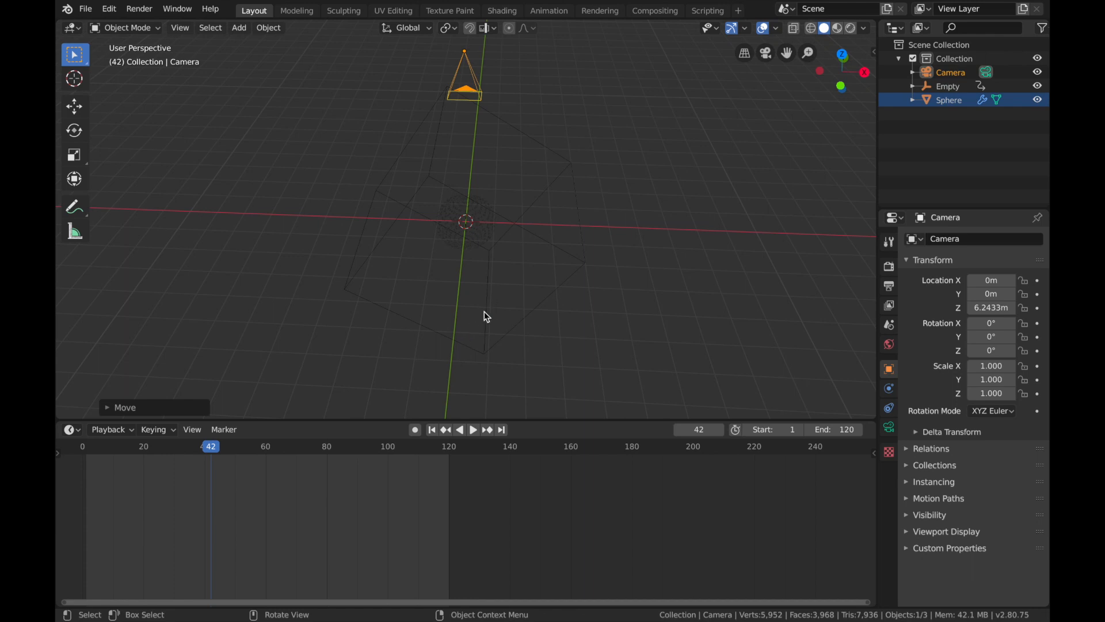
# Add a UV sphere scaled up to enclose the camera, and rename the original sphere Jelly.
pyautogui.click(238, 27)
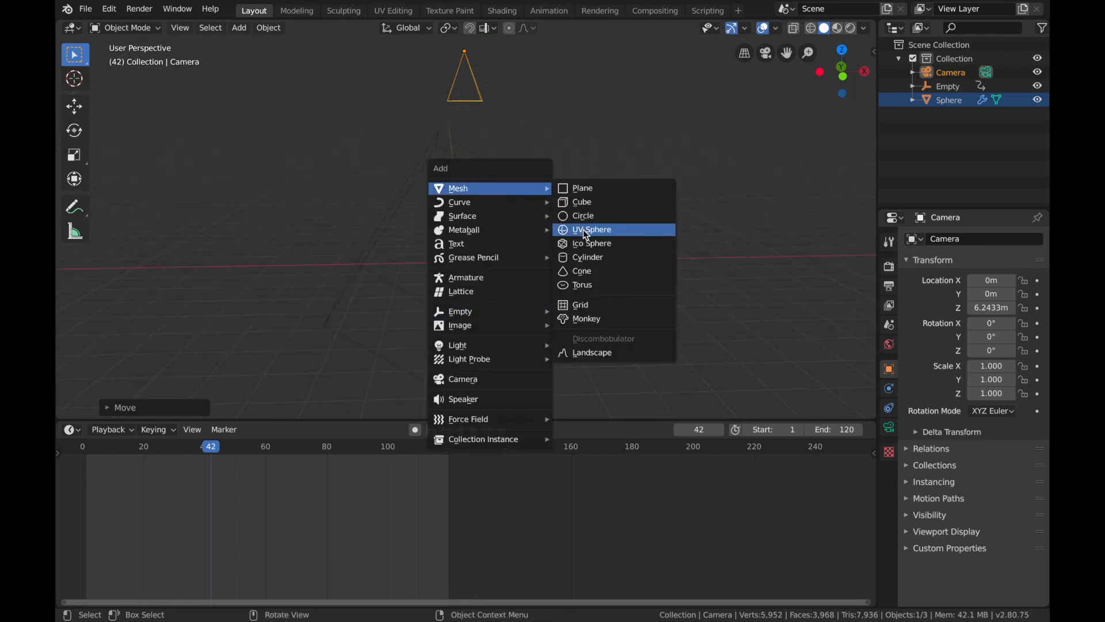
pyautogui.click(593, 229)
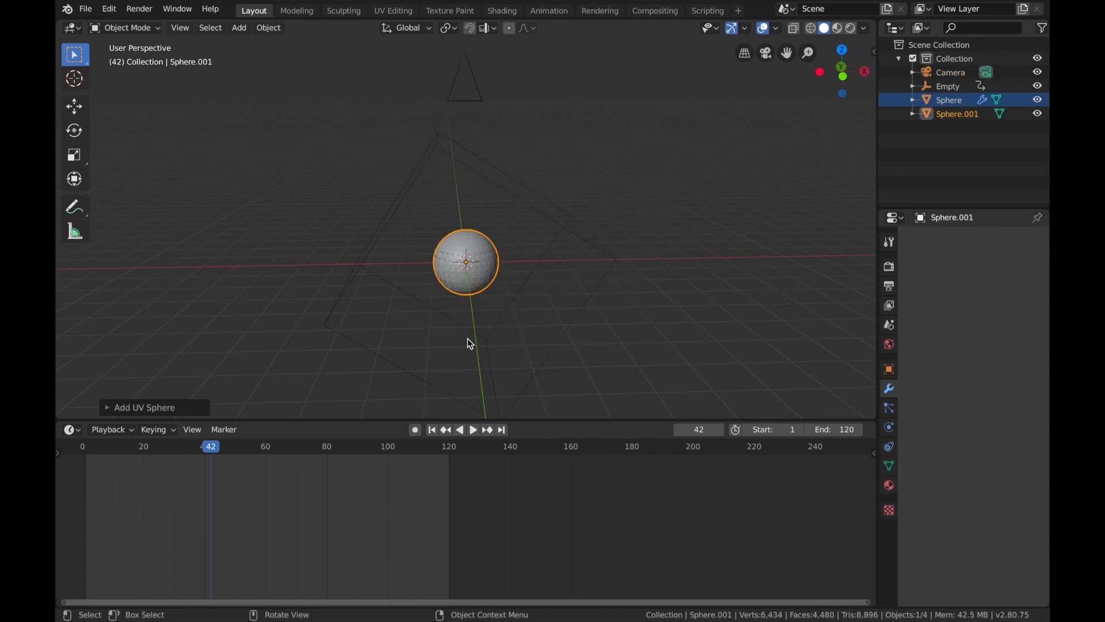
pyautogui.press('s')
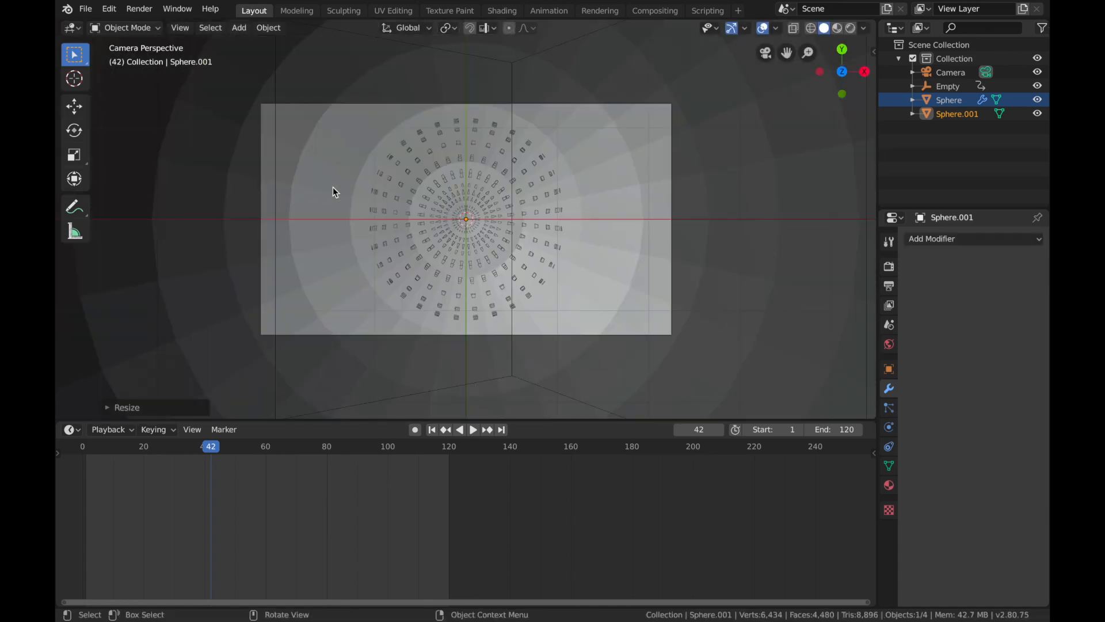
pyautogui.click(473, 430)
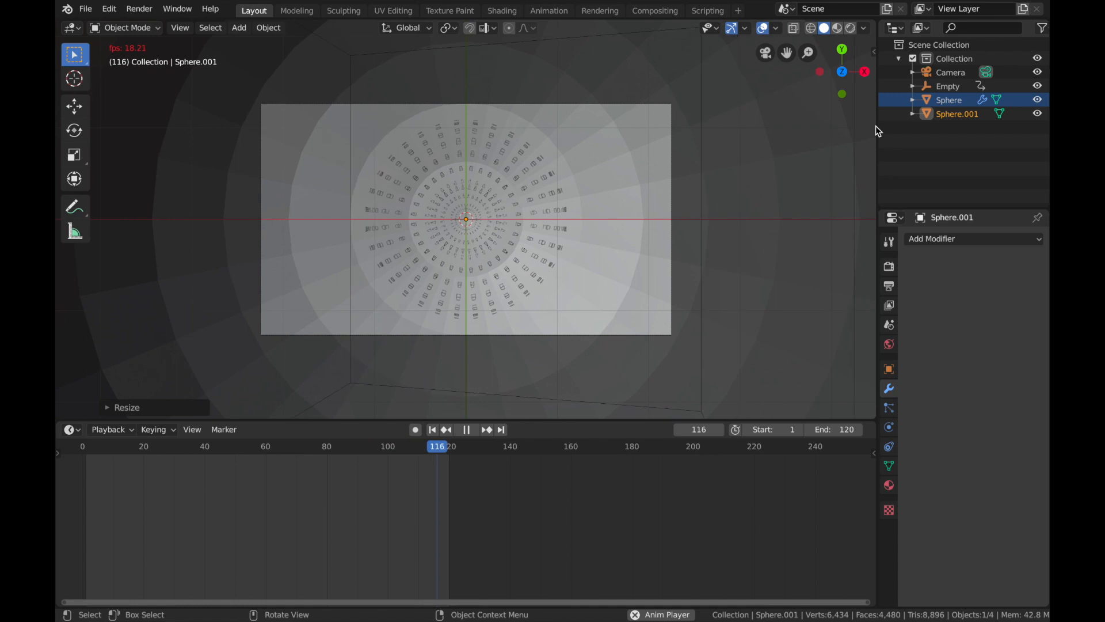
pyautogui.click(949, 100)
pyautogui.write('Jelly')
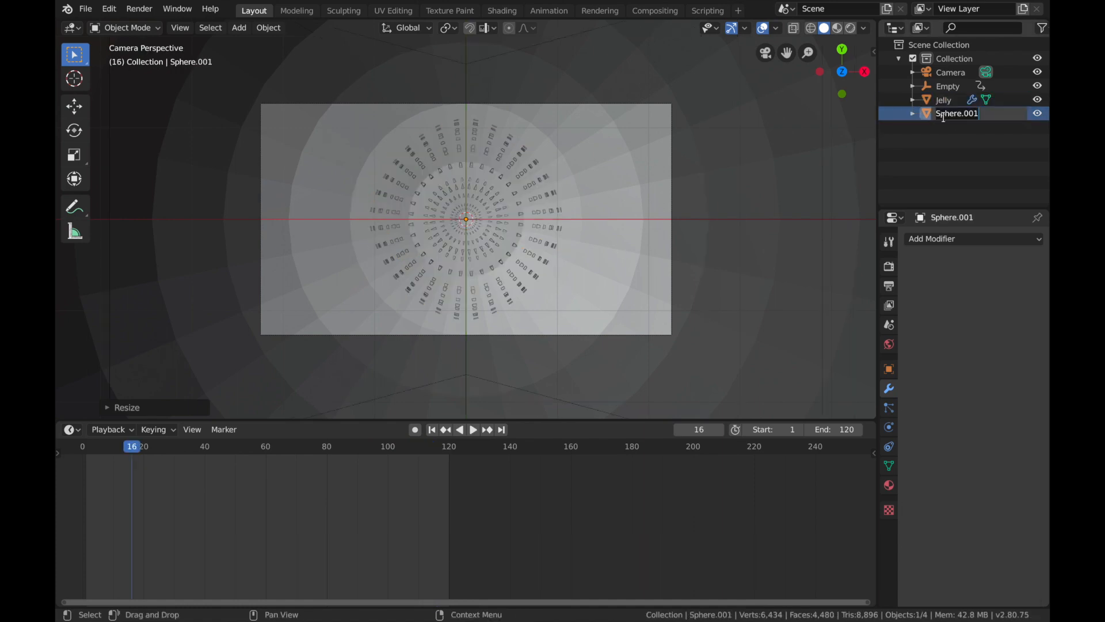
# Rename the large sphere to Reflections and play the animation in Solid shading.
pyautogui.write('Ref')
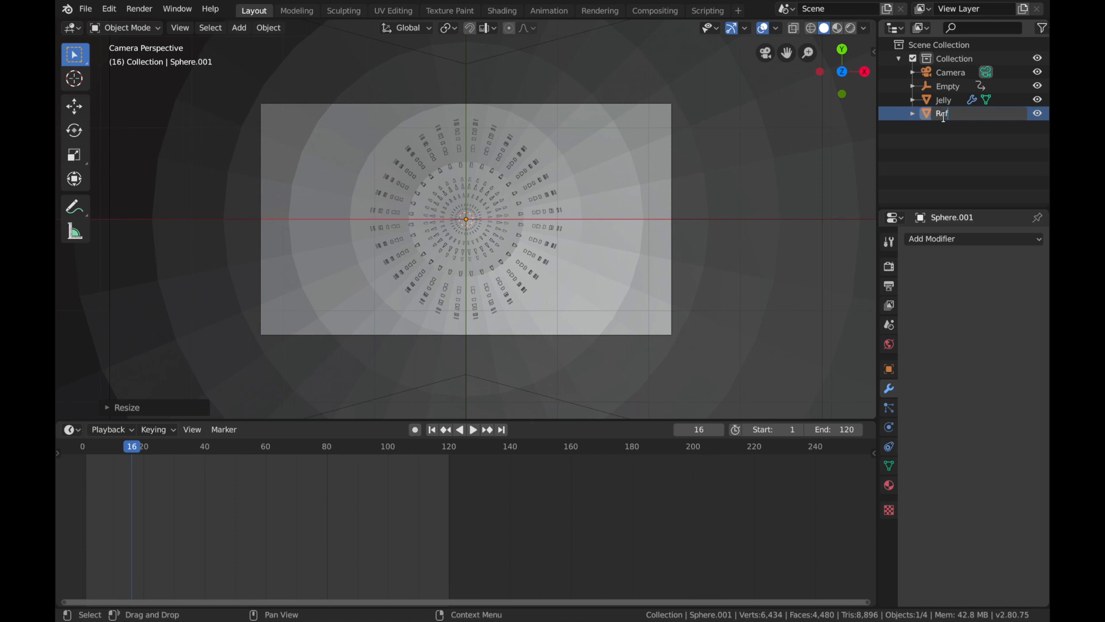
pyautogui.click(473, 429)
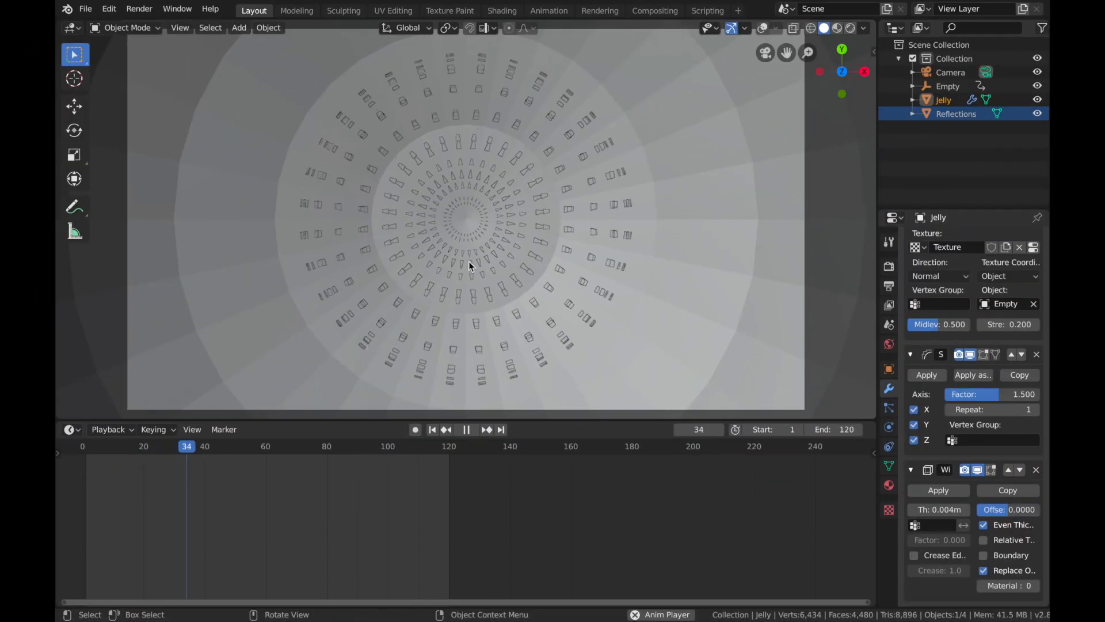
pyautogui.click(467, 429)
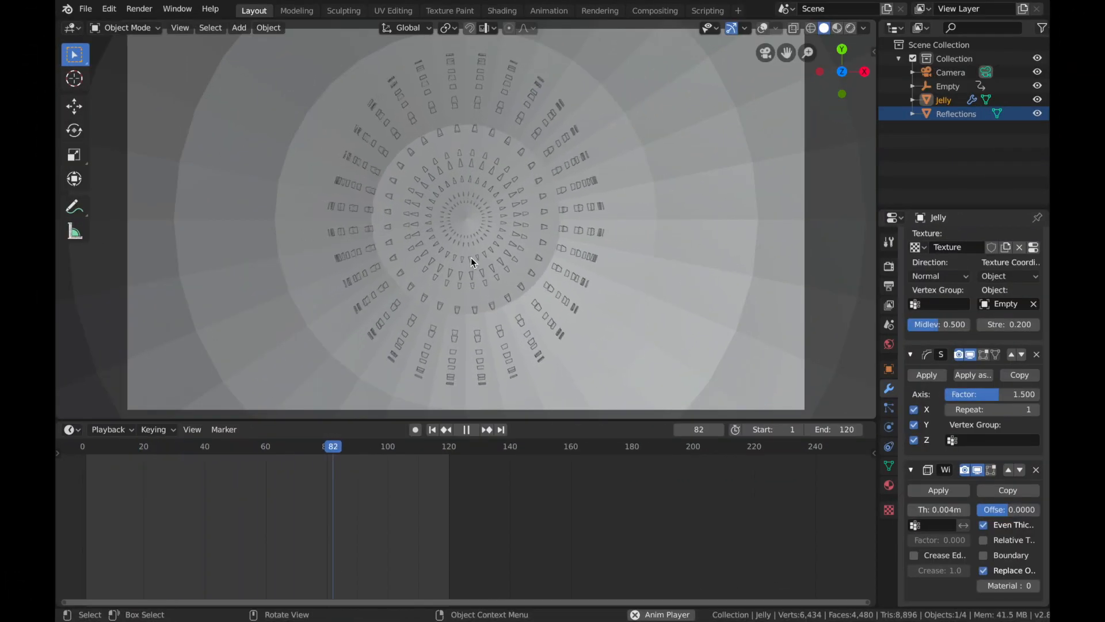
# Stop playback and open the World settings to make the background black.
pyautogui.press('z')
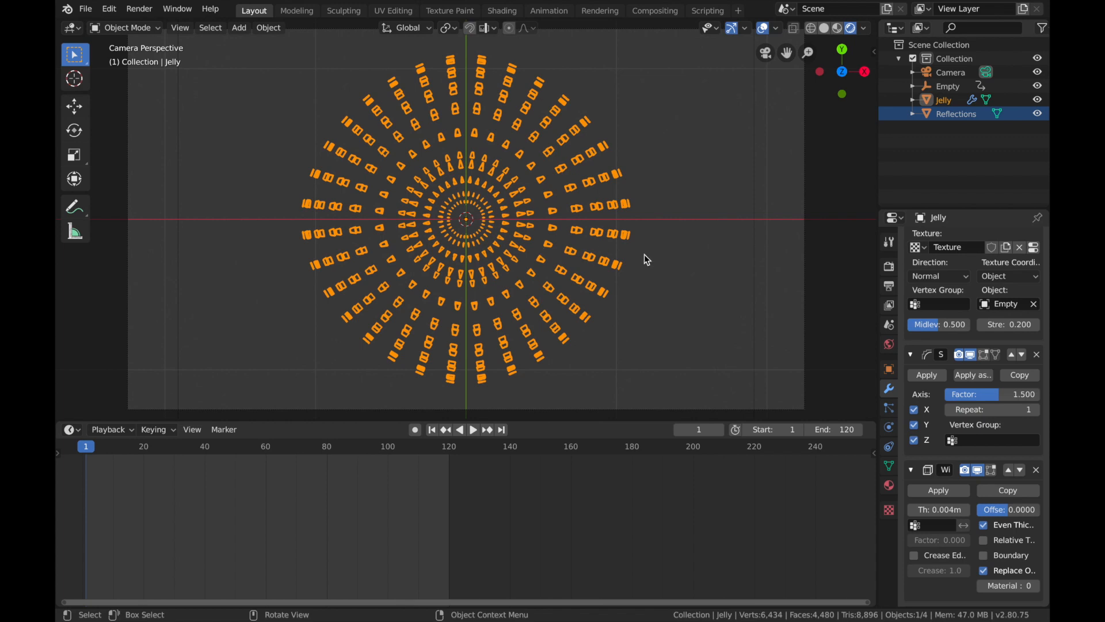
pyautogui.click(888, 345)
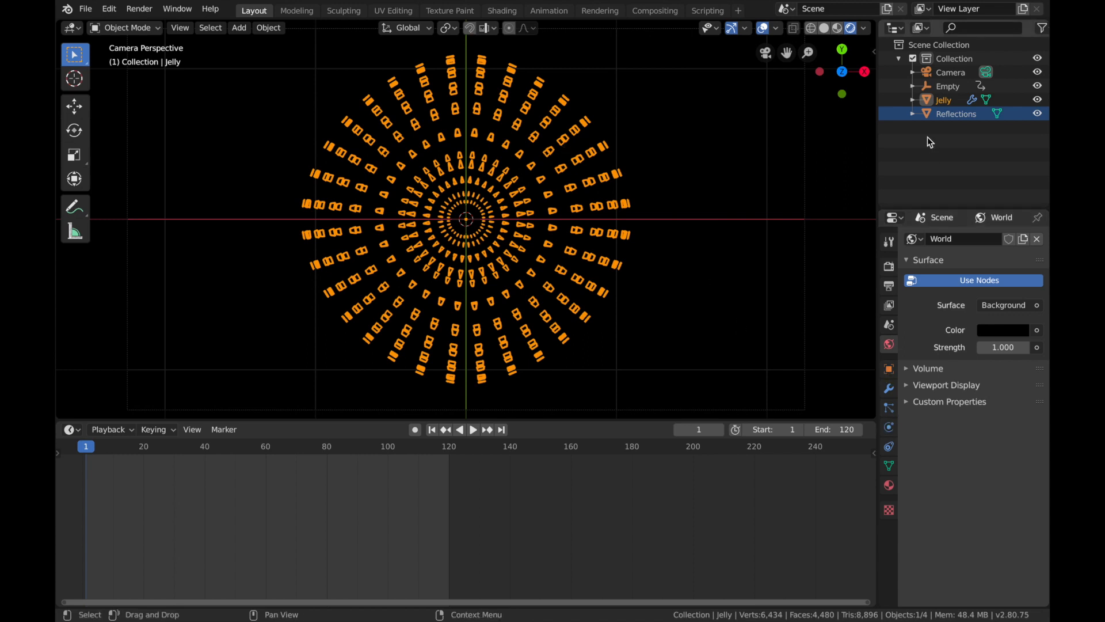
# Give Jelly a new material with an Emission shader and a cyan colour.
pyautogui.click(942, 99)
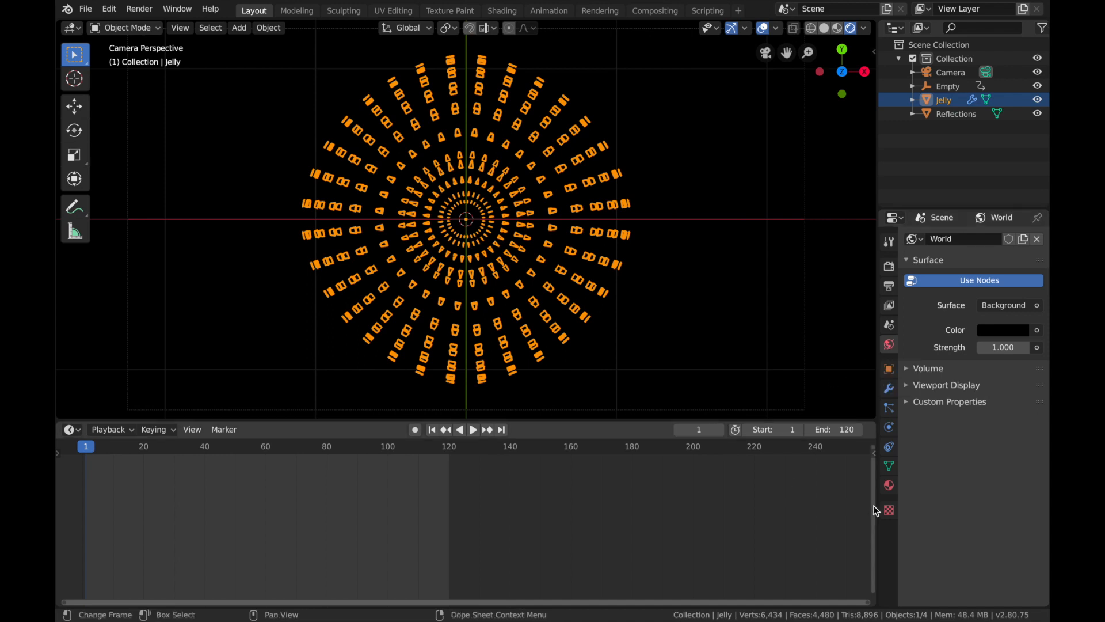
pyautogui.click(888, 484)
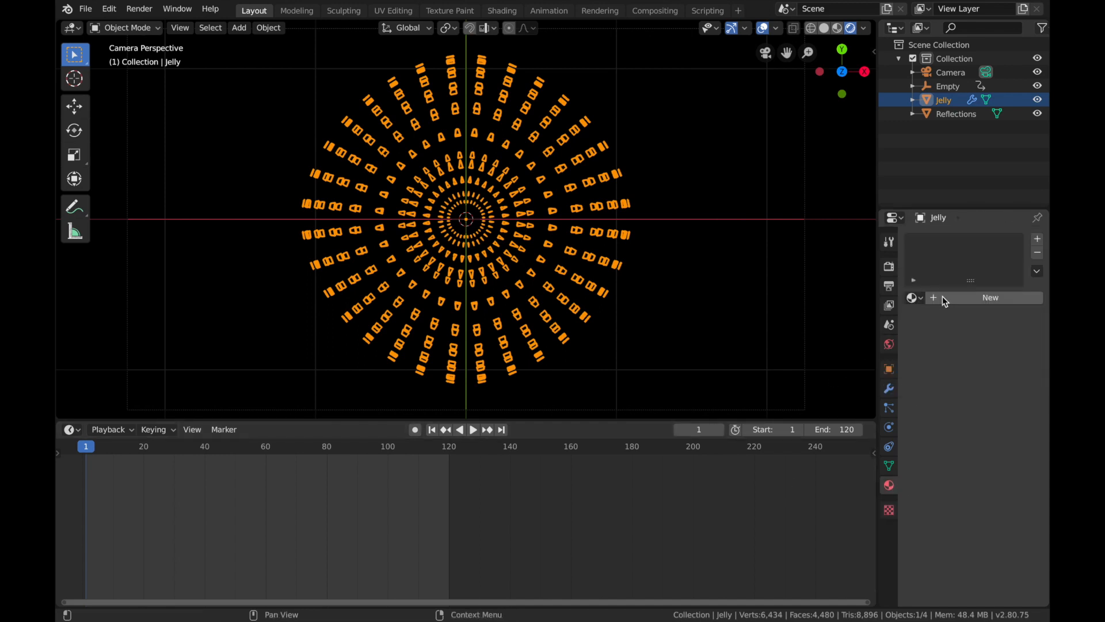
pyautogui.click(989, 297)
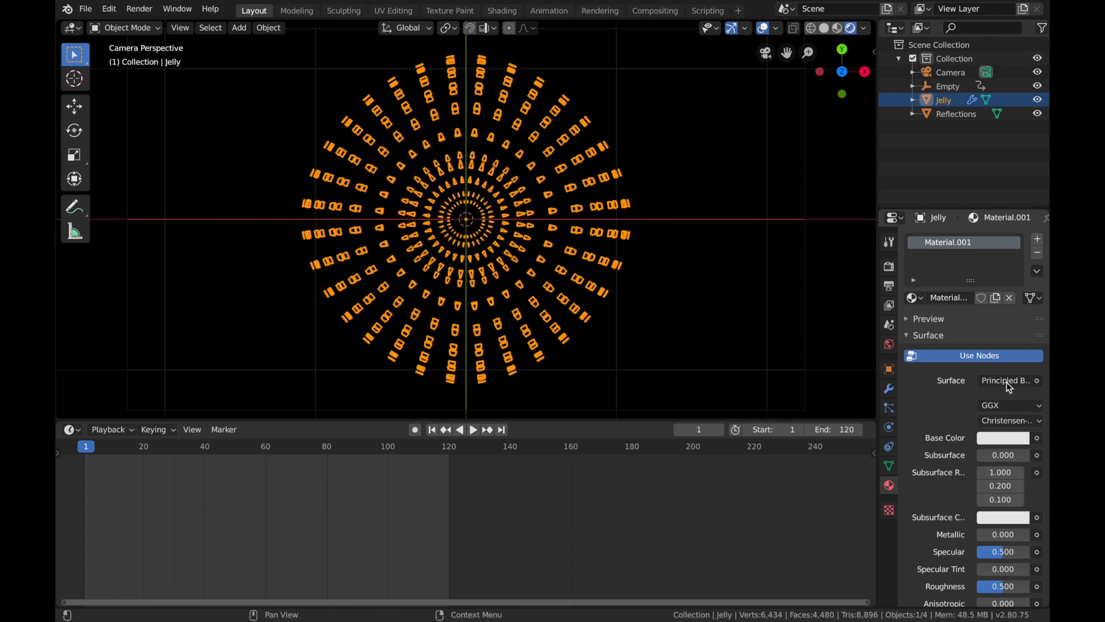
pyautogui.click(1008, 380)
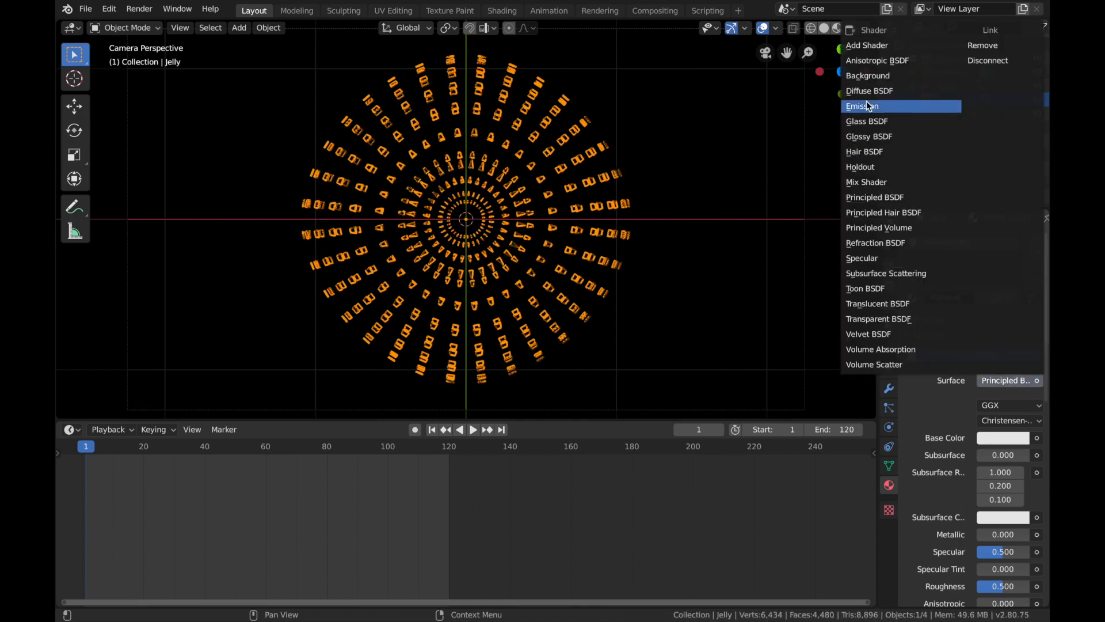
pyautogui.click(863, 106)
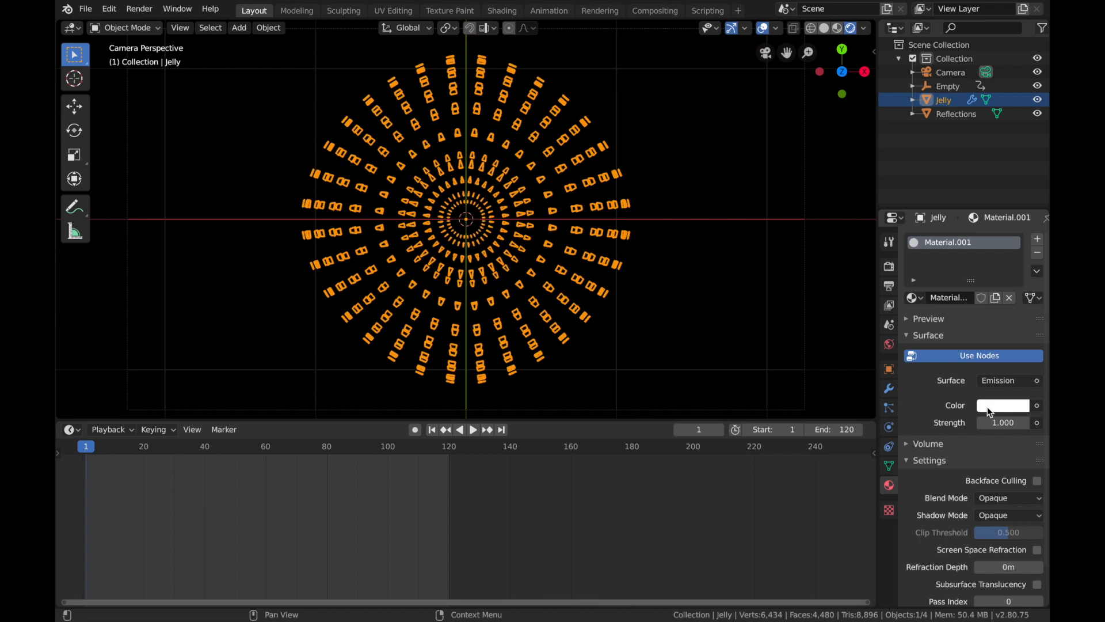
pyautogui.click(1002, 405)
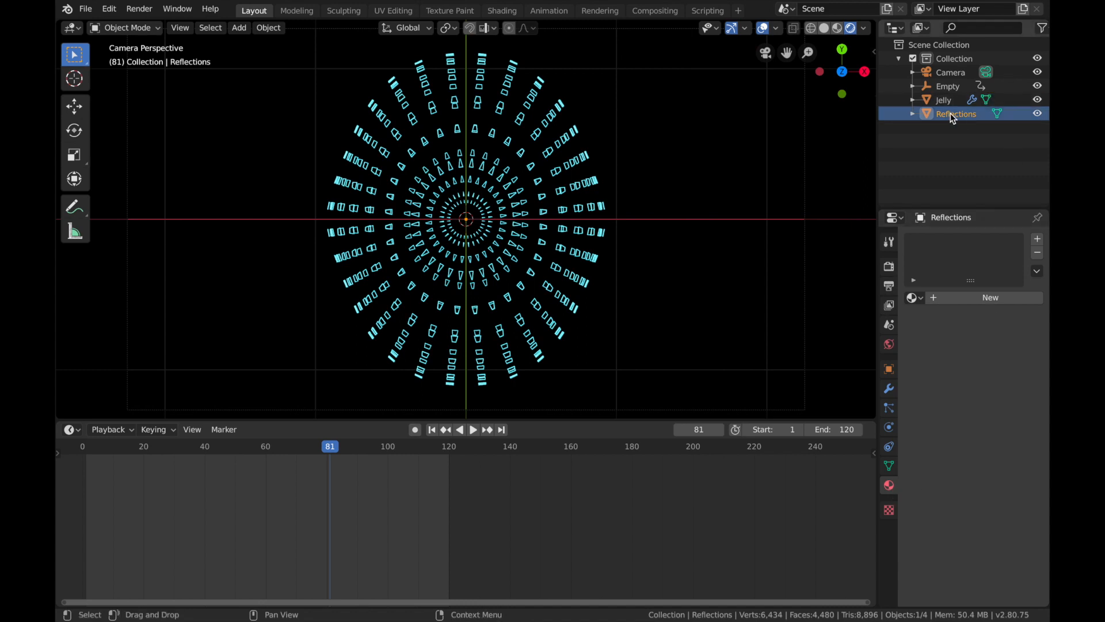
# Add a metallic material to Reflections and enable Ambient Occlusion, Bloom and Screen Space Reflections.
pyautogui.click(887, 485)
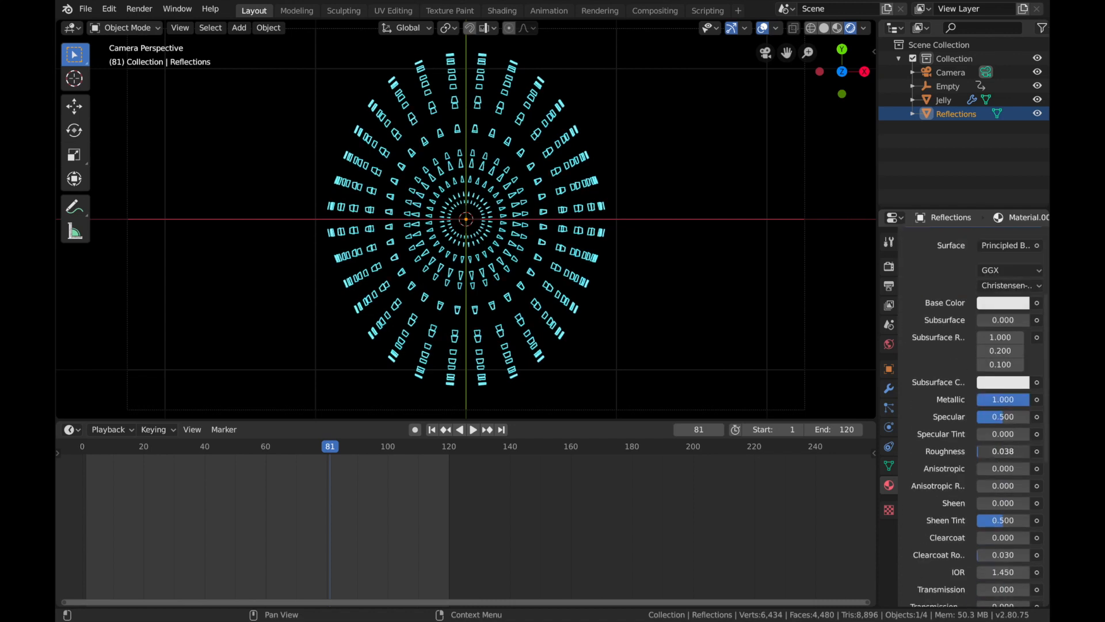
pyautogui.click(889, 266)
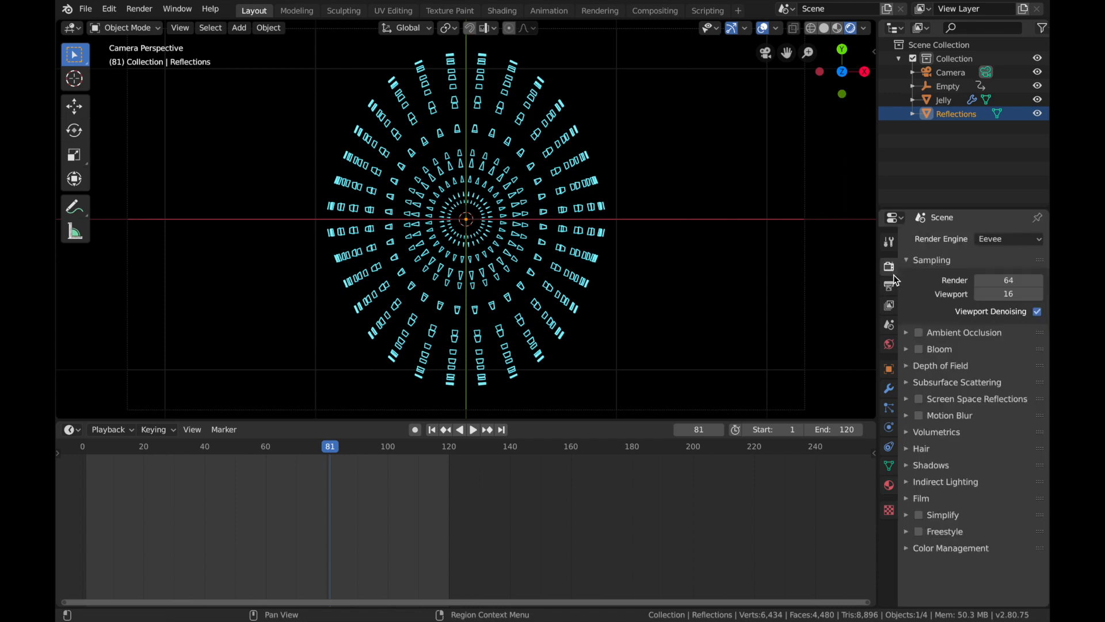
pyautogui.moveTo(885, 277)
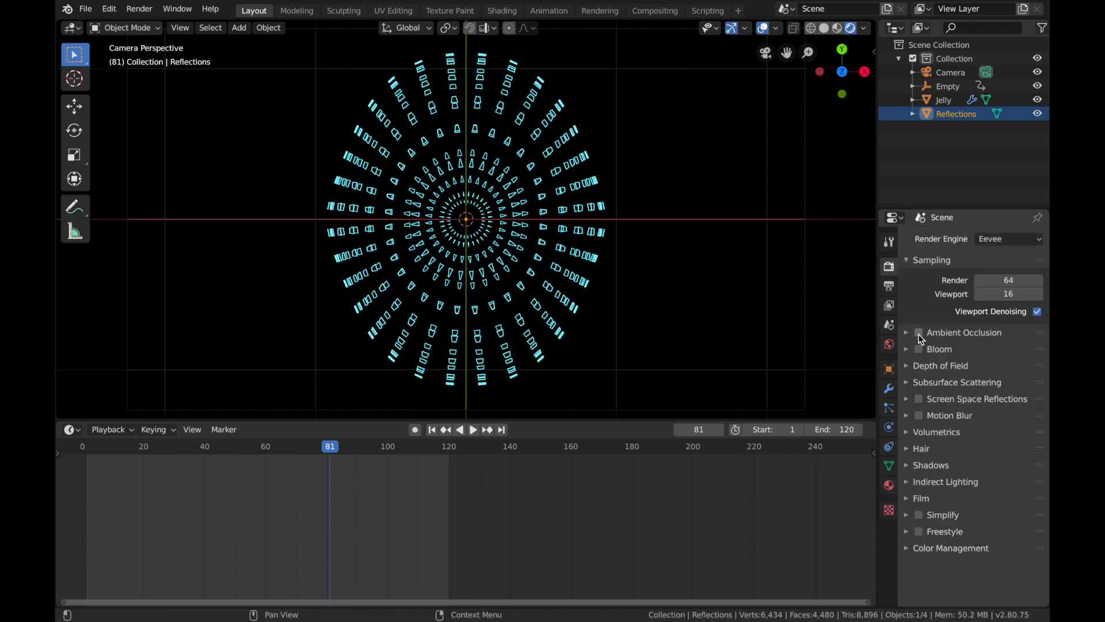
pyautogui.click(919, 332)
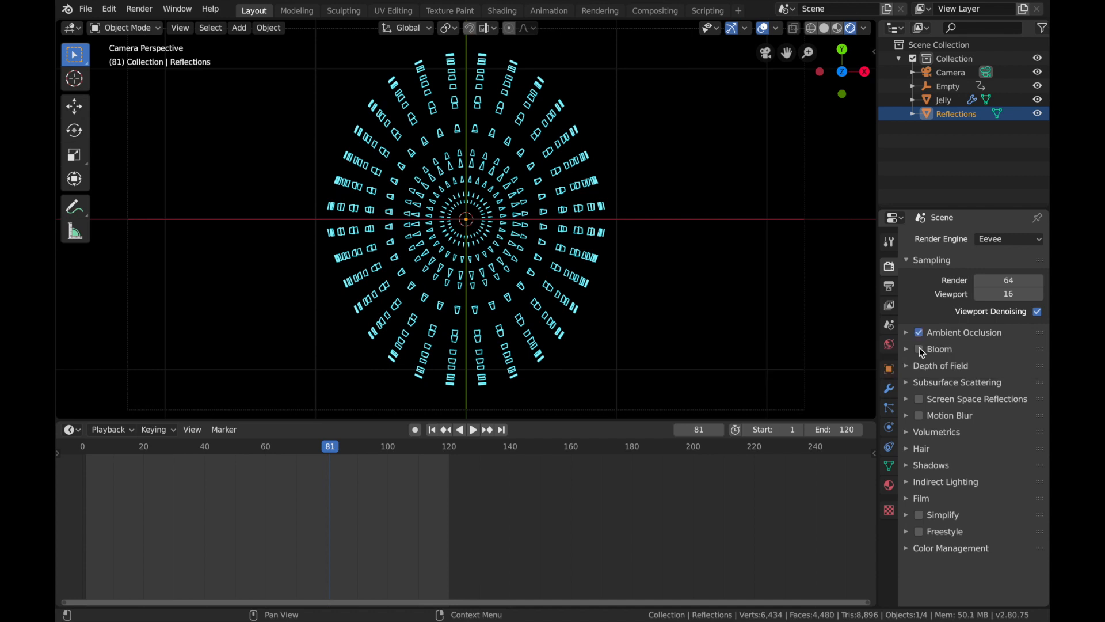
pyautogui.click(919, 348)
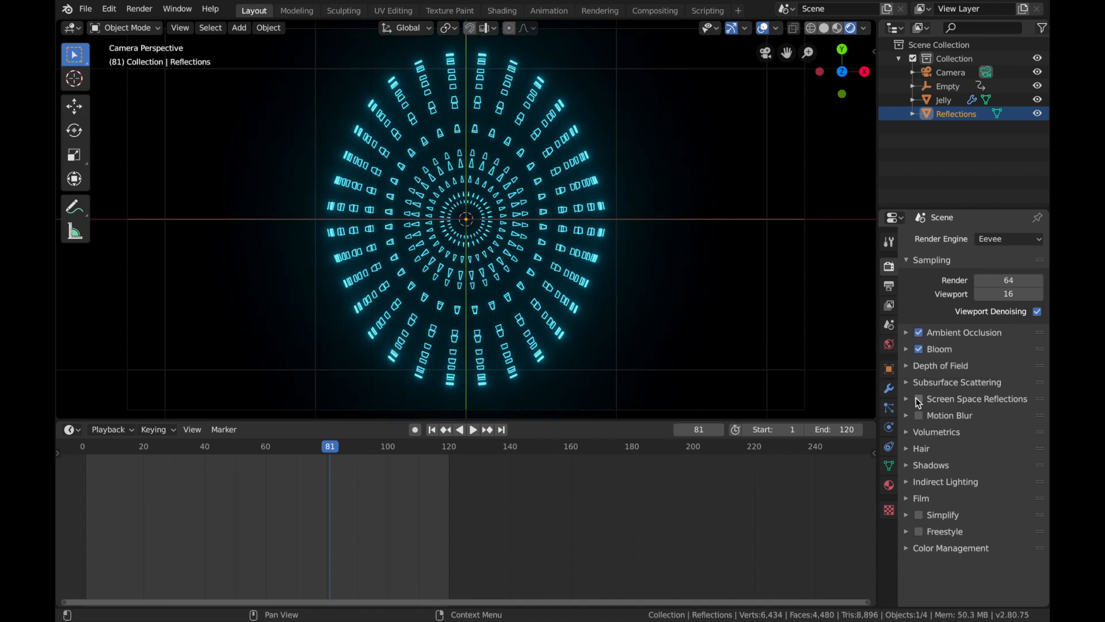
pyautogui.click(918, 398)
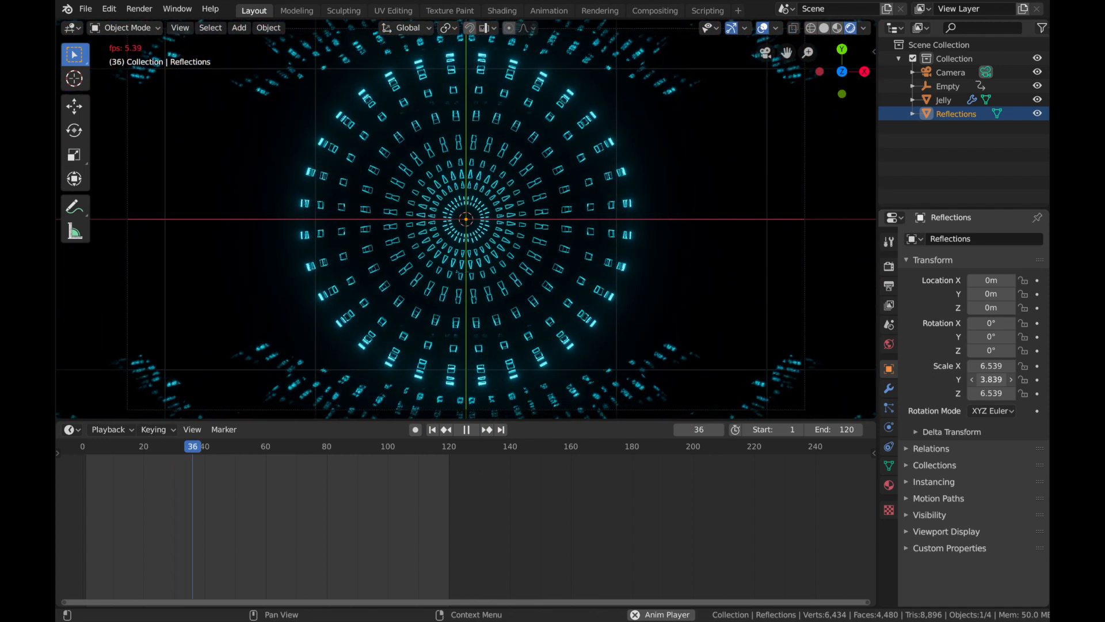
# Set Reflections' X and Y scale to 3.779 and expand the Bloom render settings.
pyautogui.click(468, 429)
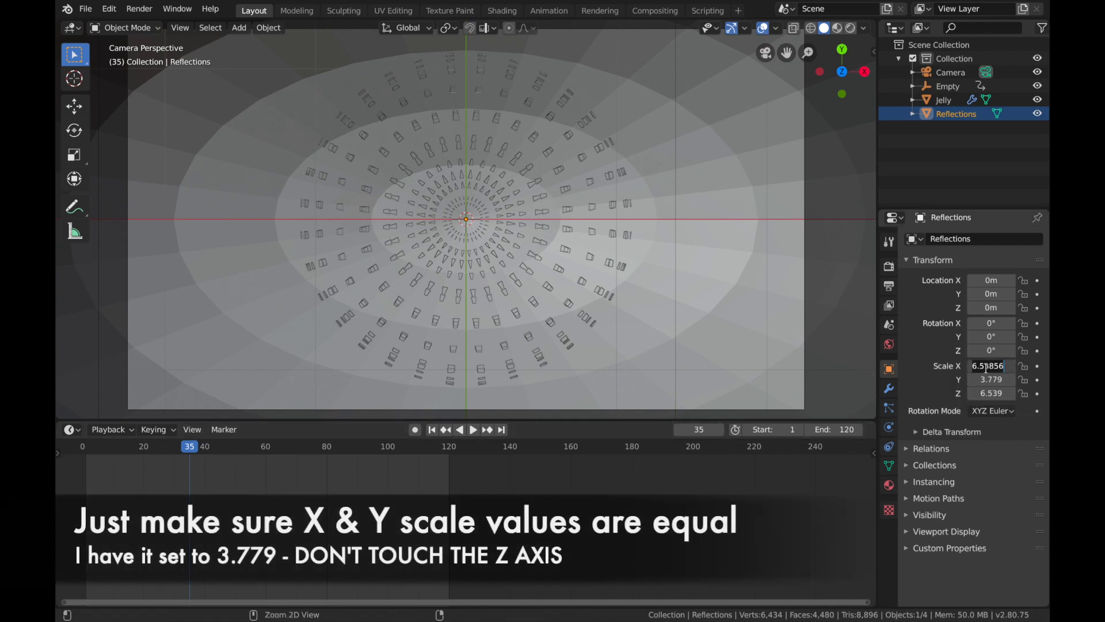
pyautogui.write('3.77856')
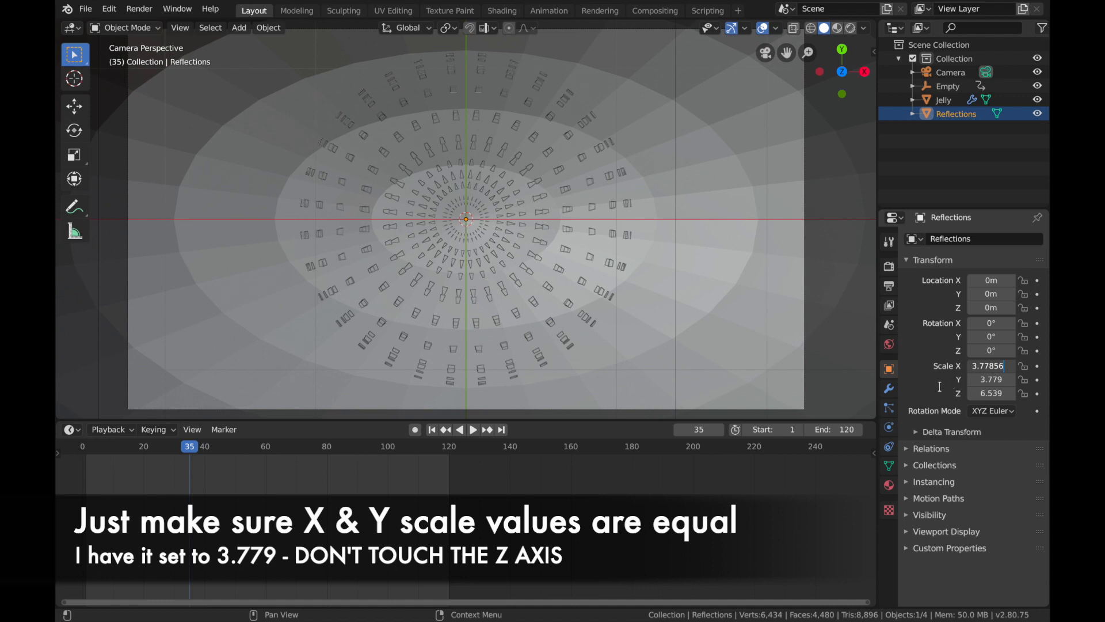
pyautogui.write('3.779')
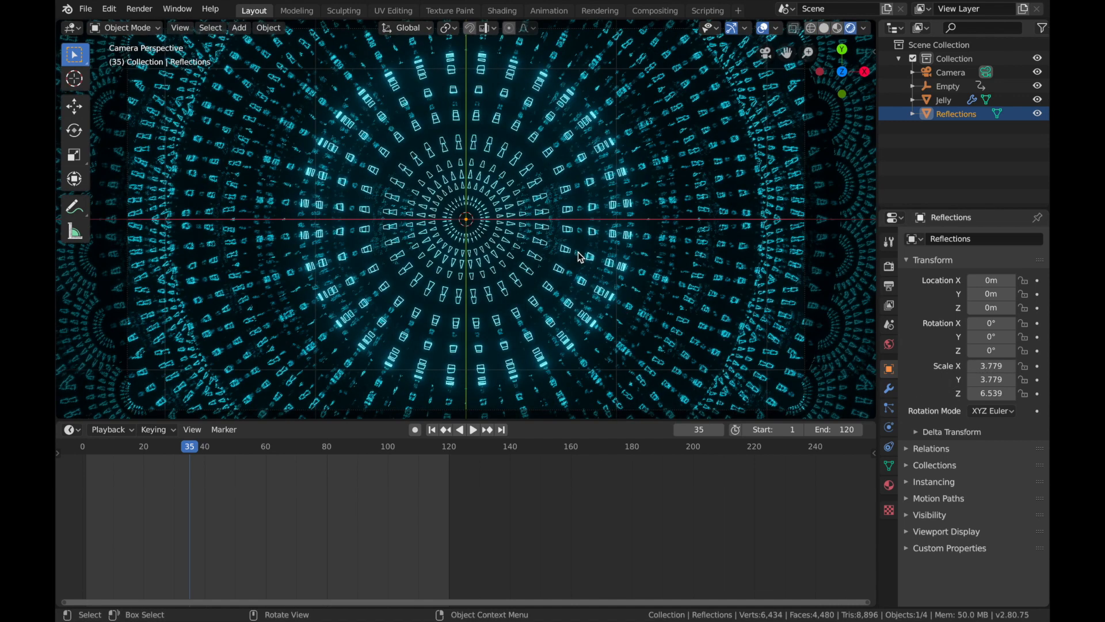
pyautogui.click(473, 429)
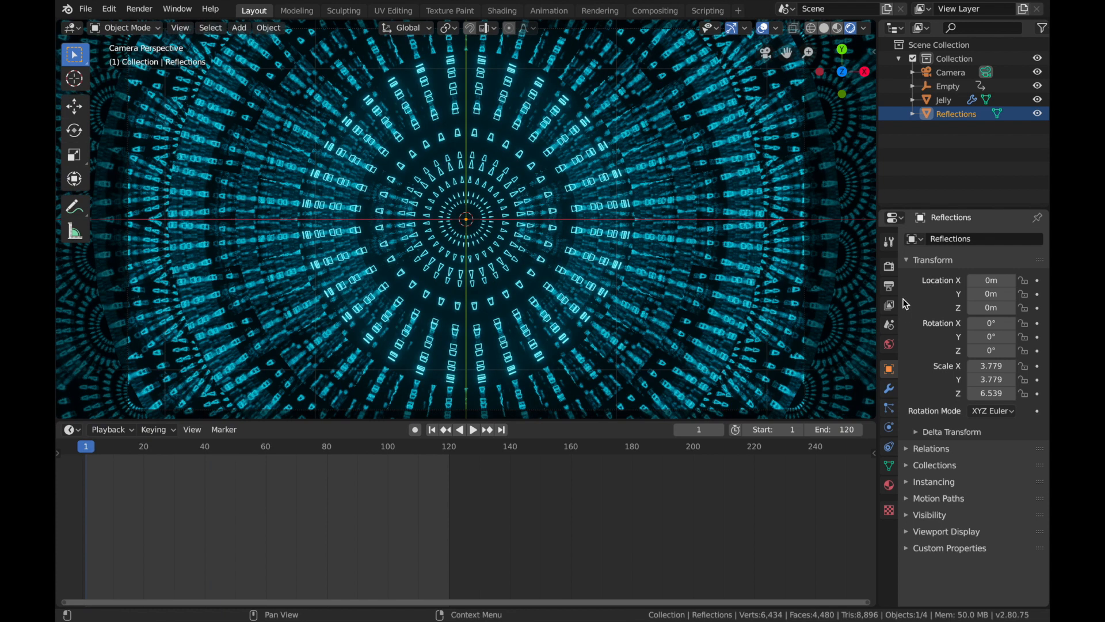
pyautogui.click(888, 266)
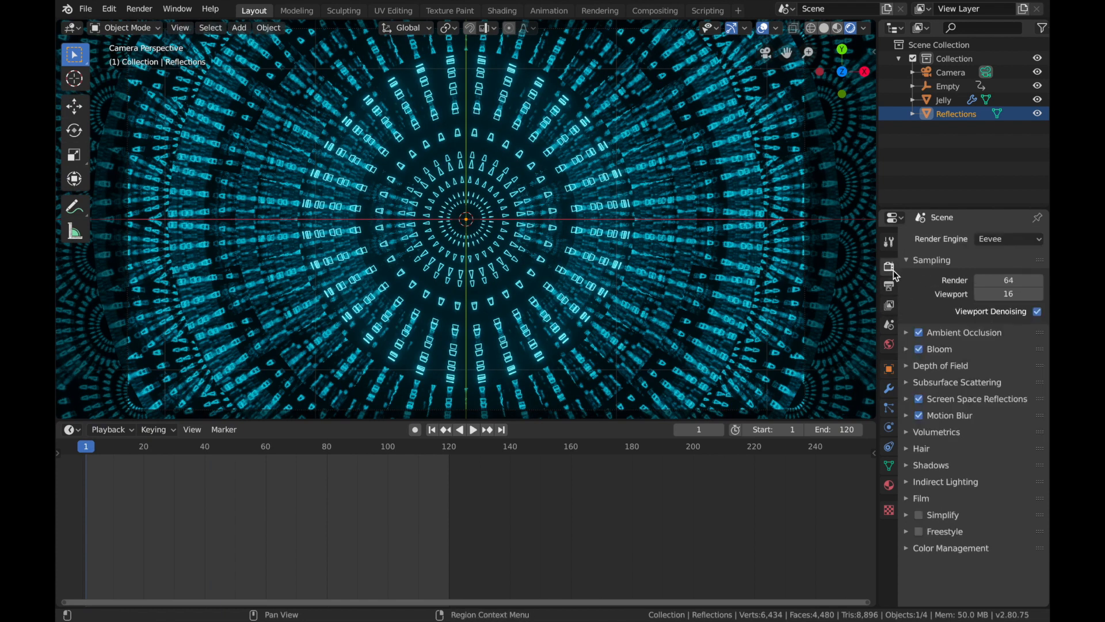
pyautogui.click(907, 349)
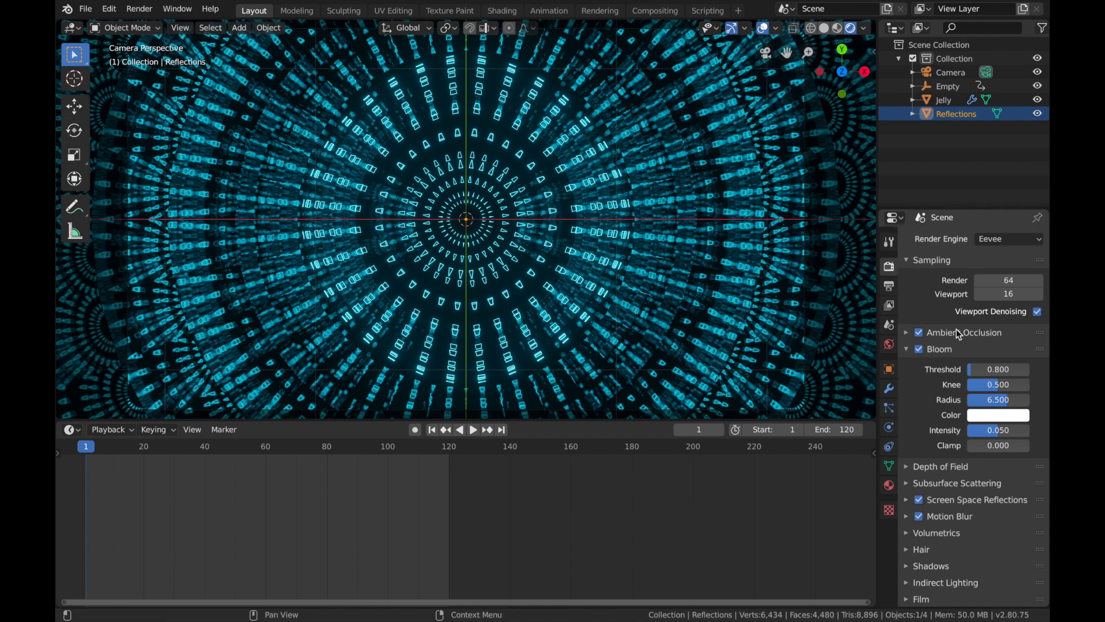
# Lower the Bloom intensity to 0.014, then select the Camera.
pyautogui.moveTo(1008, 430); pyautogui.dragTo(987, 430)
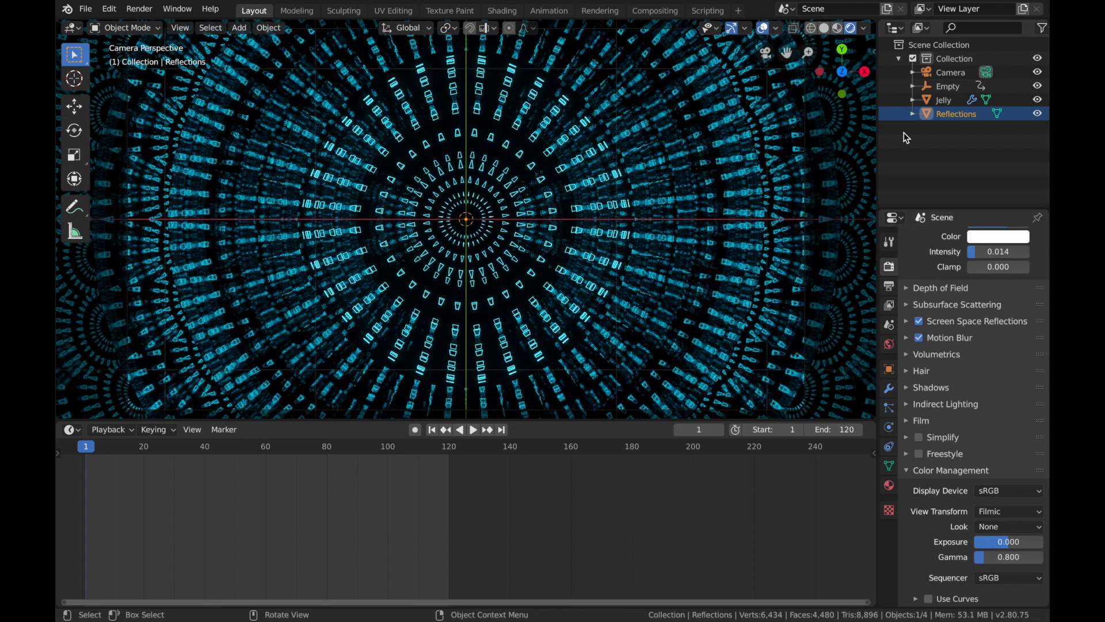
pyautogui.click(951, 72)
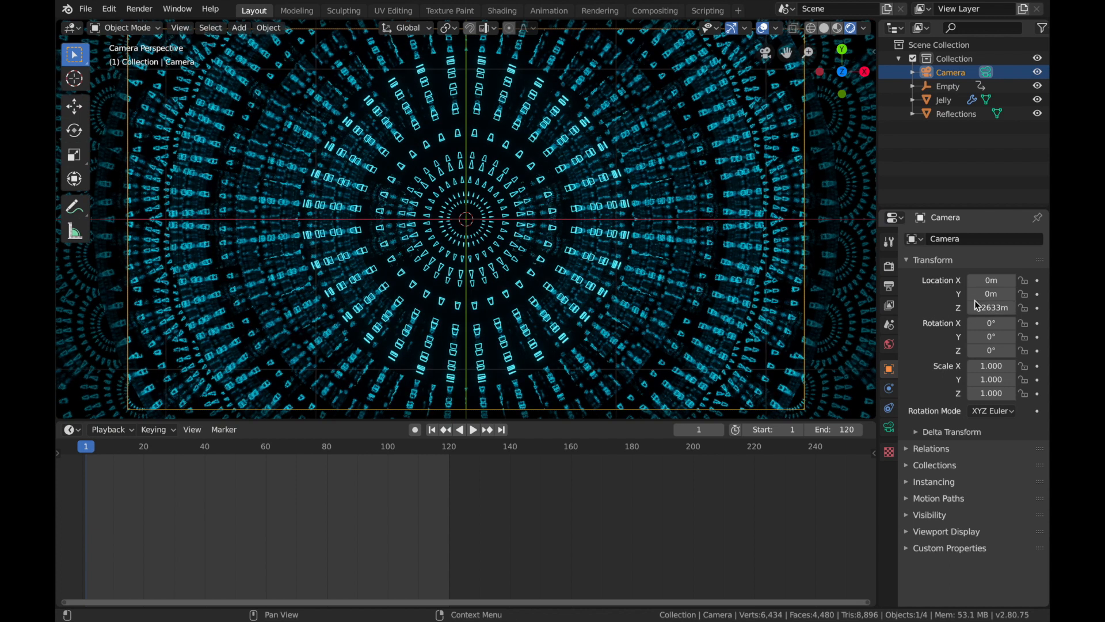
# Keyframe the camera's Z location at frames 1 and 120, dipping to -0.1966 at frame 61.
pyautogui.doubleClick(991, 307)
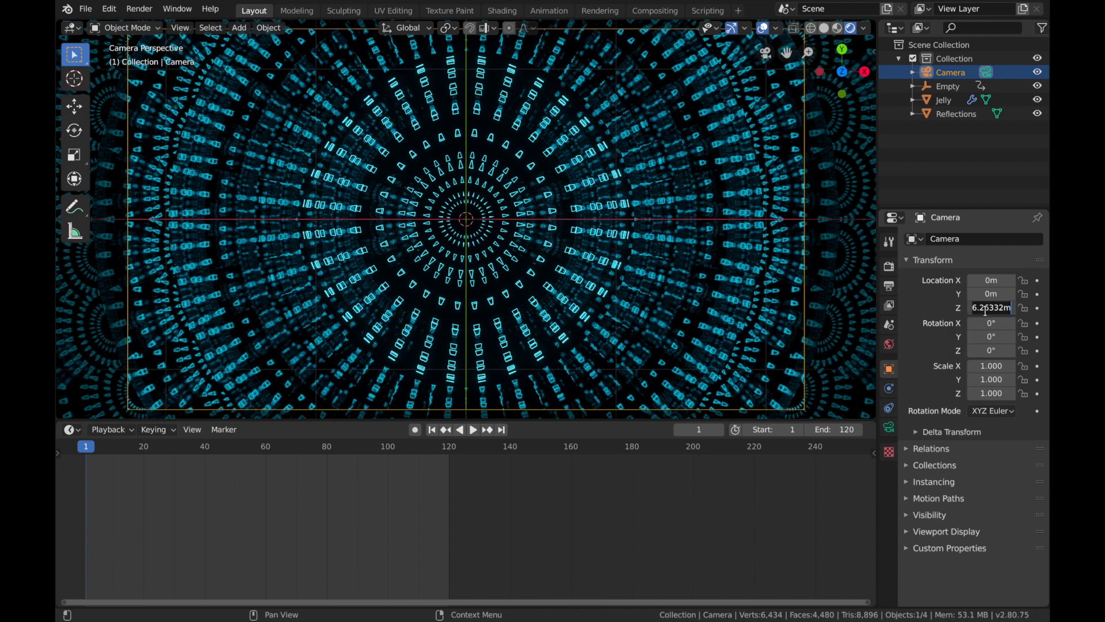
pyautogui.write('z')
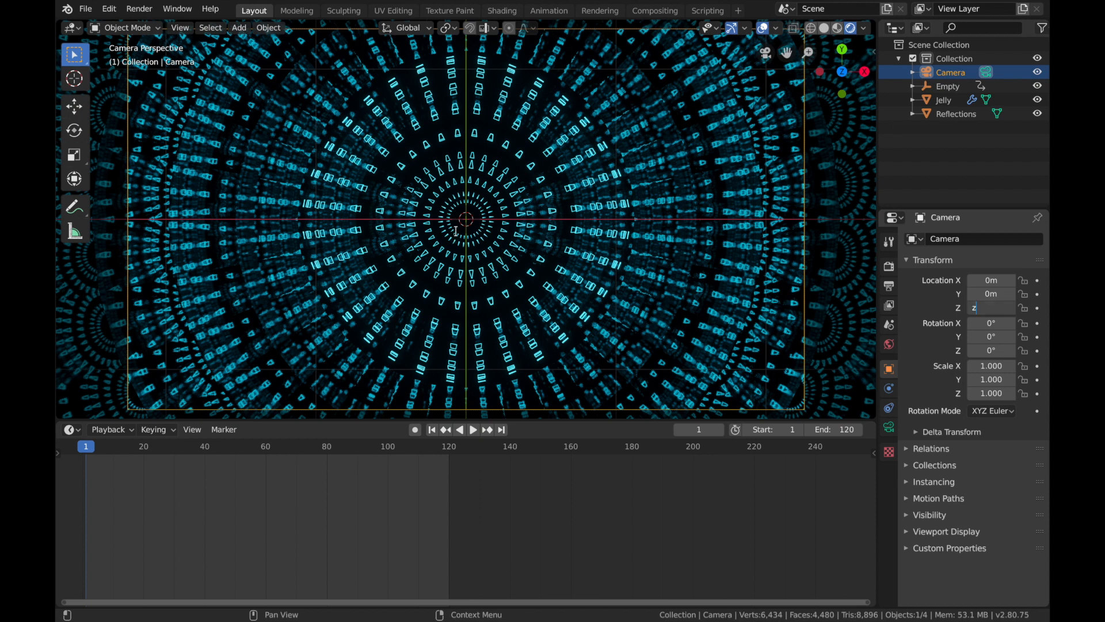
pyautogui.press('z')
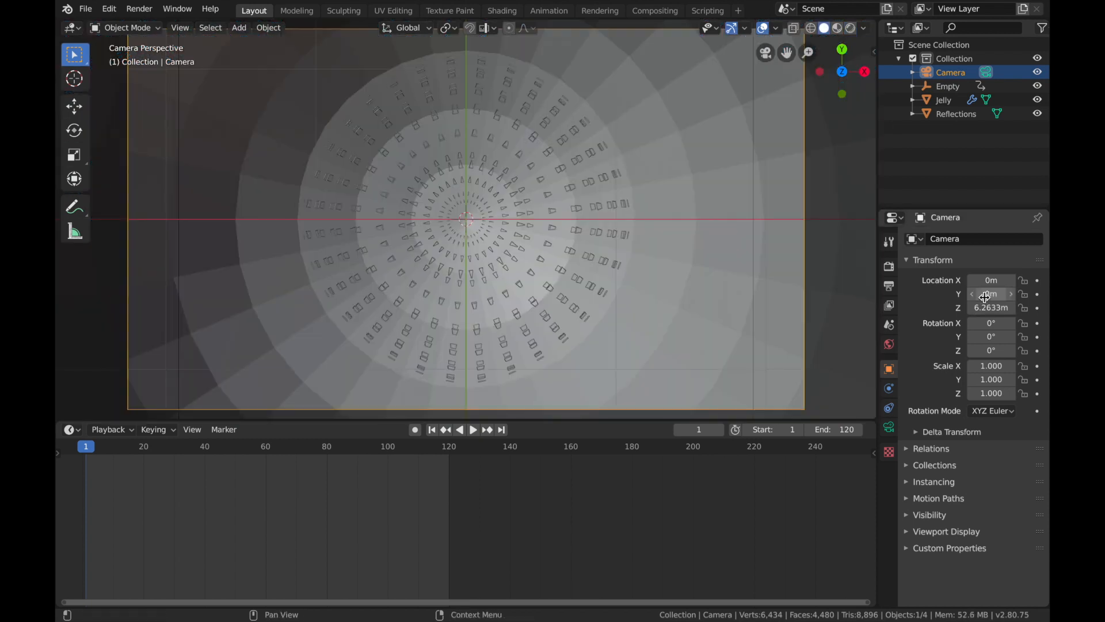
pyautogui.moveTo(992, 294); pyautogui.dragTo(973, 294)
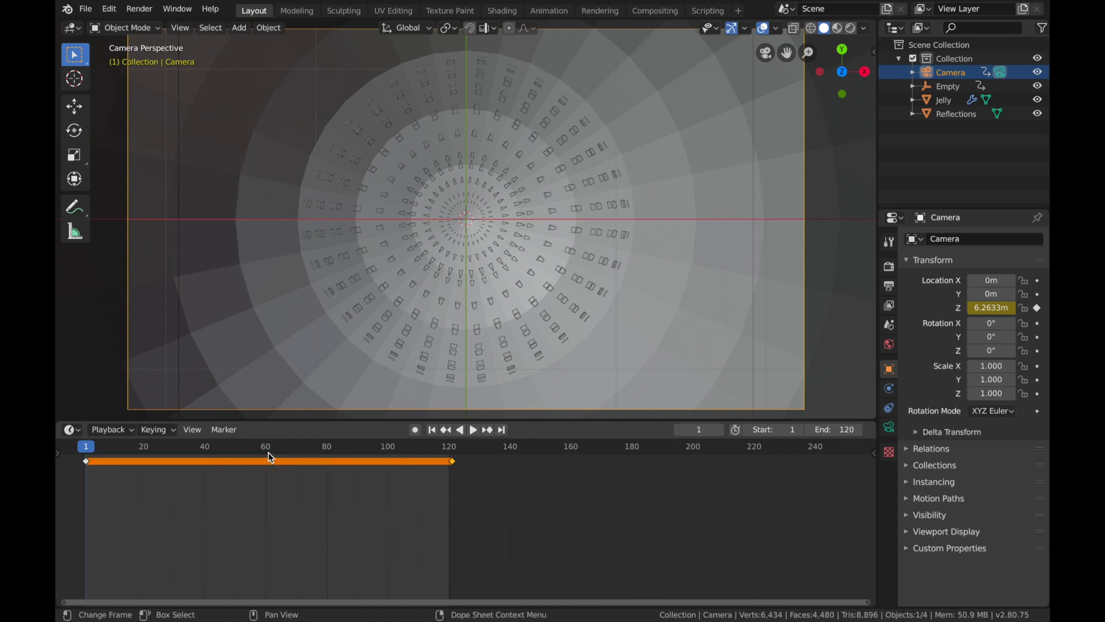
pyautogui.click(268, 445)
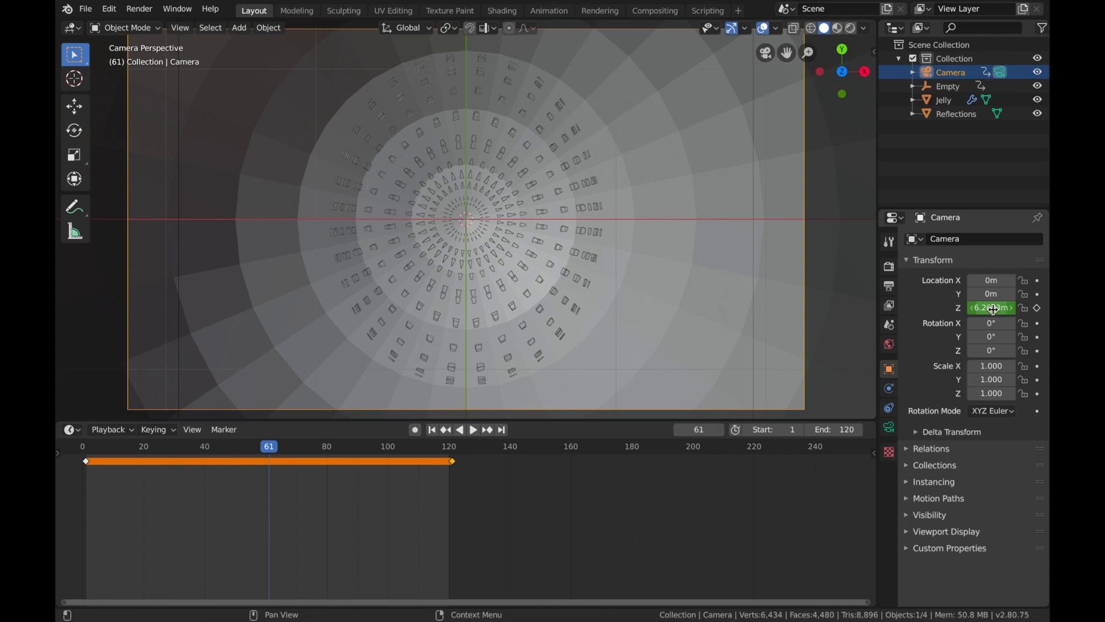
pyautogui.moveTo(992, 308); pyautogui.dragTo(1001, 308)
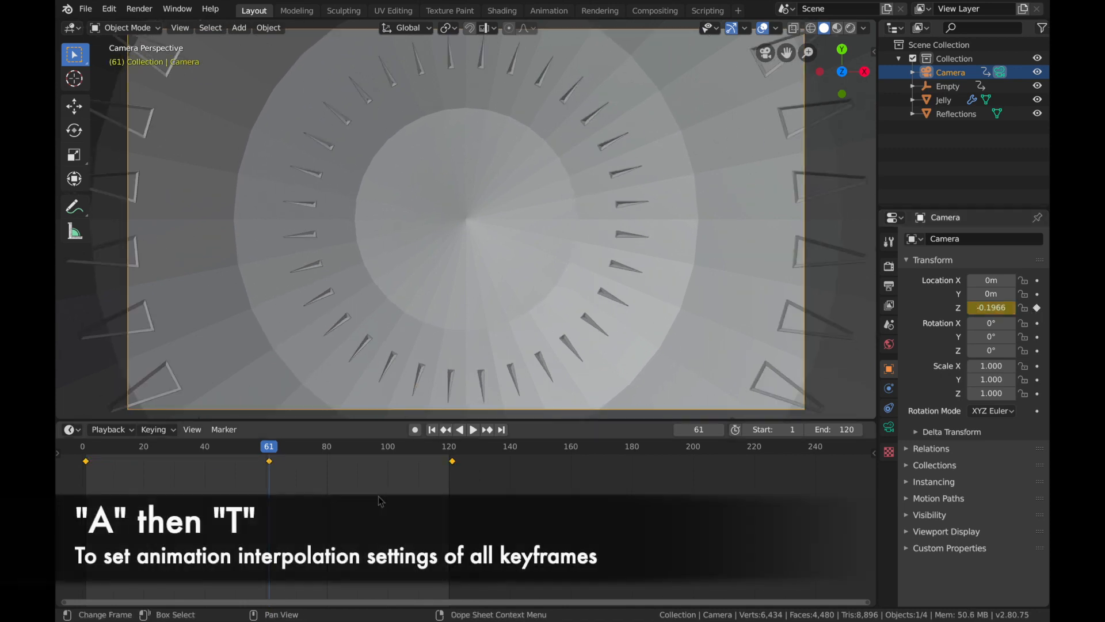
# Set interpolation for all keyframes and switch the viewport to Rendered shading.
pyautogui.press('t')
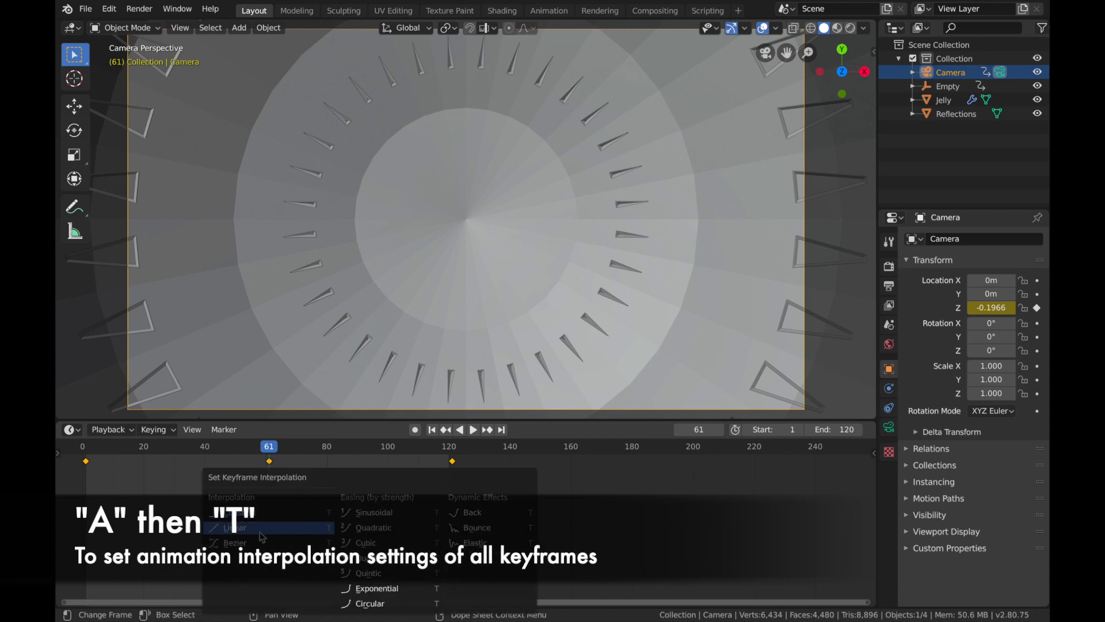
pyautogui.moveTo(251, 545)
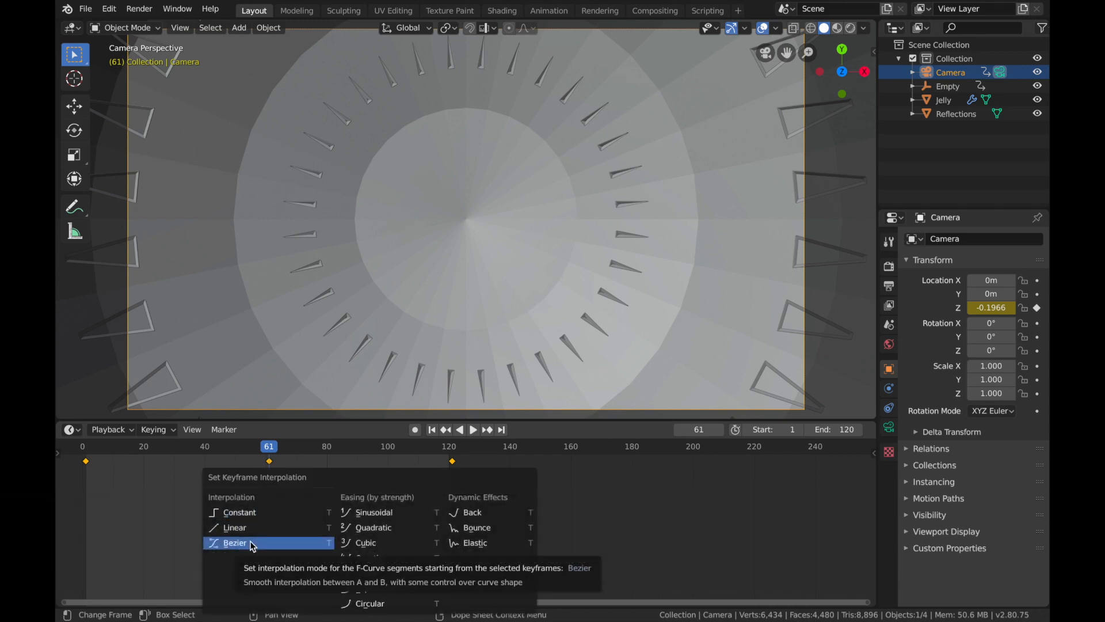
pyautogui.click(235, 543)
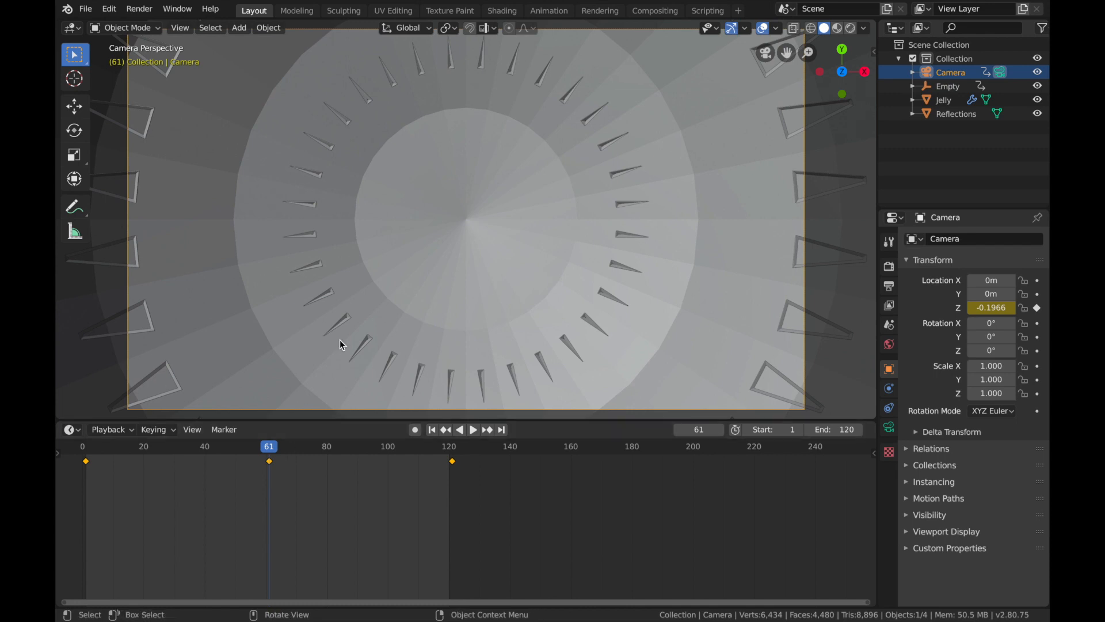
pyautogui.moveTo(359, 409)
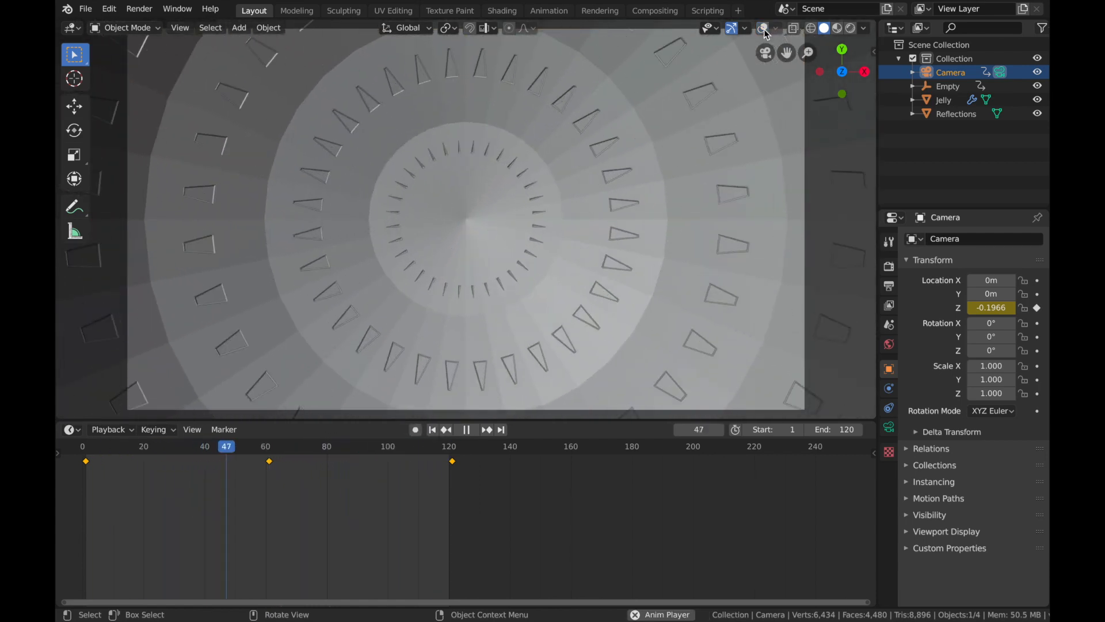
pyautogui.click(466, 430)
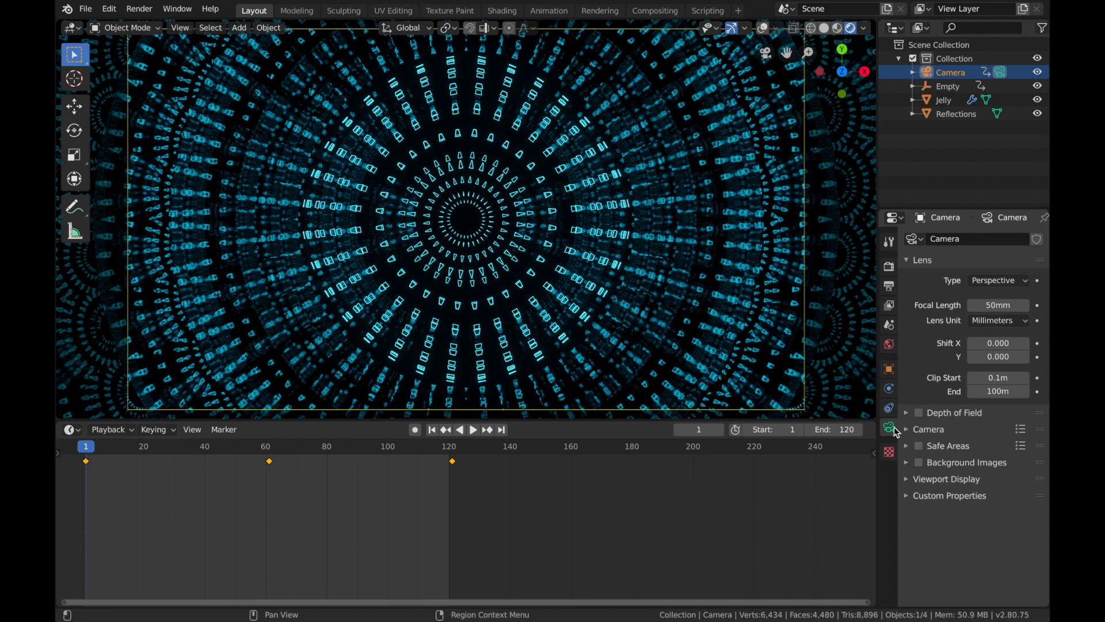
# Widen the camera lens to 25mm and key Location Z -0.7966 at frame 61.
pyautogui.click(997, 304)
pyautogui.write('25')
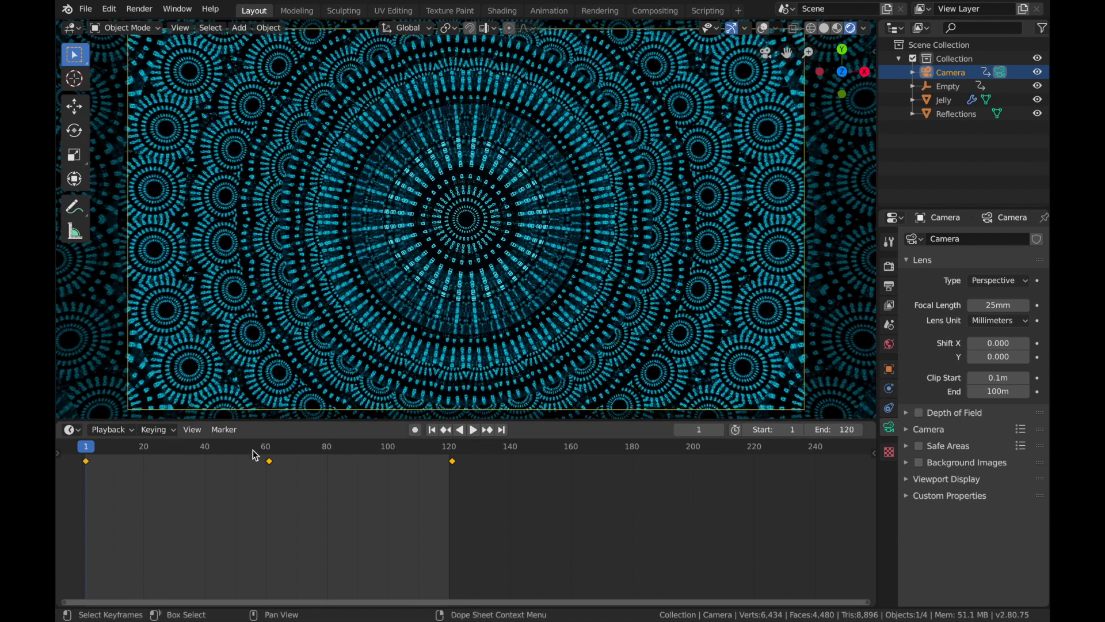
pyautogui.click(268, 445)
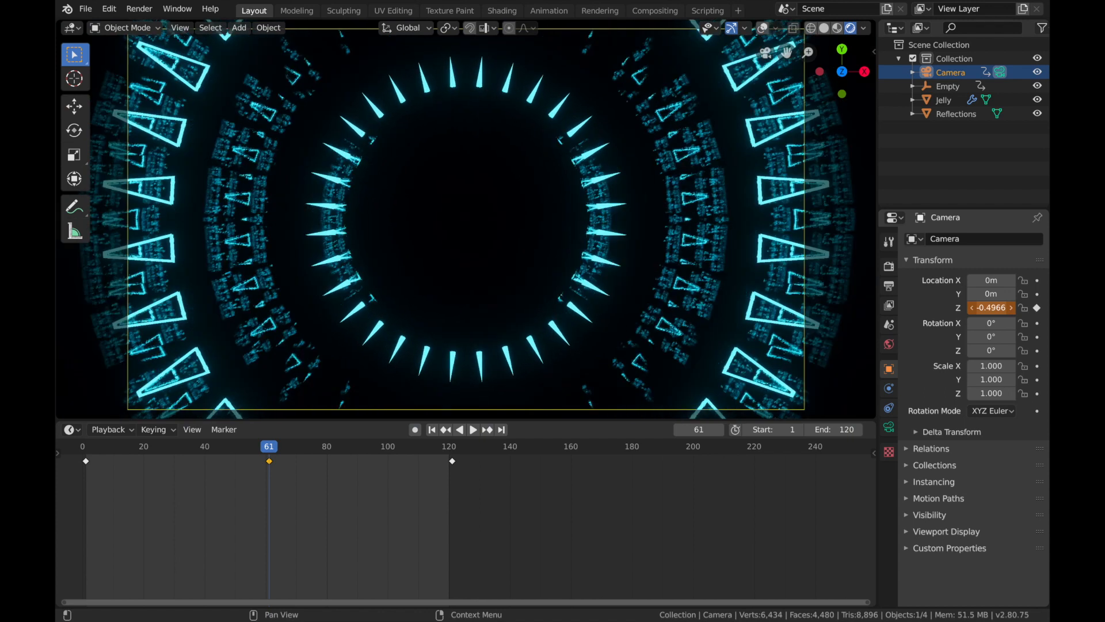
pyautogui.moveTo(990, 307); pyautogui.dragTo(990, 324)
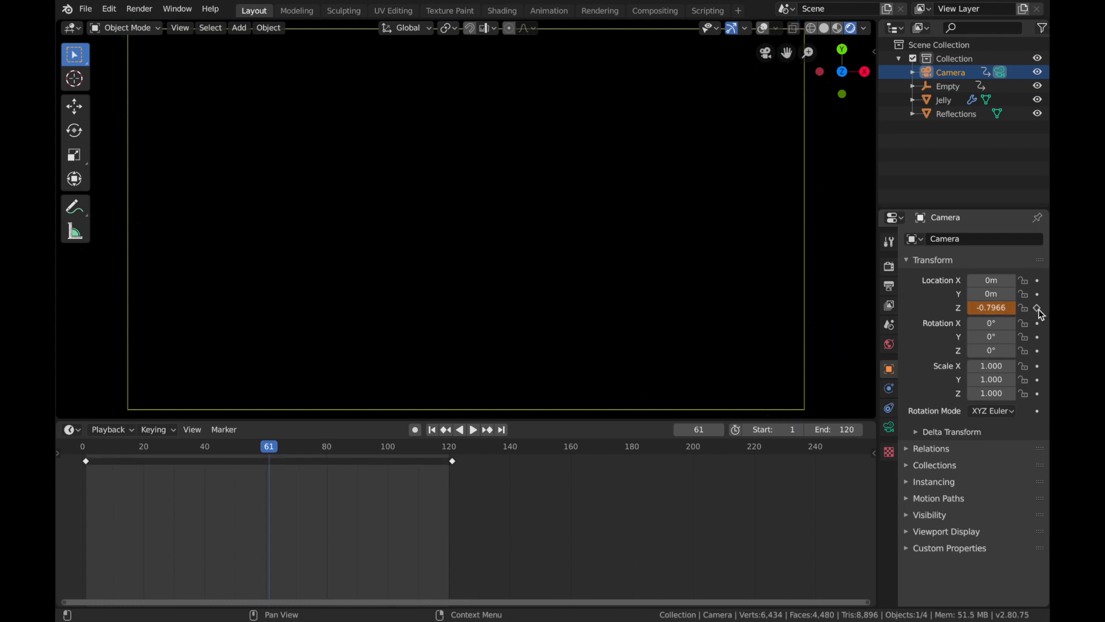
pyautogui.click(1036, 308)
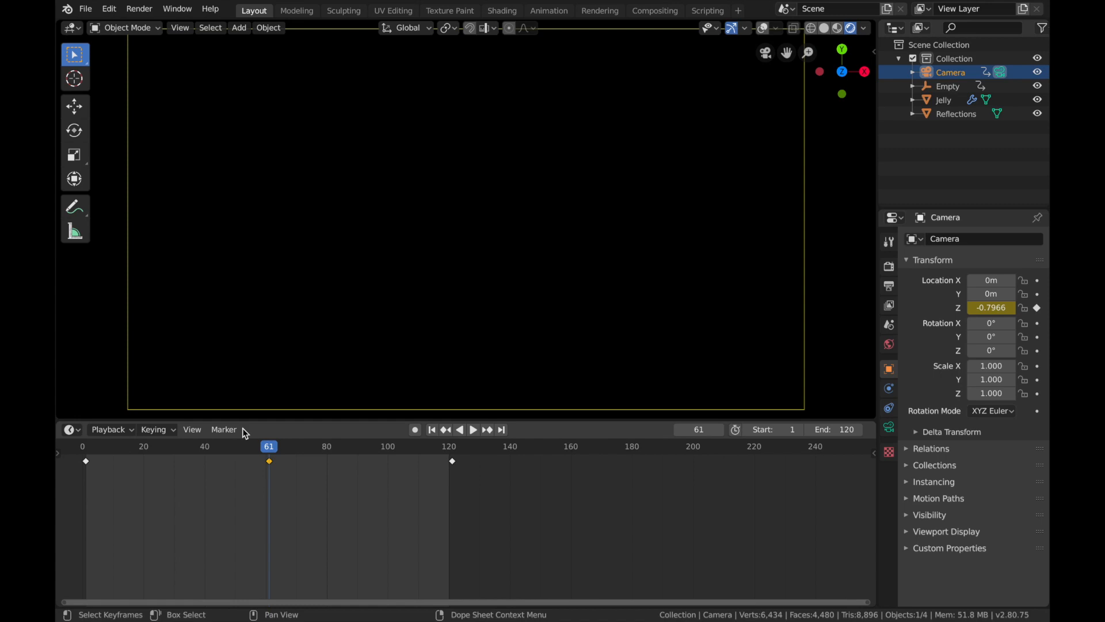
# Play the dolly preview from frame 1, stop it, and return to Solid shading.
pyautogui.click(431, 430)
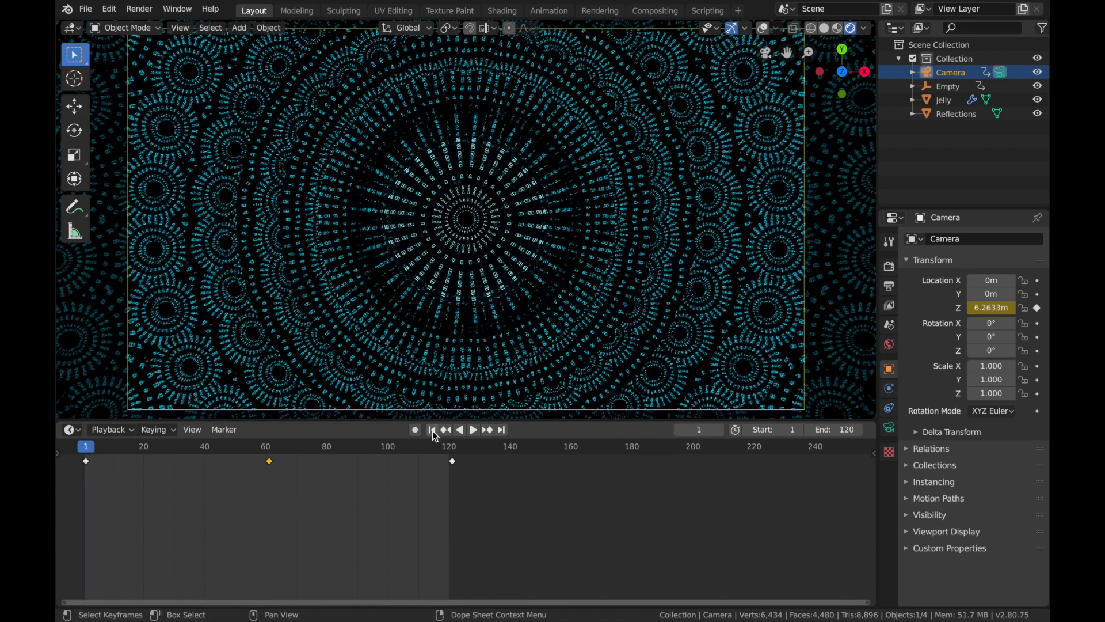
pyautogui.click(473, 429)
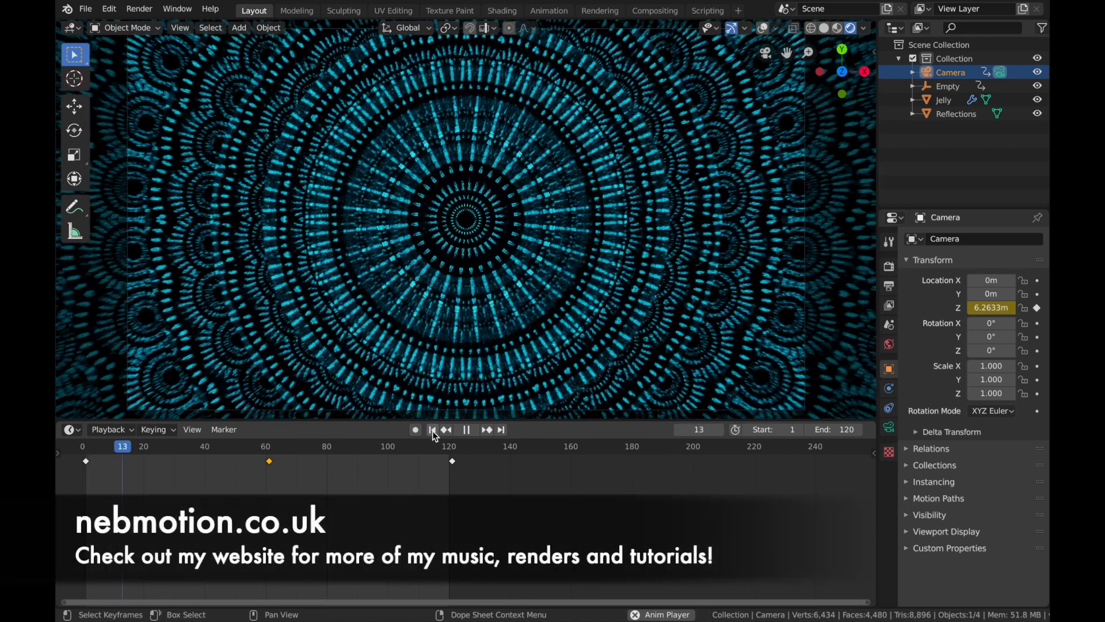
pyautogui.click(467, 430)
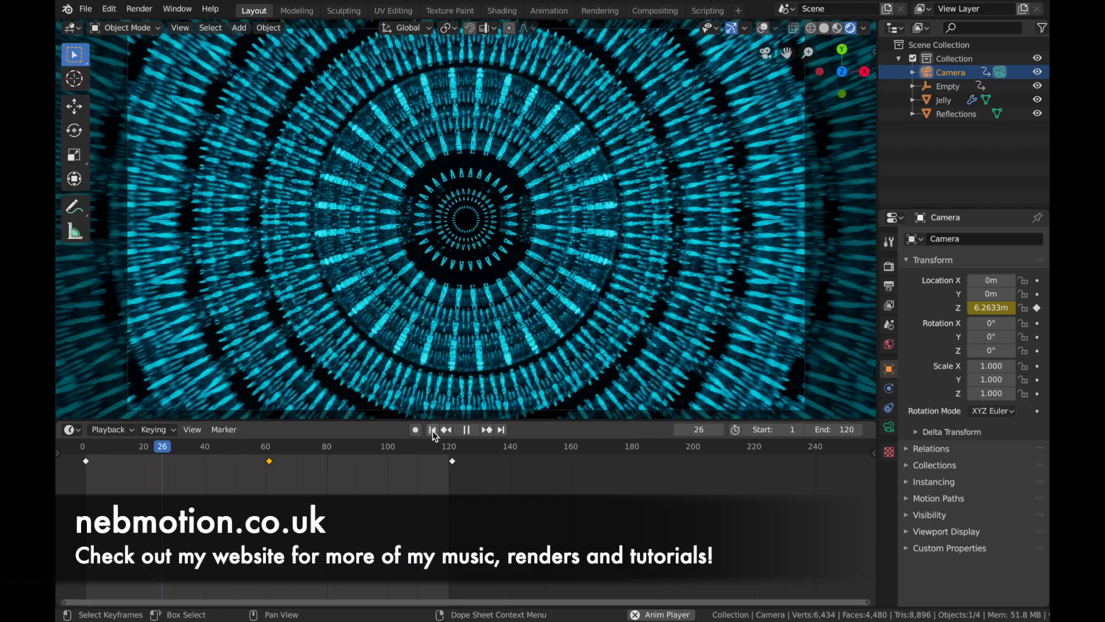
pyautogui.click(465, 430)
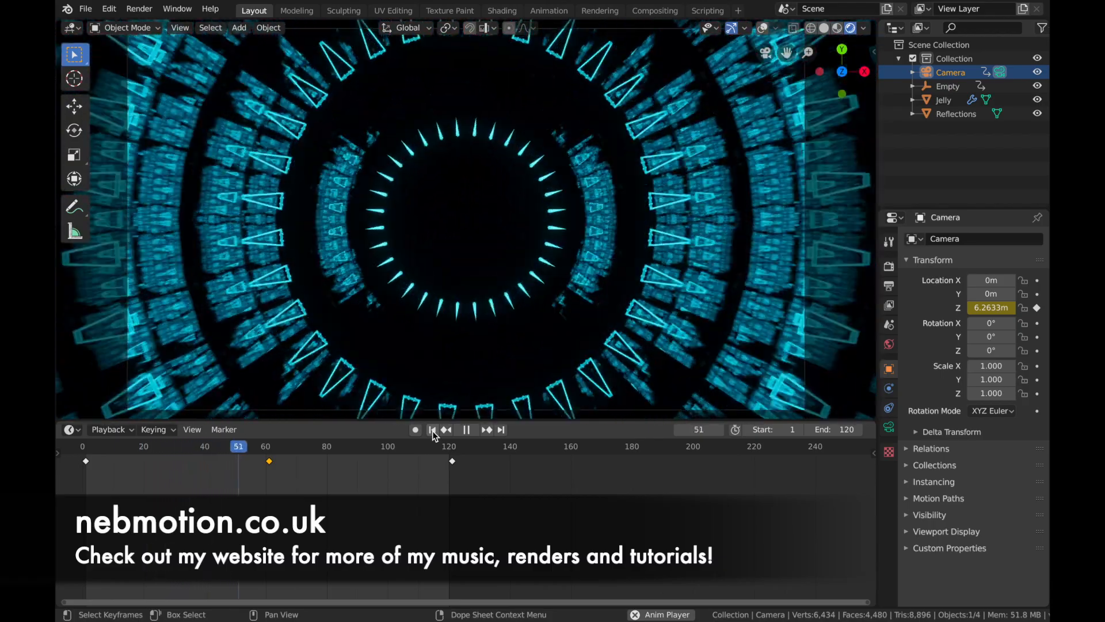
pyautogui.click(467, 429)
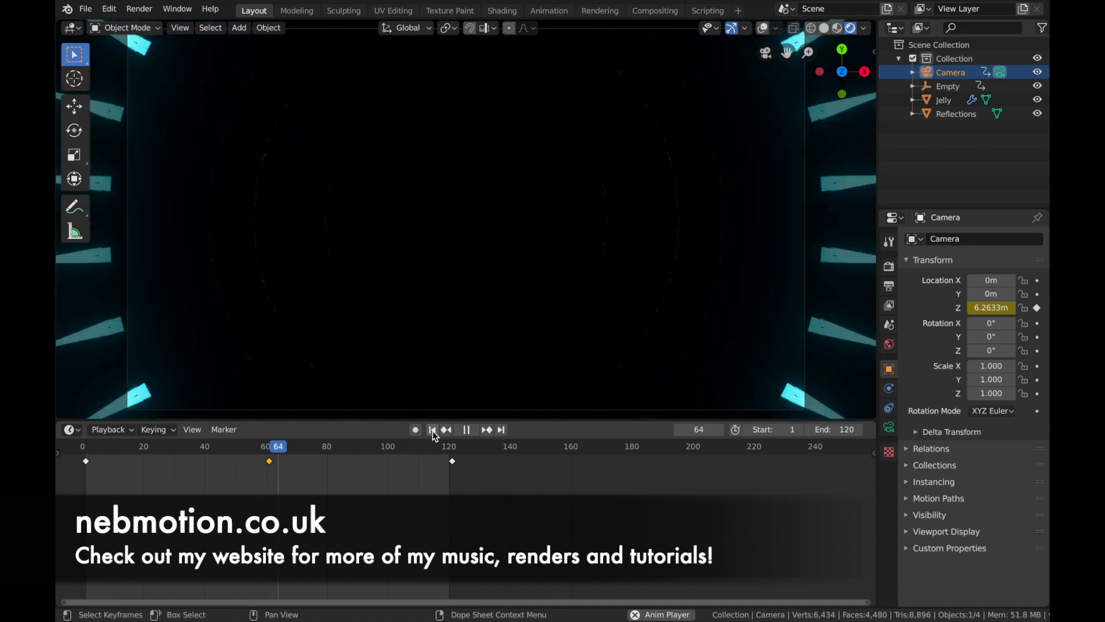
pyautogui.click(465, 430)
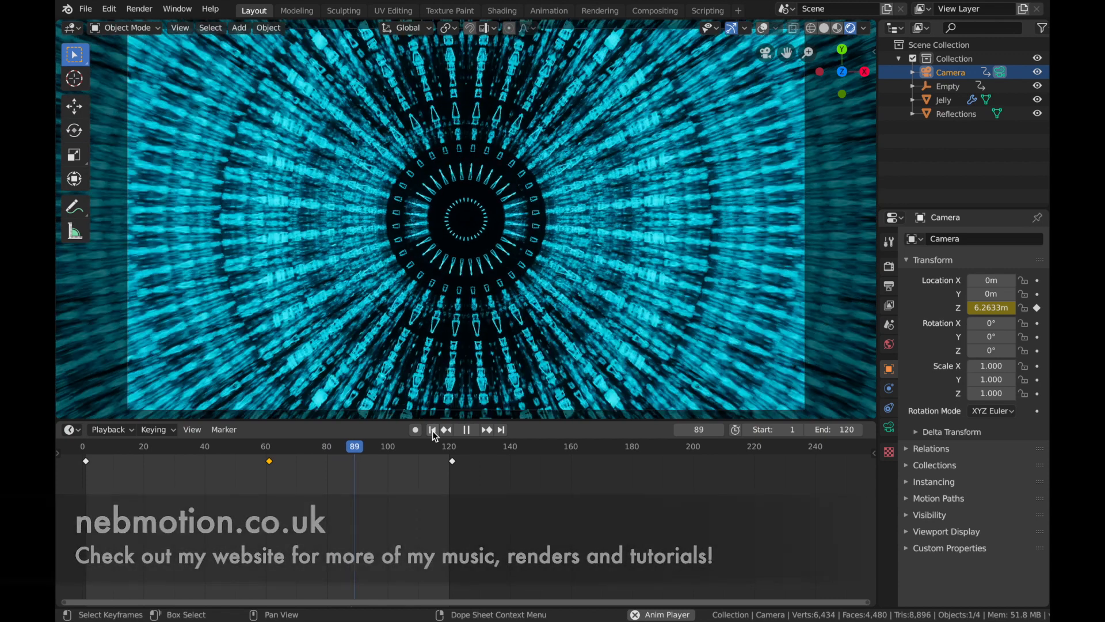
pyautogui.click(430, 429)
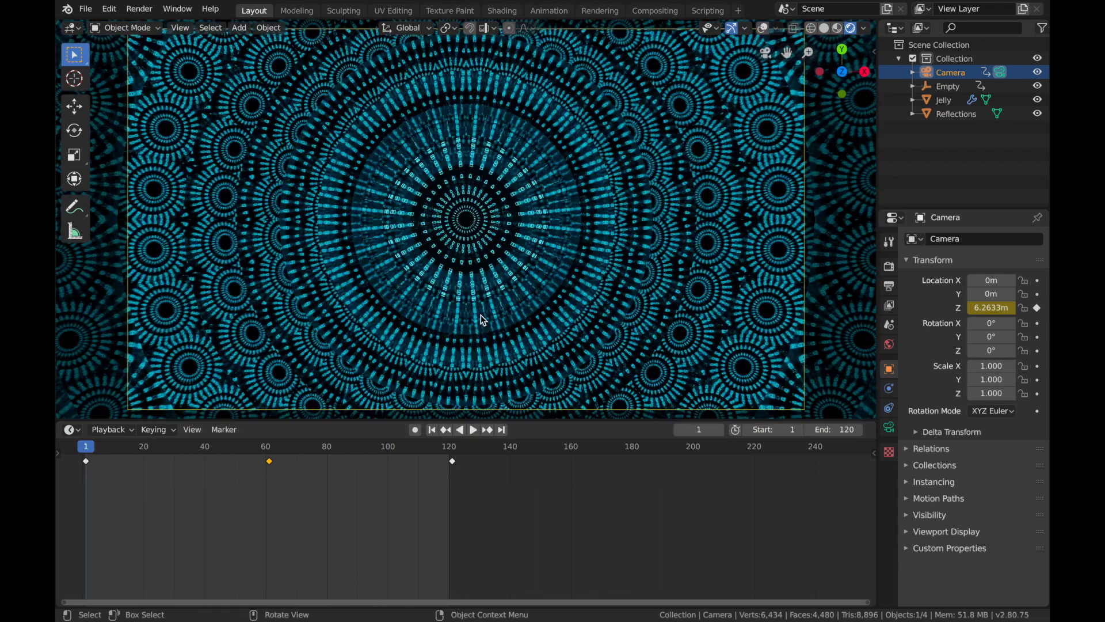
pyautogui.moveTo(696, 285)
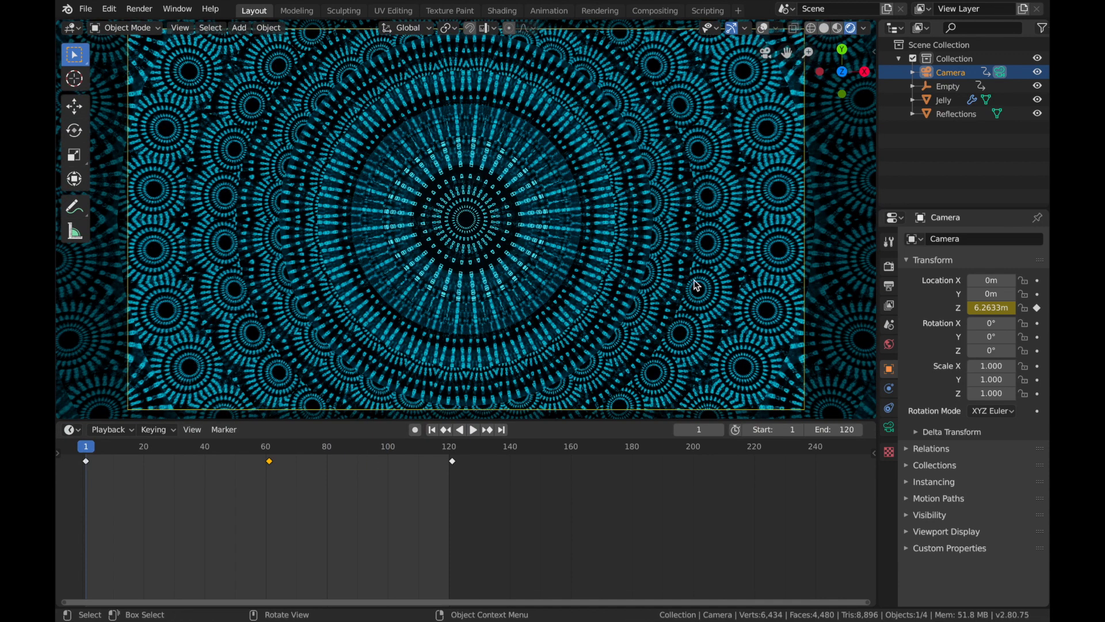
pyautogui.press('z')
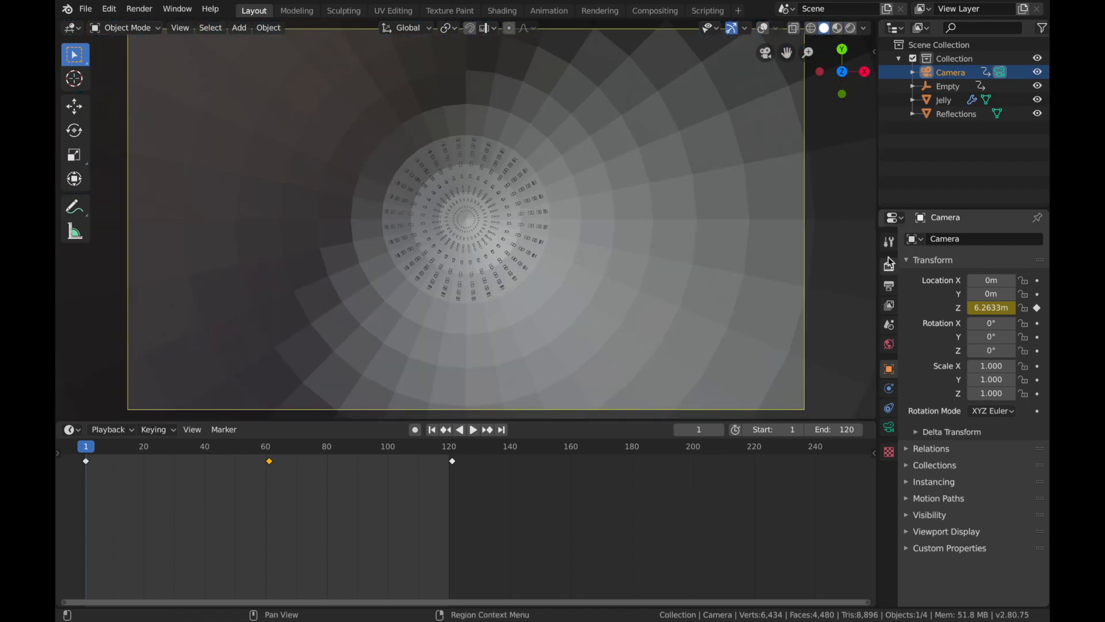
# Point render output to a new Blender Renders/2020/03 Mar folder, named 'Floaty Trip'.
pyautogui.click(889, 286)
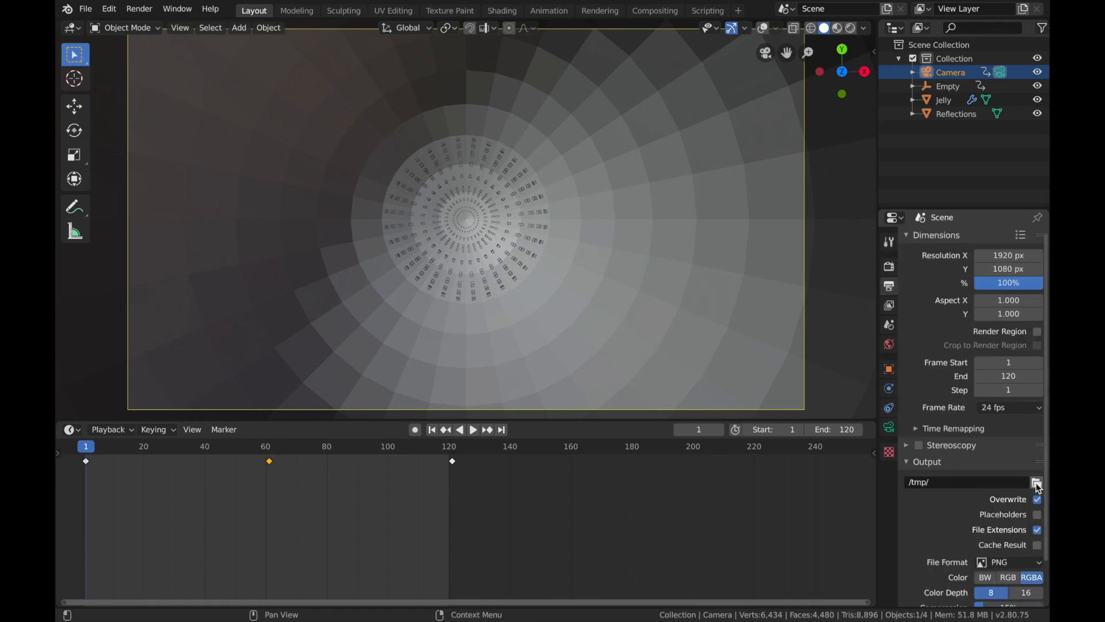
pyautogui.click(1036, 482)
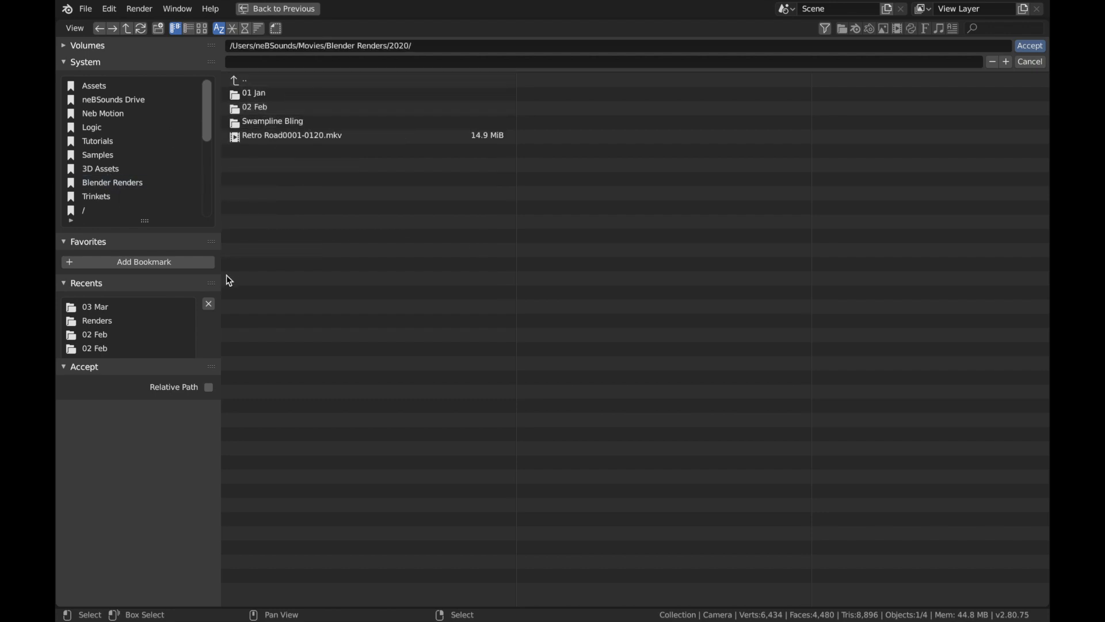
pyautogui.moveTo(629, 326)
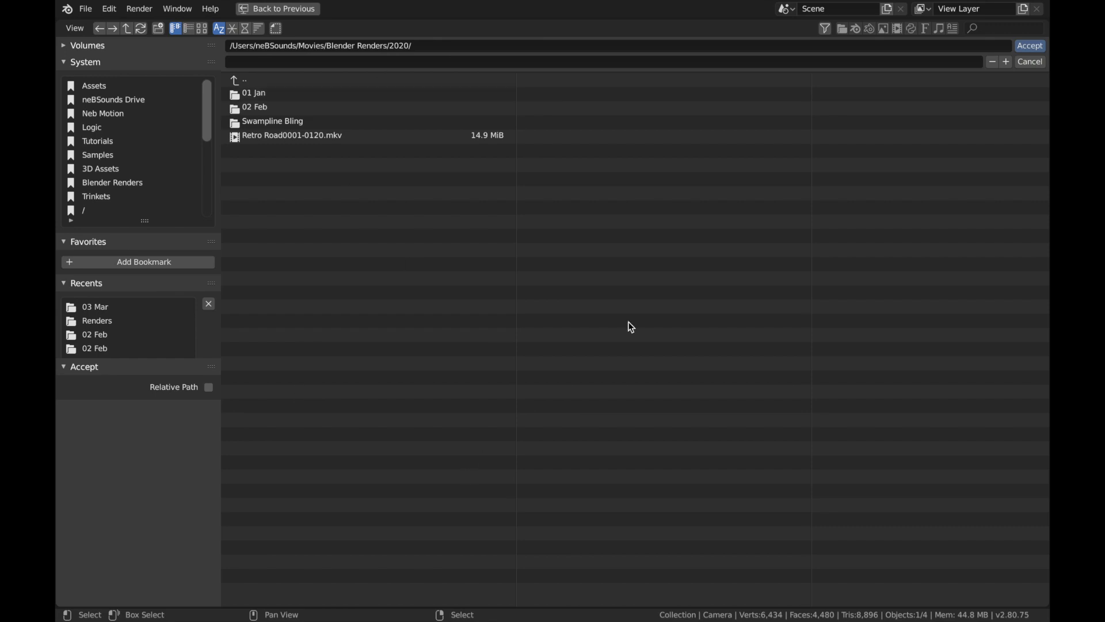
pyautogui.moveTo(160, 28)
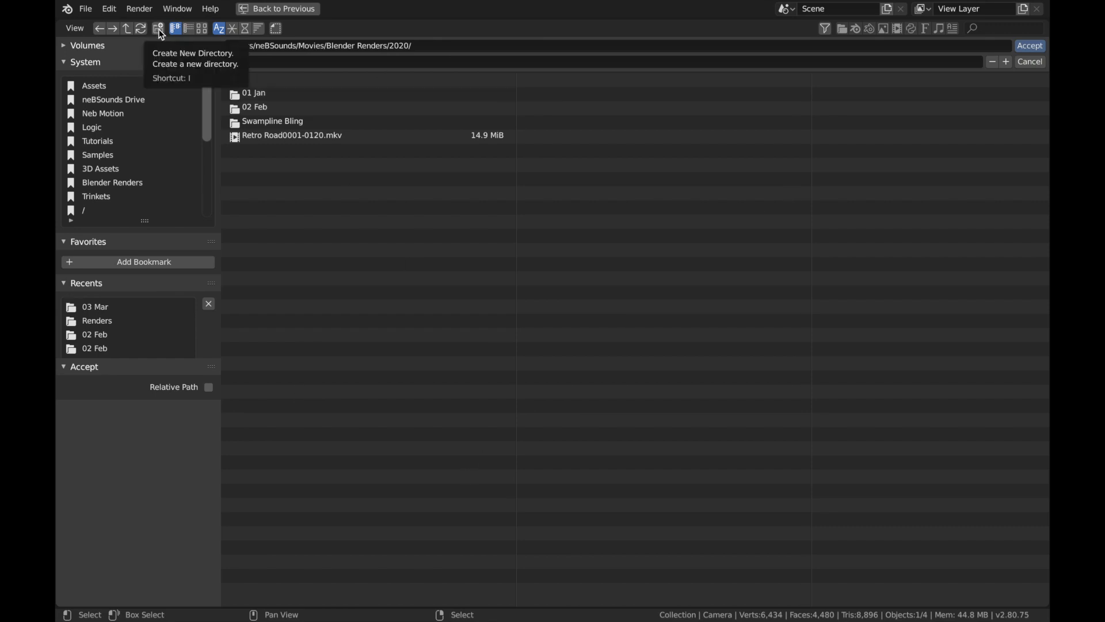
pyautogui.click(159, 29)
pyautogui.write('03 Mar')
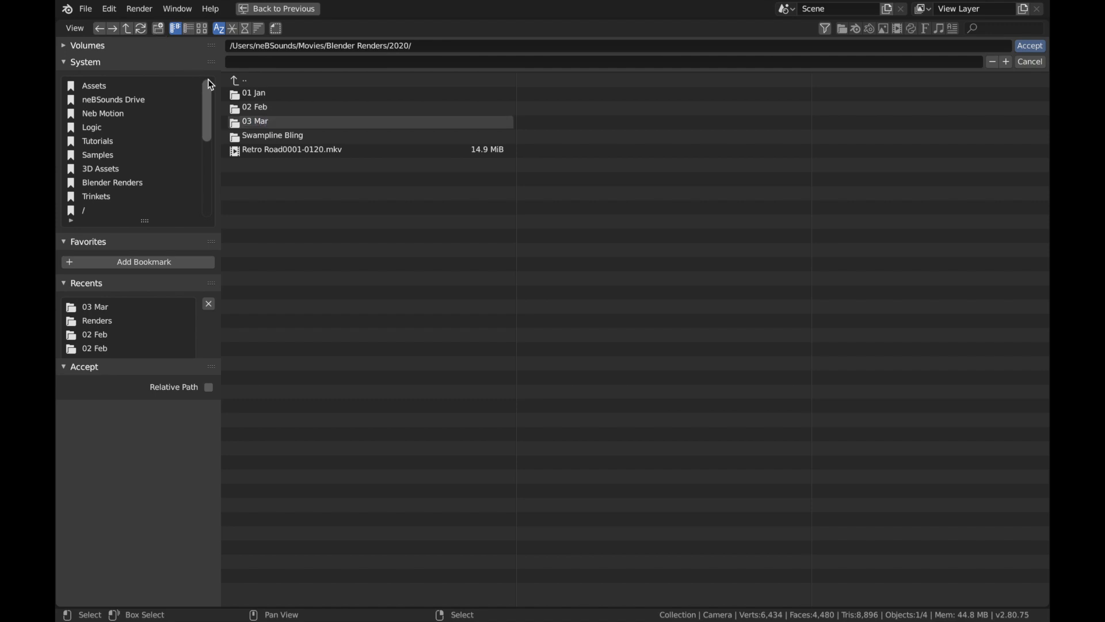
pyautogui.doubleClick(255, 120)
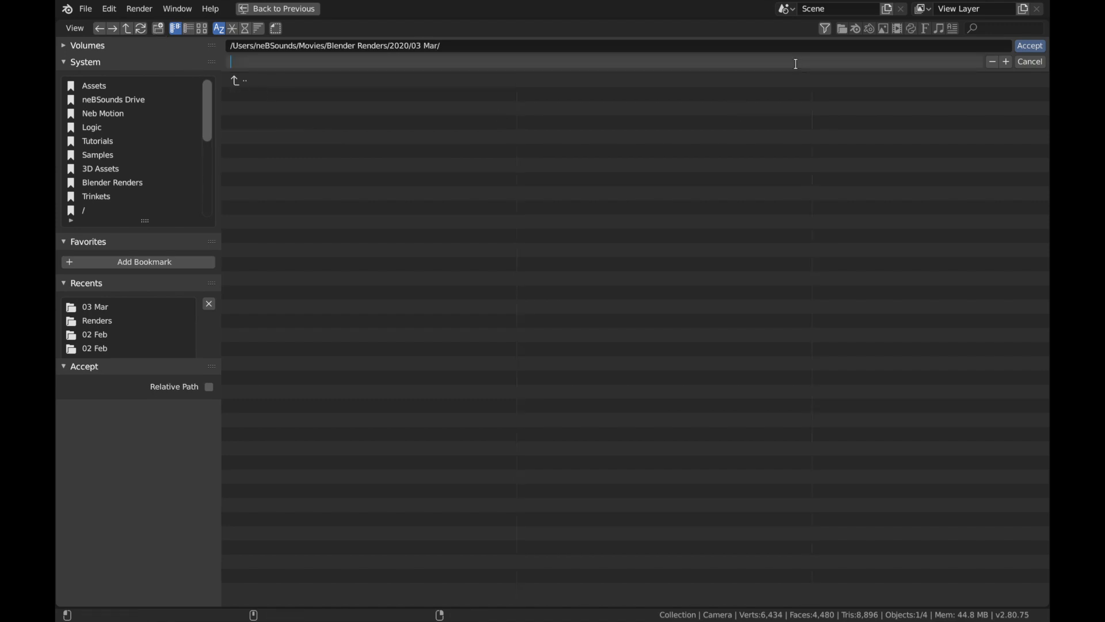
pyautogui.write('Floaty Trip')
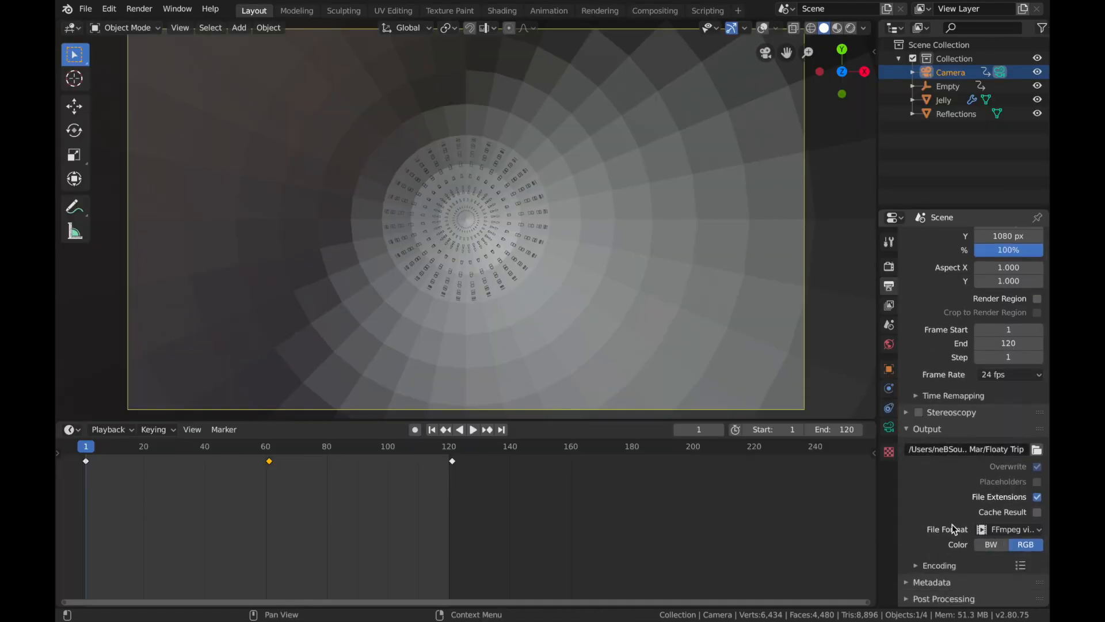
# Encode as MPEG-4 at Perceptually Lossless quality and render the full animation.
pyautogui.click(1008, 503)
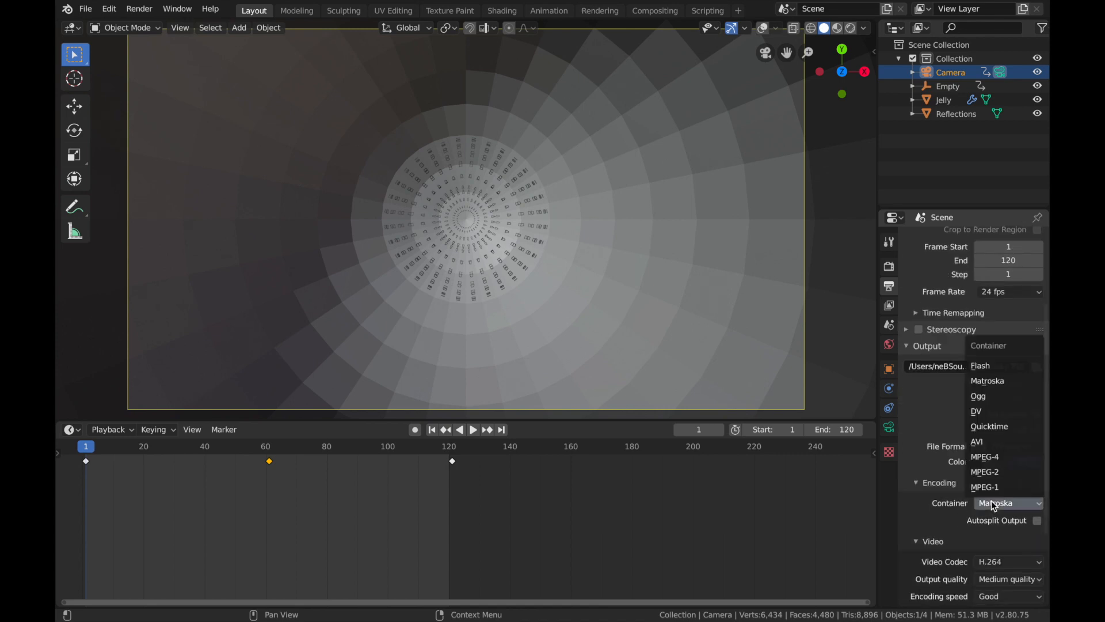
pyautogui.click(985, 455)
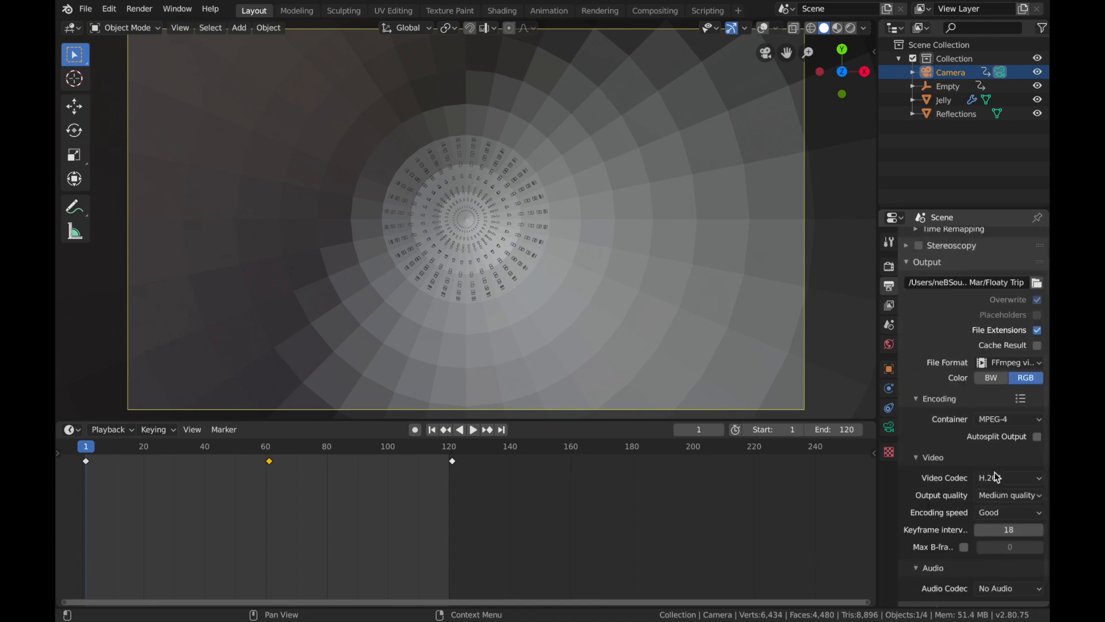
pyautogui.click(1008, 493)
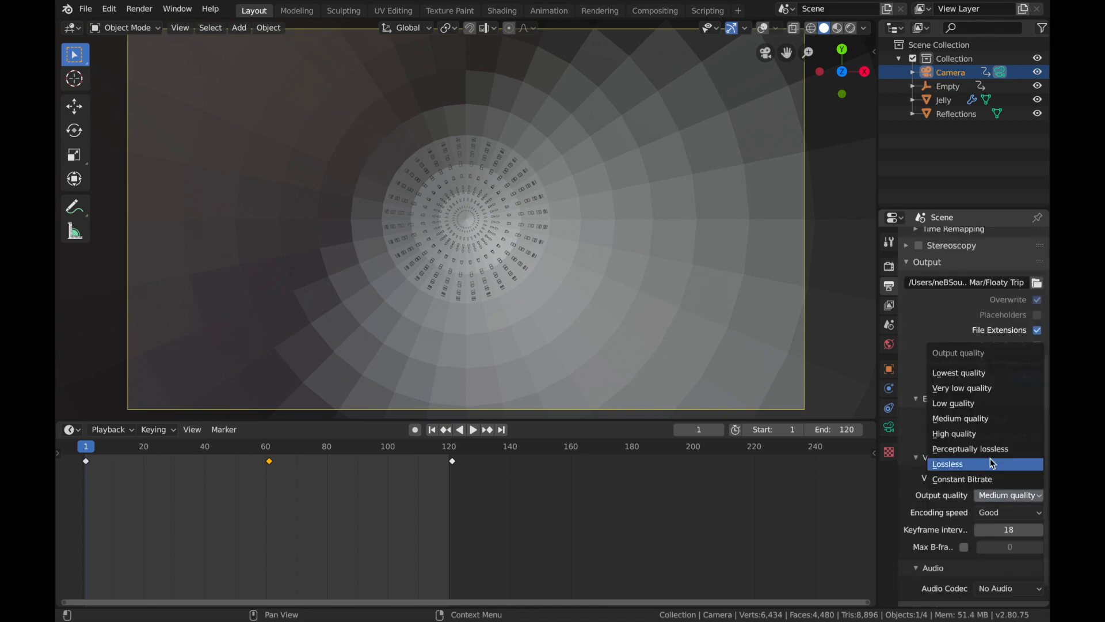
pyautogui.click(971, 449)
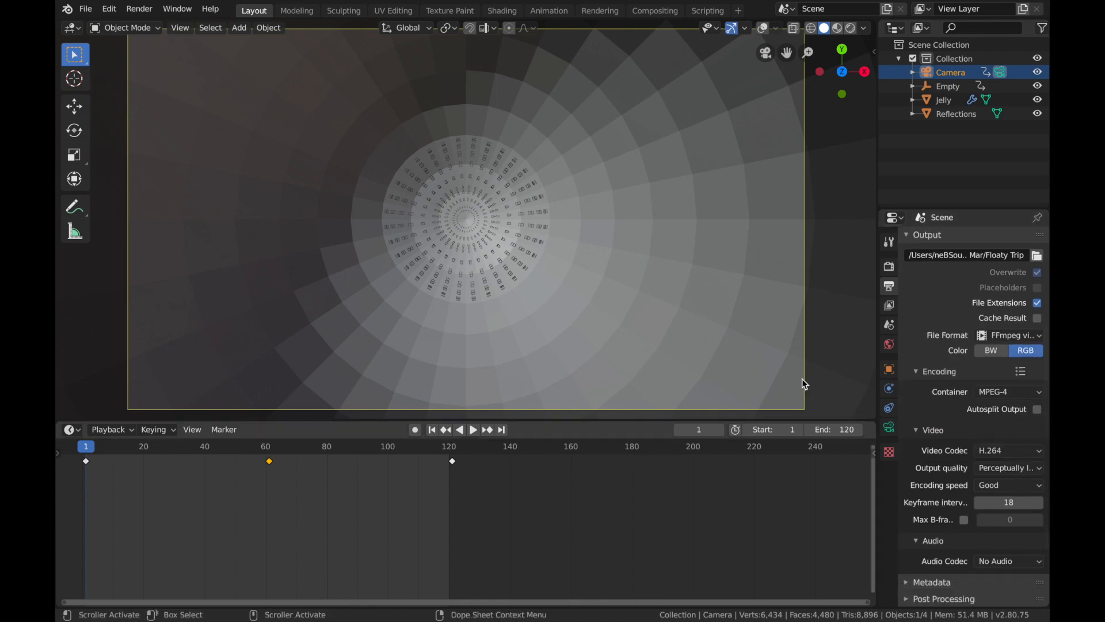
pyautogui.moveTo(182, 229)
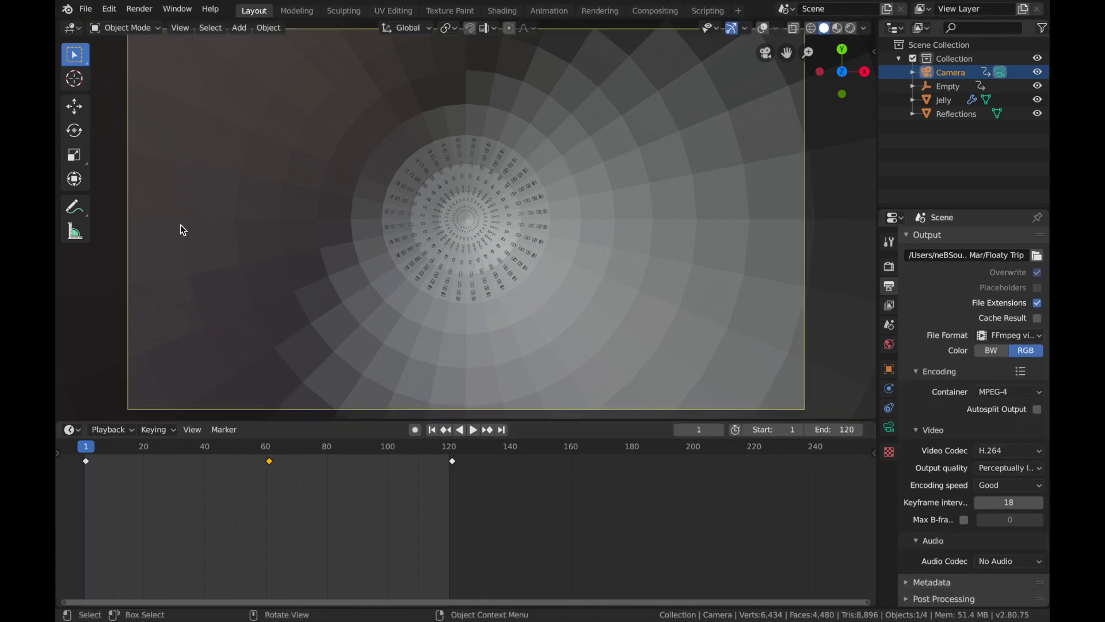
pyautogui.click(138, 8)
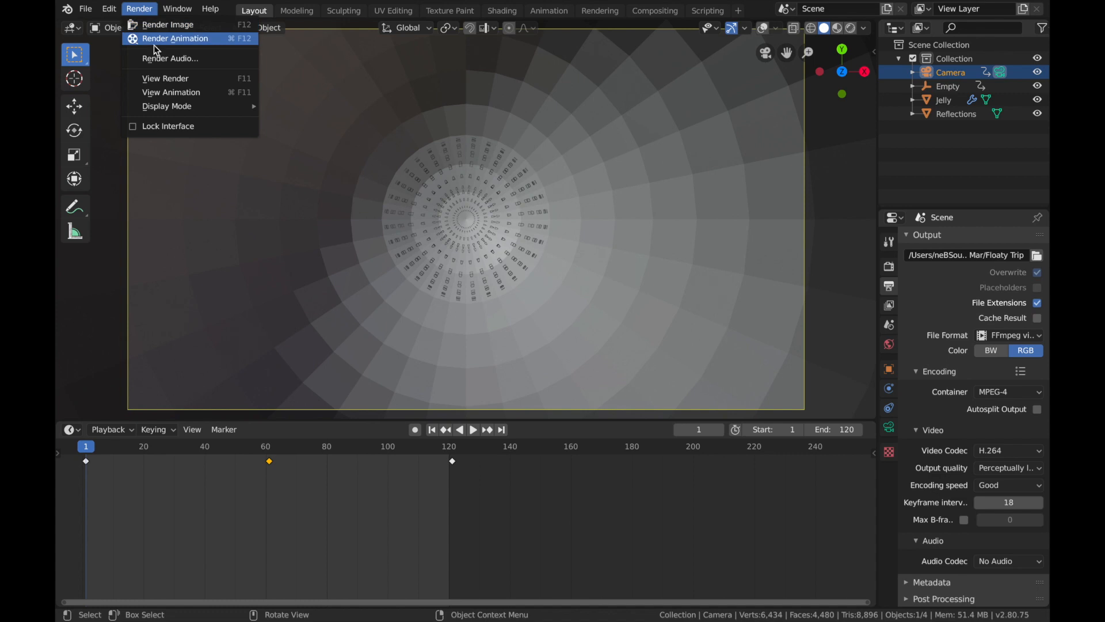
pyautogui.click(173, 38)
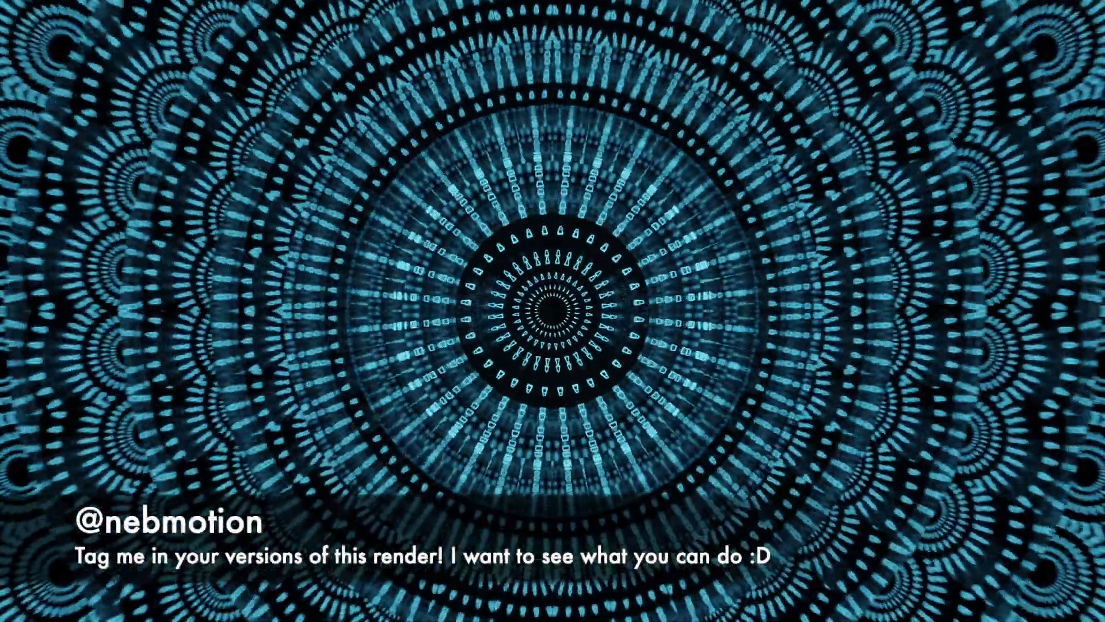